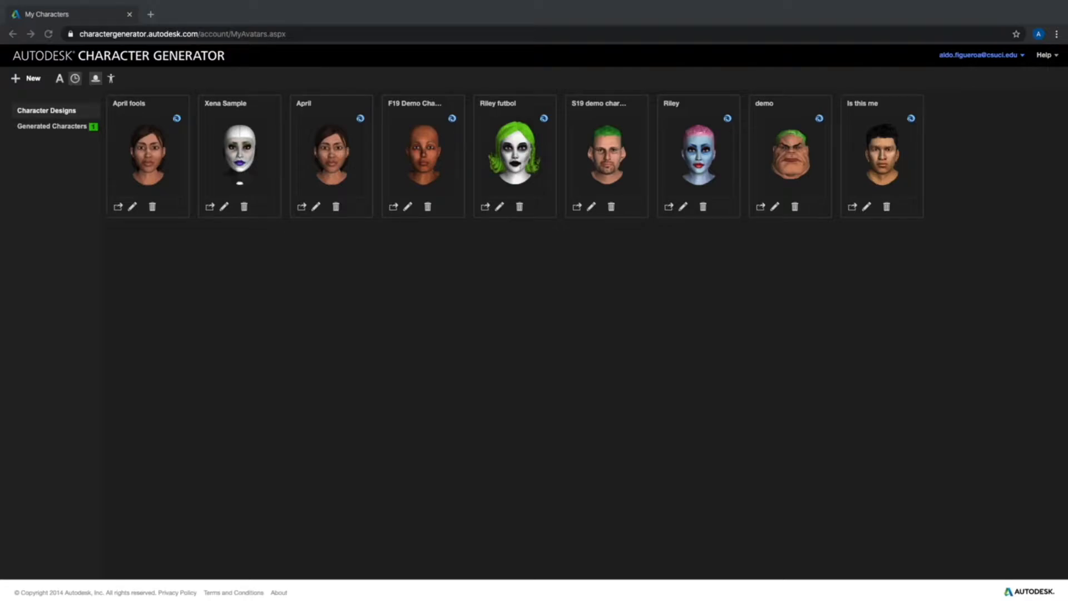
pyautogui.moveTo(21, 549)
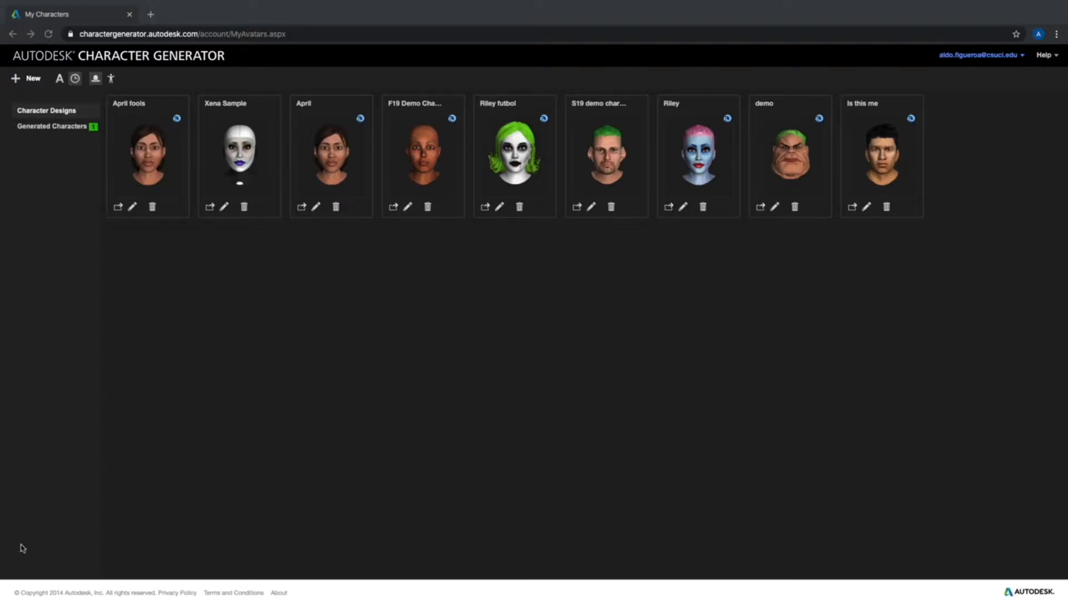
pyautogui.moveTo(875, 94)
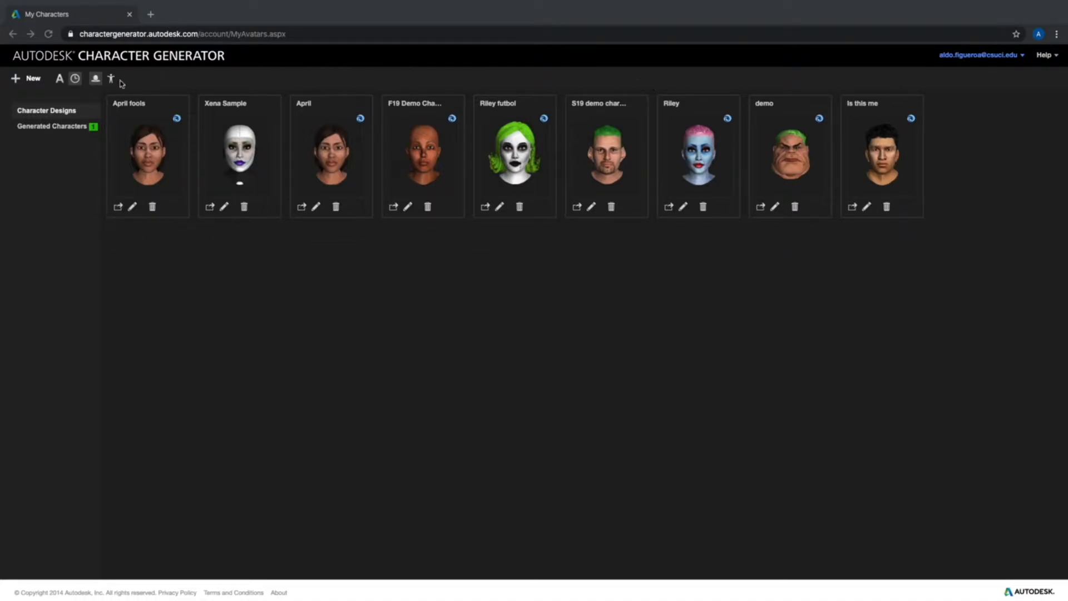
pyautogui.moveTo(914, 83)
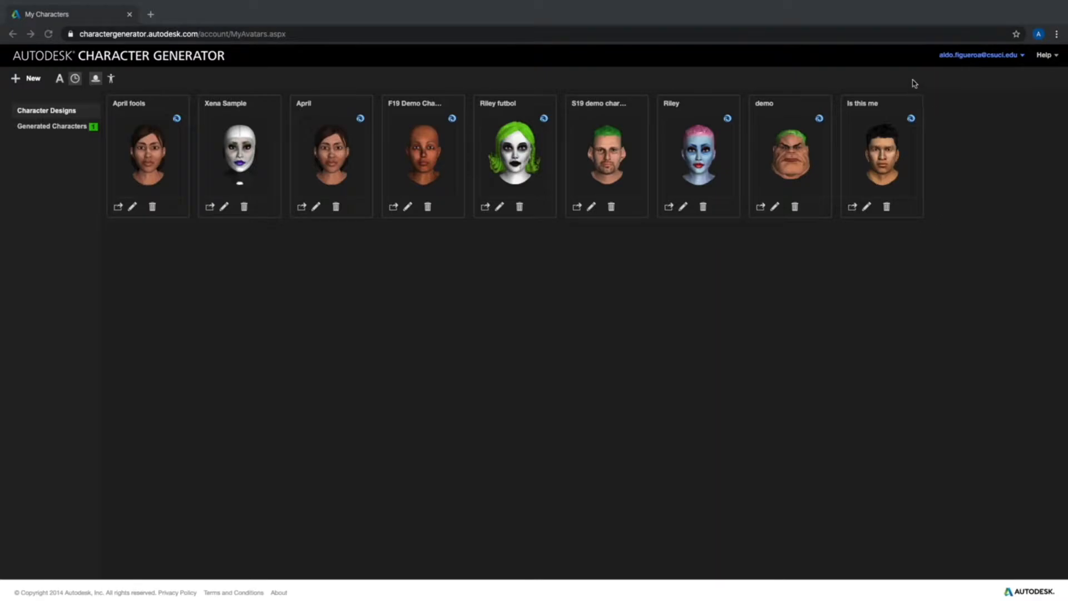
pyautogui.moveTo(80, 98)
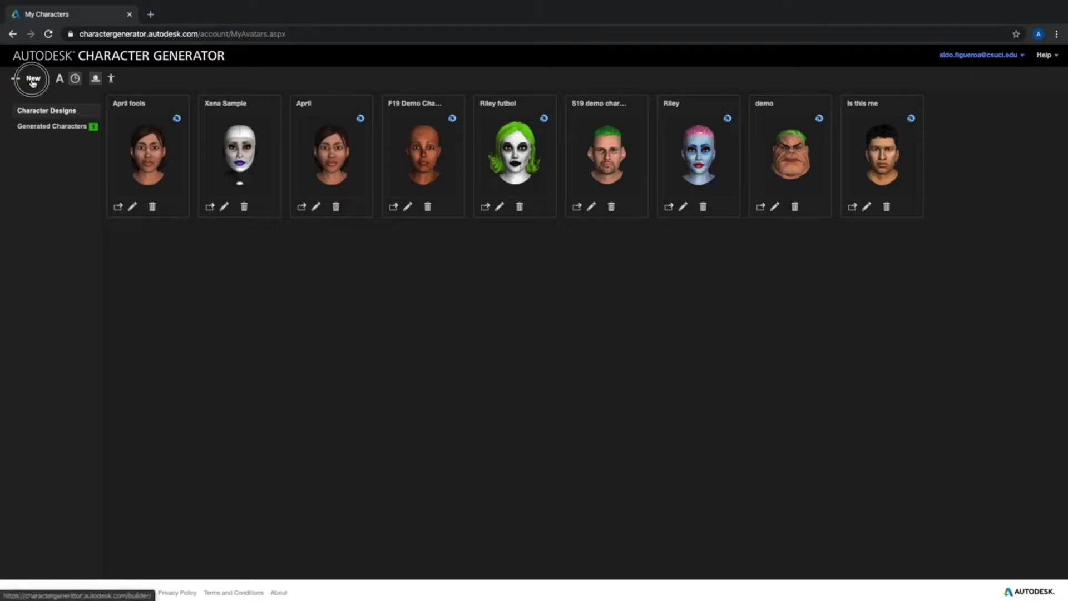
# - Start a new character, opening the chooser with Default Female as the starting base
pyautogui.click(32, 78)
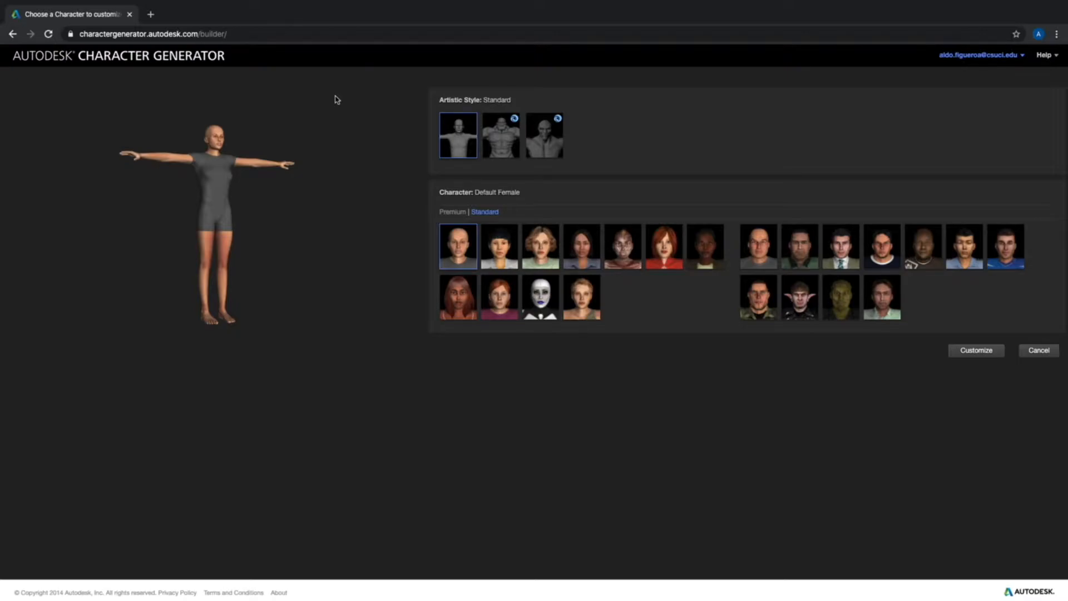
pyautogui.moveTo(376, 115)
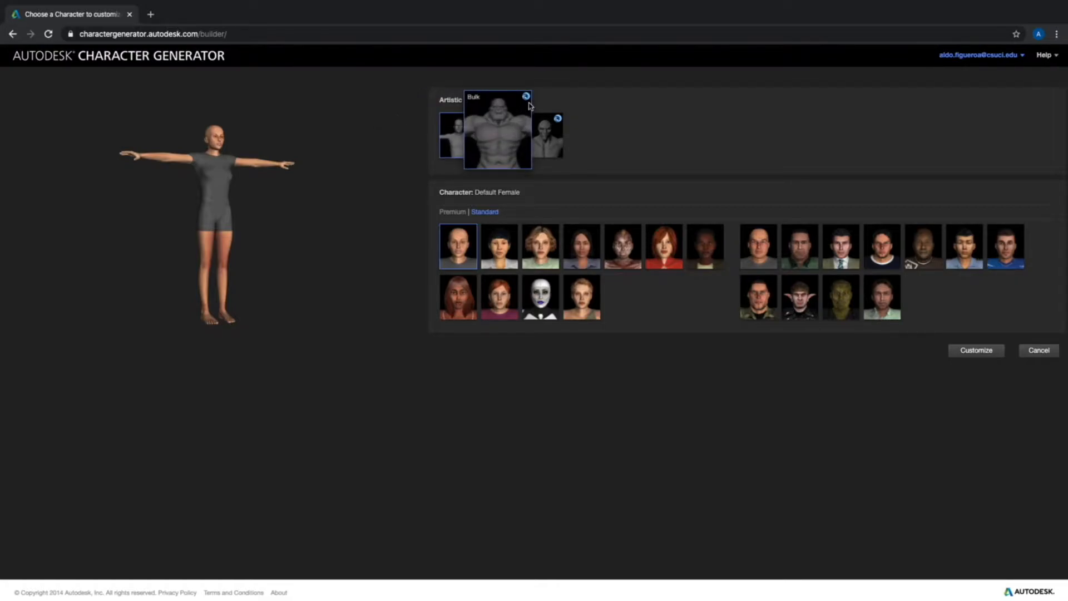
pyautogui.moveTo(525, 96)
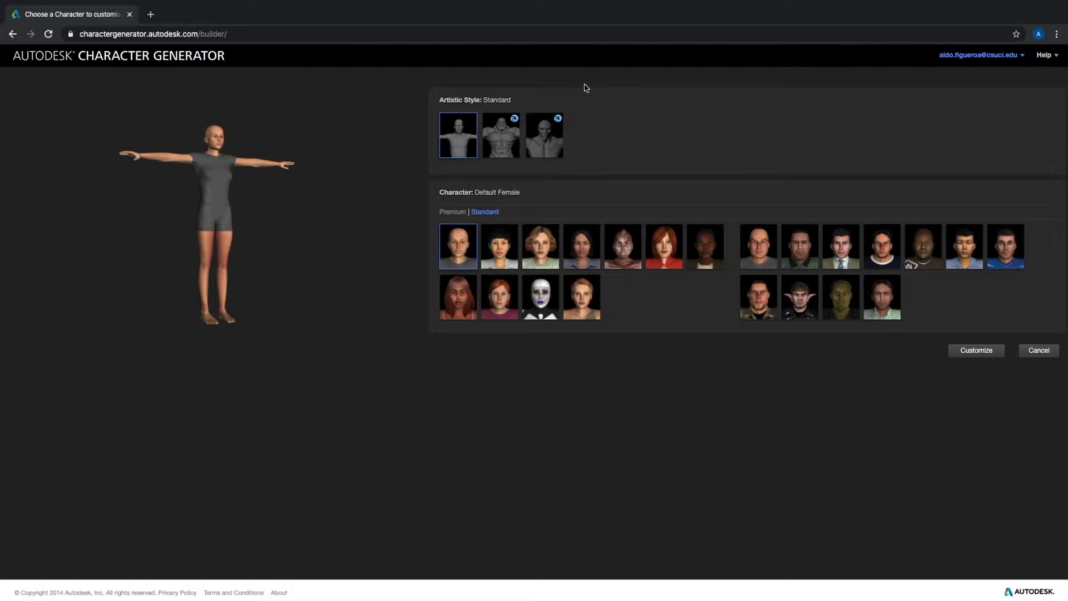
pyautogui.moveTo(499, 180)
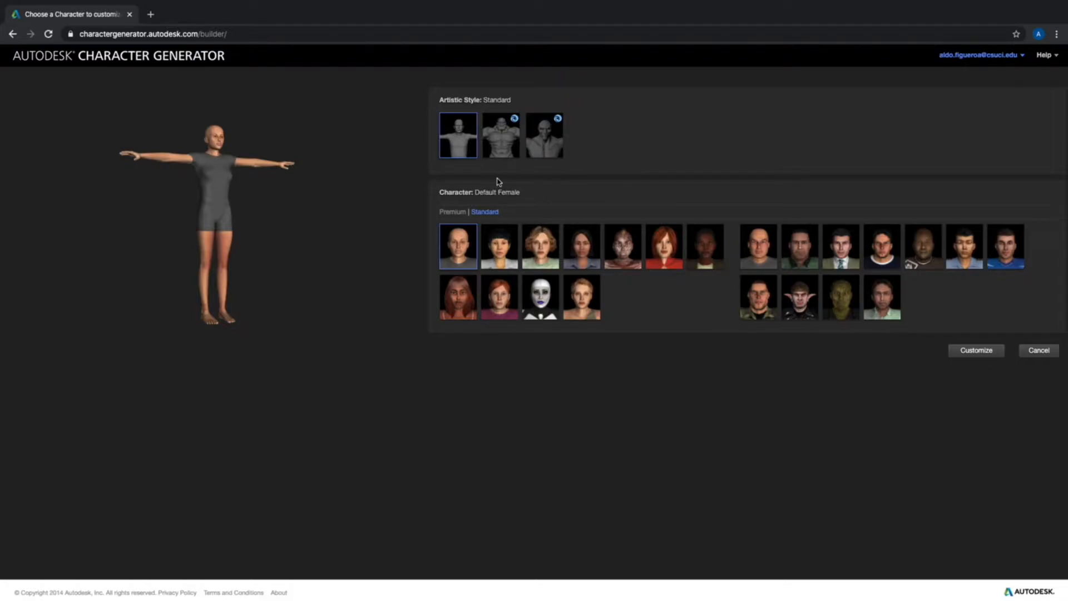
pyautogui.moveTo(459, 246)
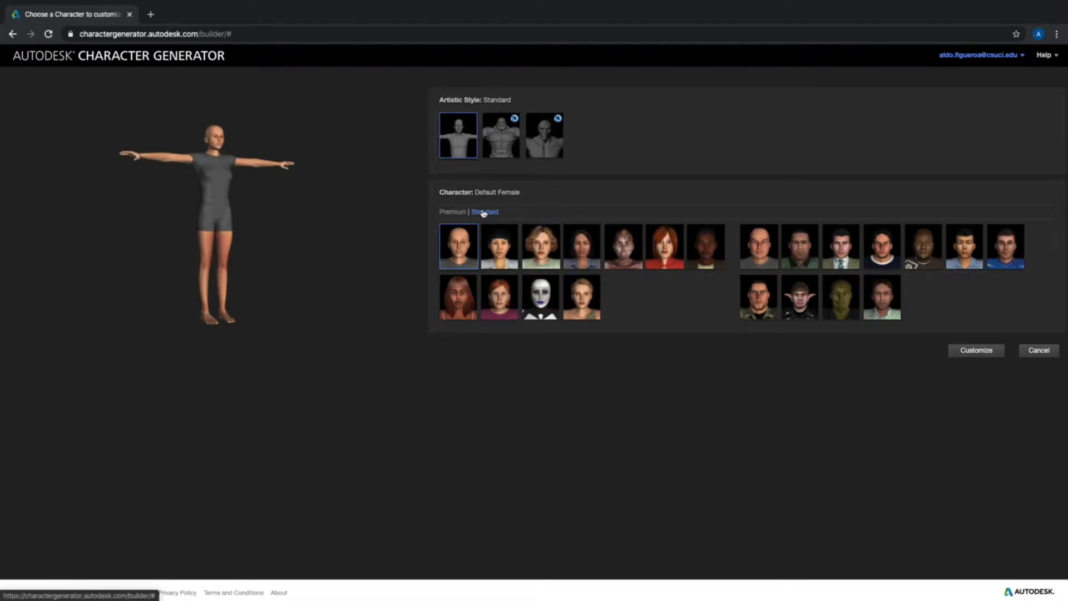
pyautogui.moveTo(491, 218)
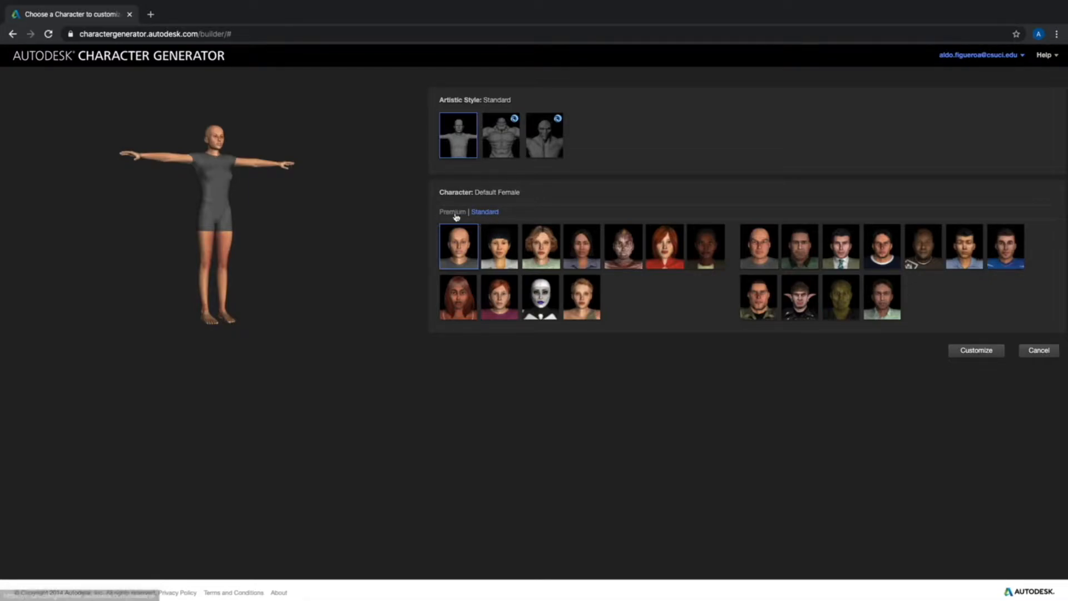
# - Browse the Premium characters, return to Standard, and pick George as the base
pyautogui.click(452, 212)
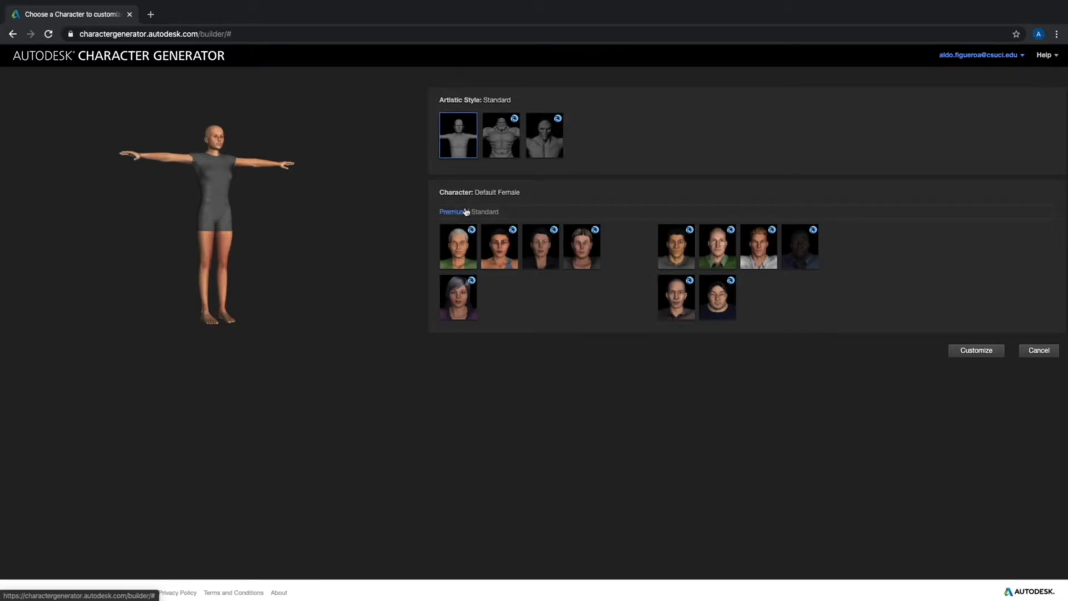
pyautogui.click(485, 212)
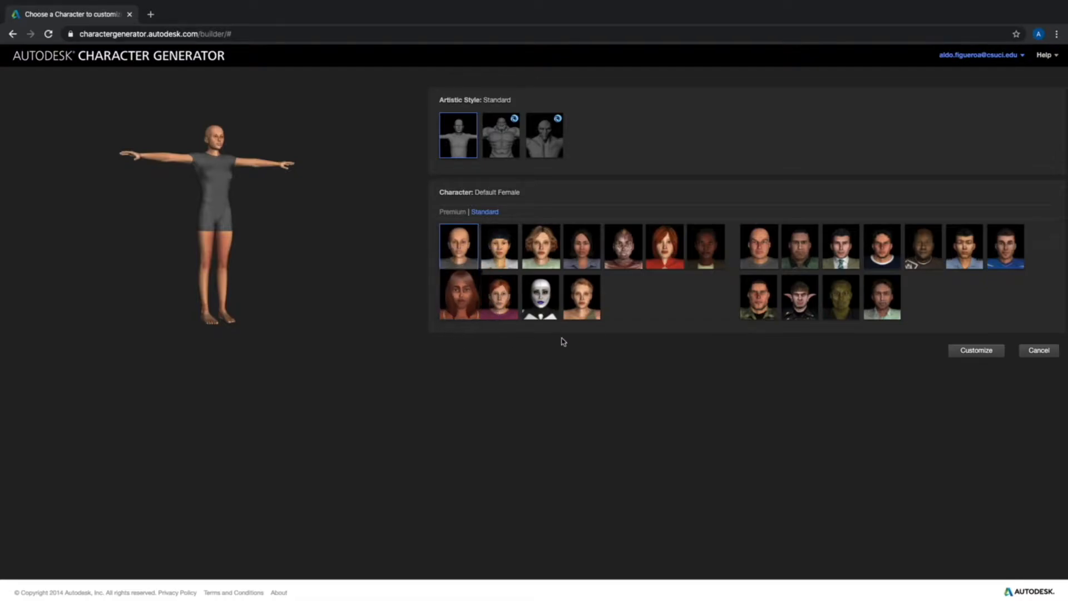
pyautogui.moveTo(562, 272)
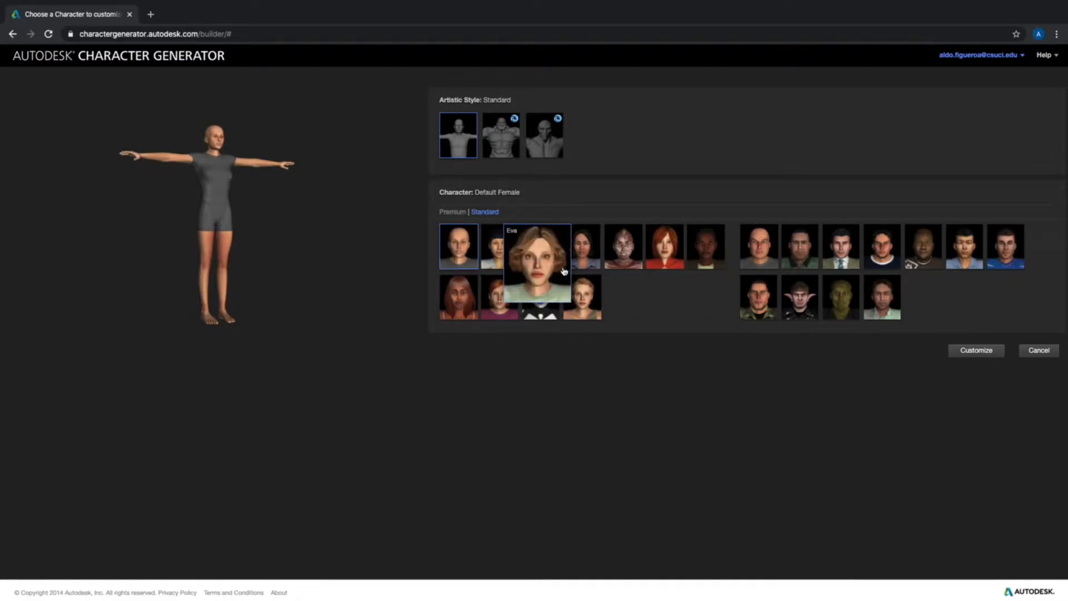
pyautogui.moveTo(871, 192)
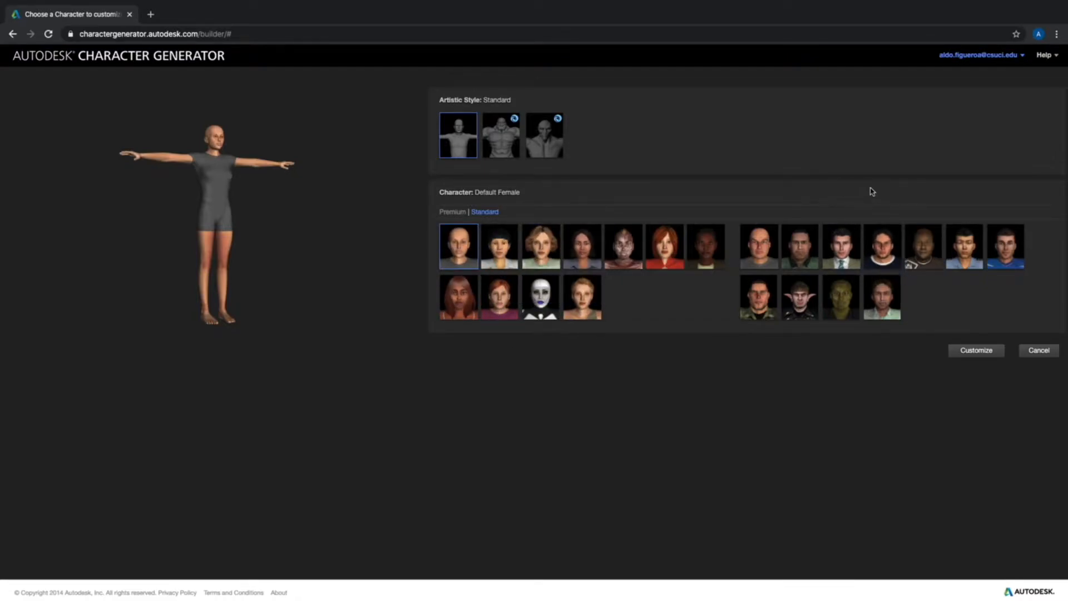
pyautogui.click(882, 246)
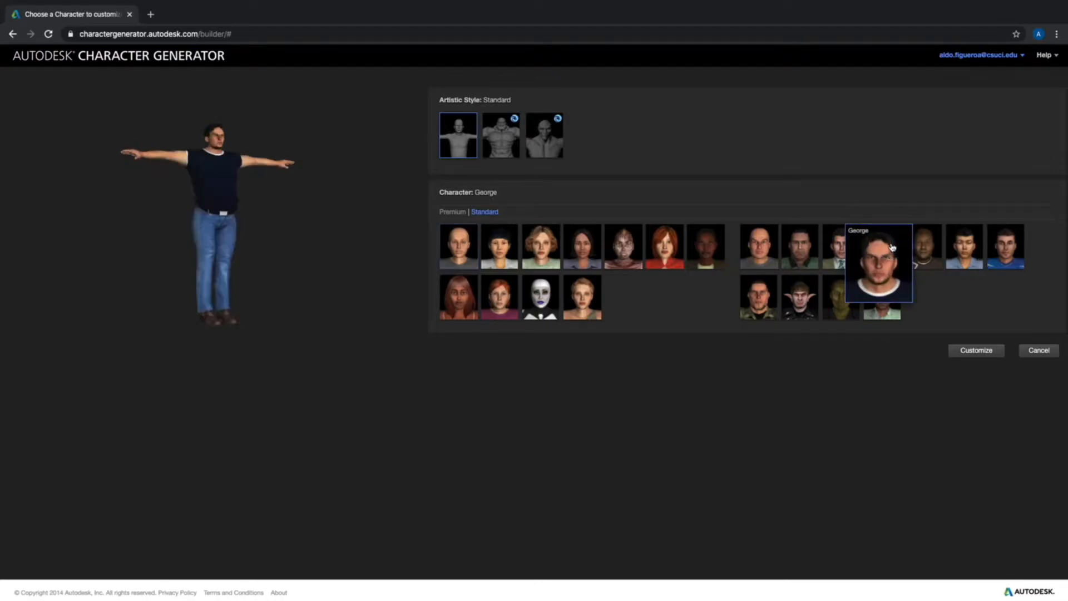
pyautogui.moveTo(979, 408)
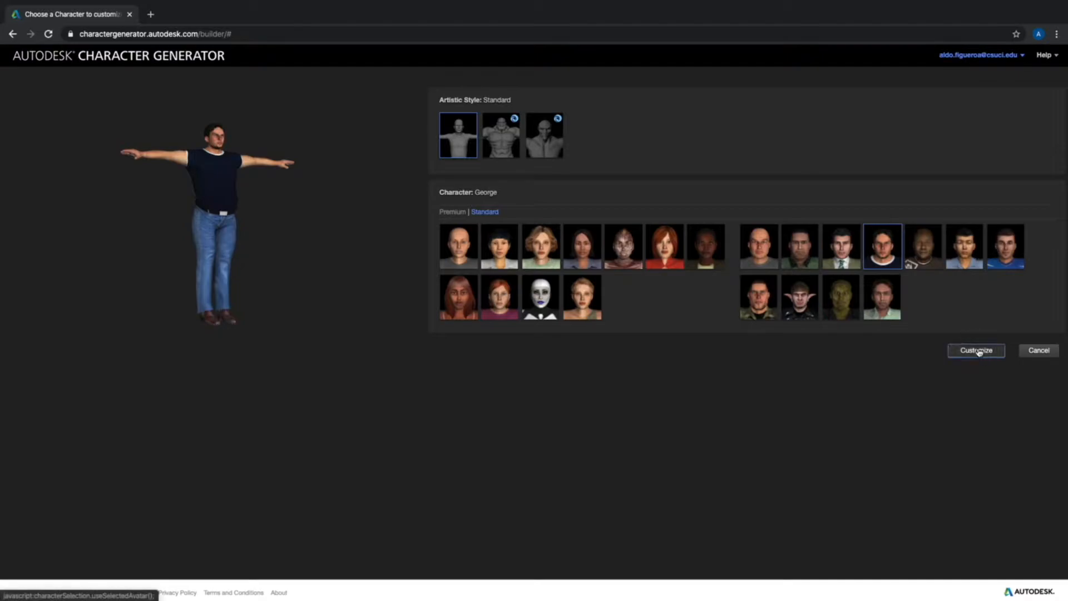
# - Customize George and rotate the head preview to the back, side and front
pyautogui.click(976, 351)
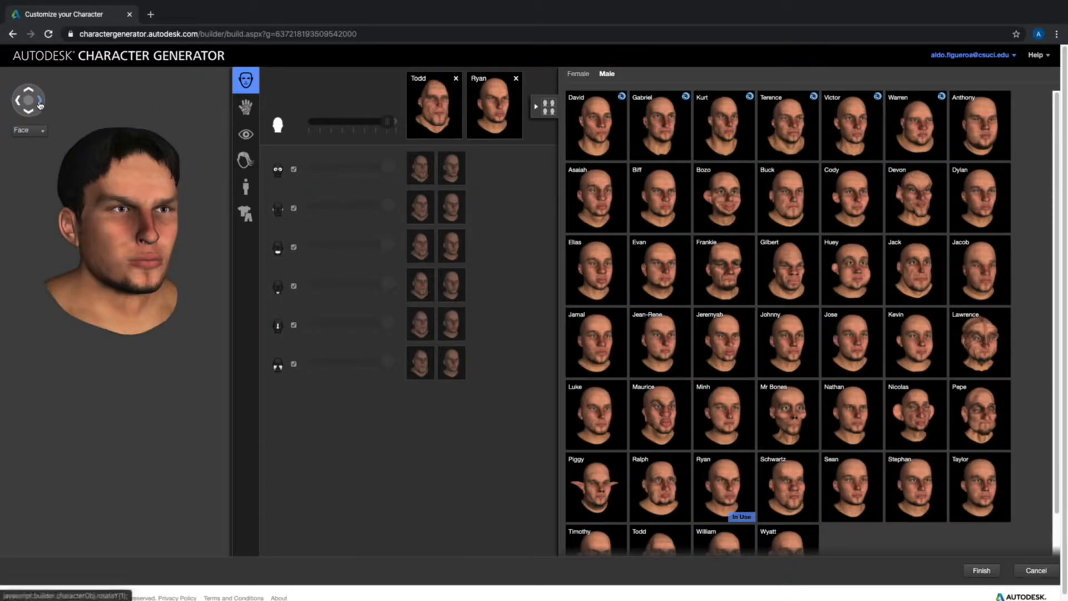
pyautogui.click(37, 102)
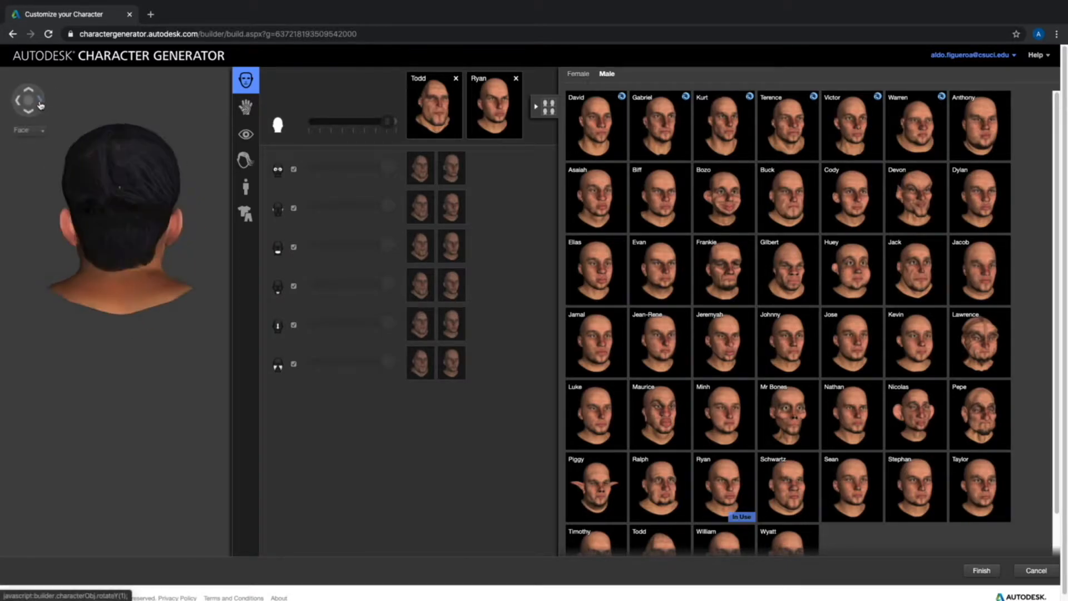
pyautogui.click(36, 100)
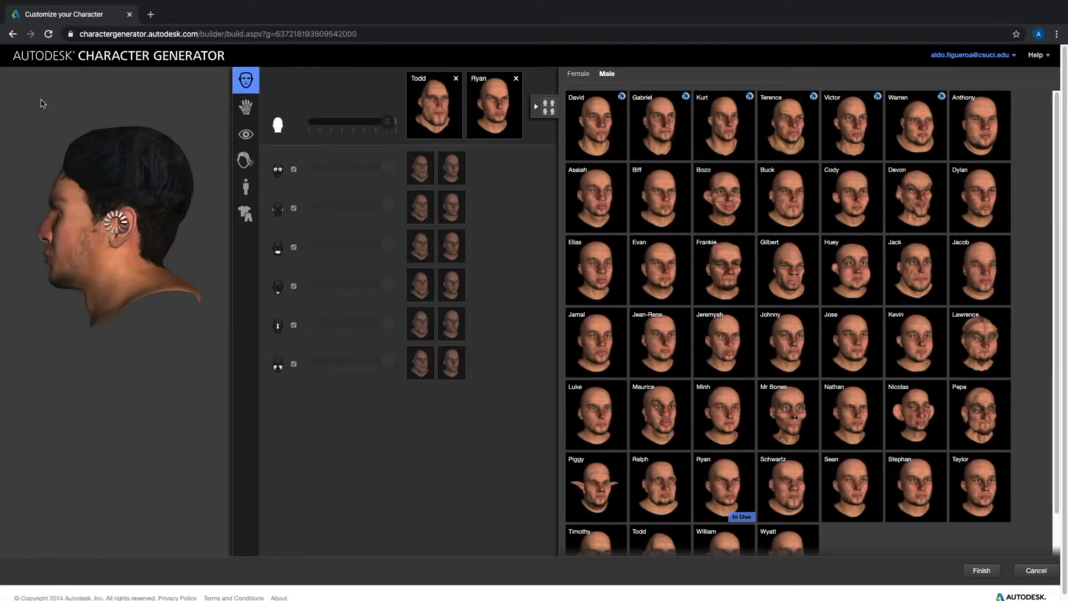
pyautogui.click(434, 106)
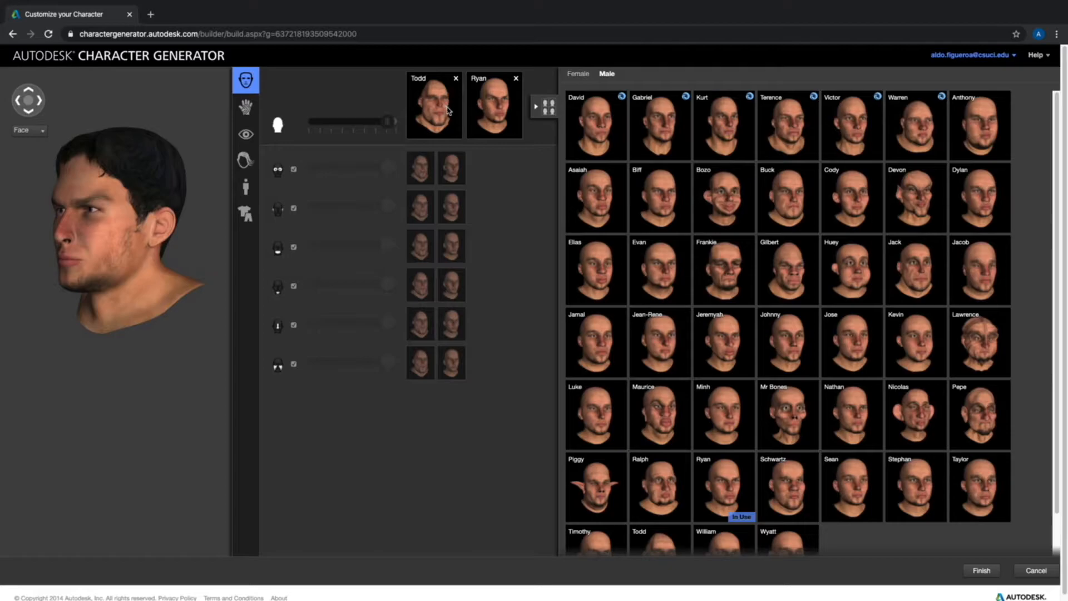
pyautogui.moveTo(483, 110)
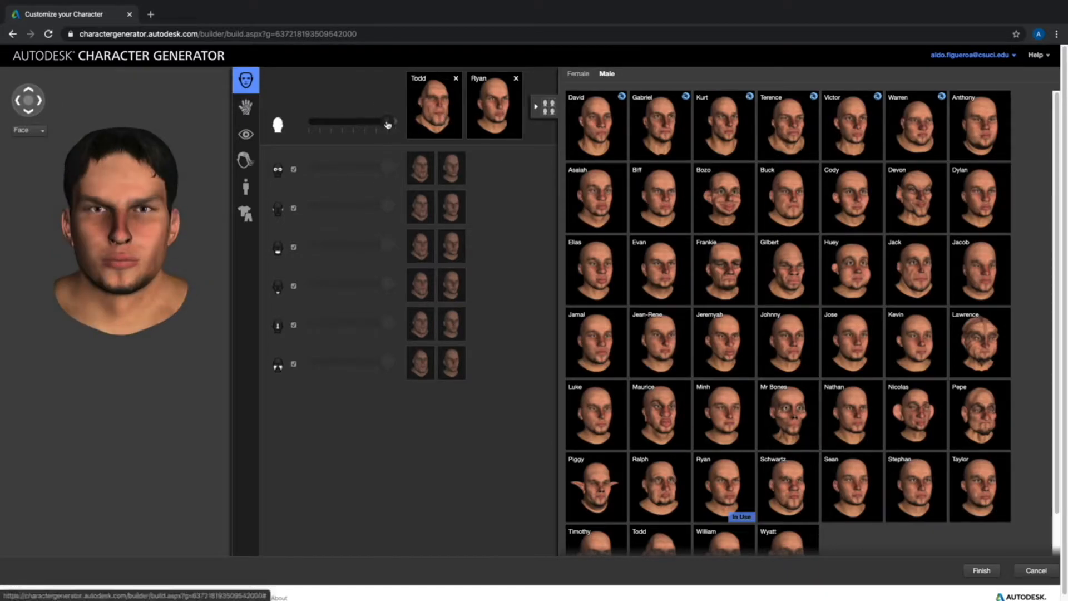
pyautogui.moveTo(387, 121); pyautogui.dragTo(312, 126)
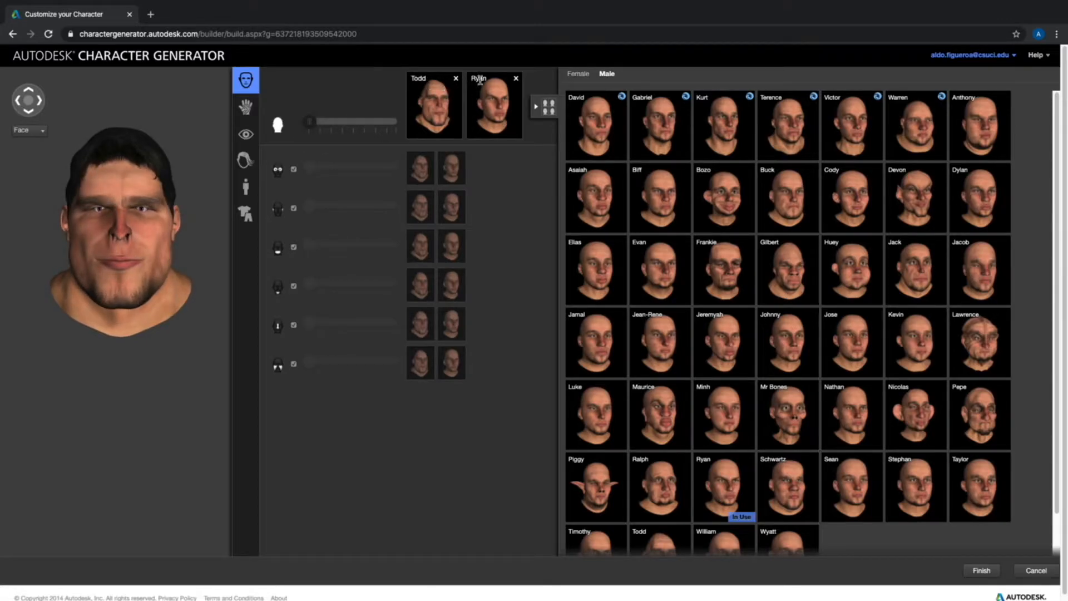
pyautogui.moveTo(308, 122); pyautogui.dragTo(349, 122)
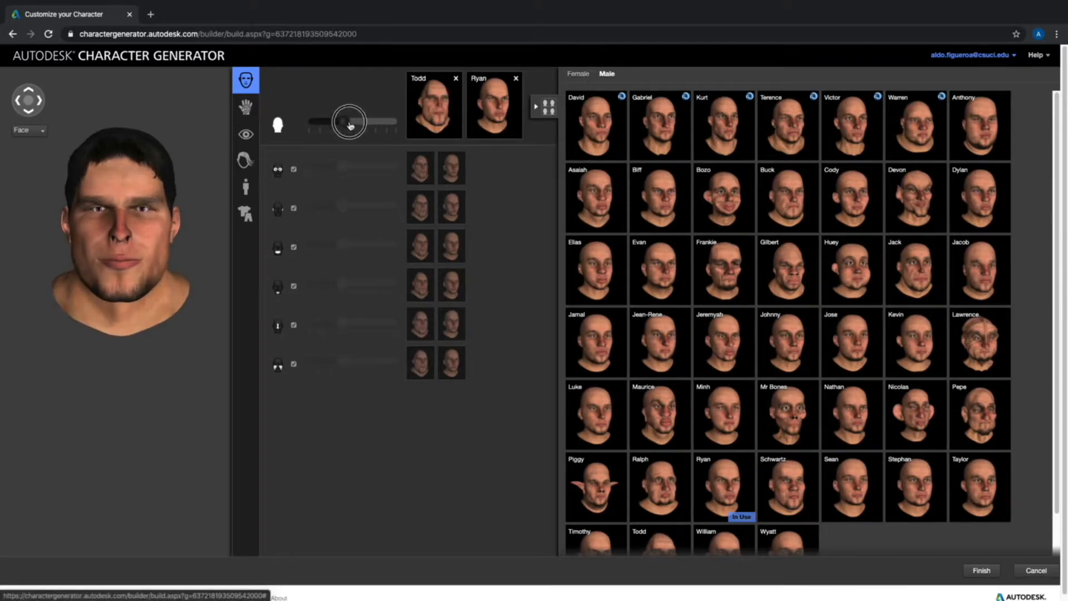
pyautogui.moveTo(350, 122); pyautogui.dragTo(370, 126)
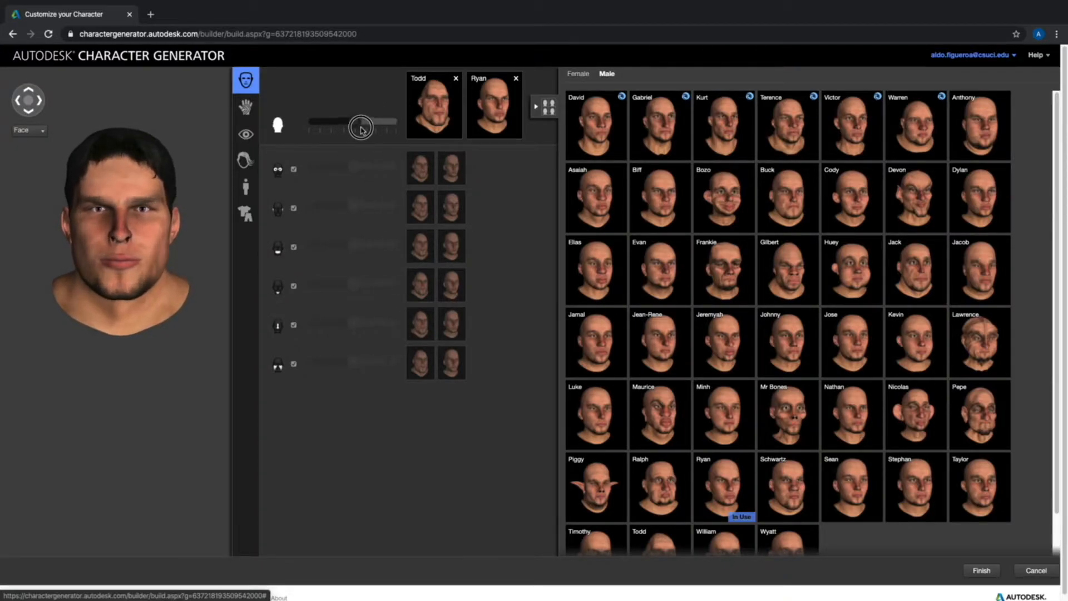
pyautogui.moveTo(361, 121); pyautogui.dragTo(313, 121)
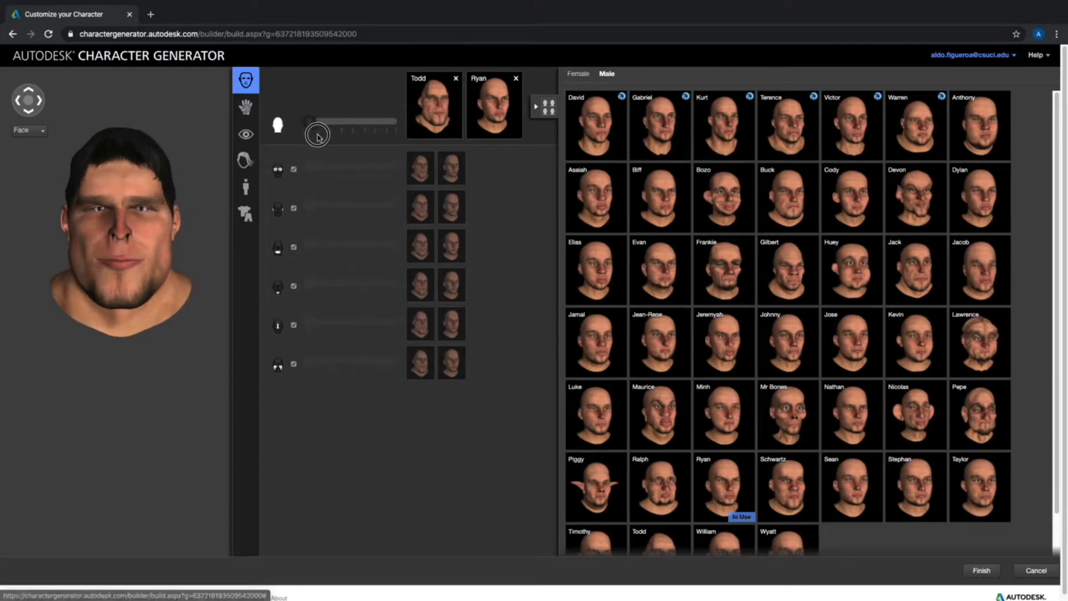
pyautogui.moveTo(317, 134); pyautogui.dragTo(399, 123)
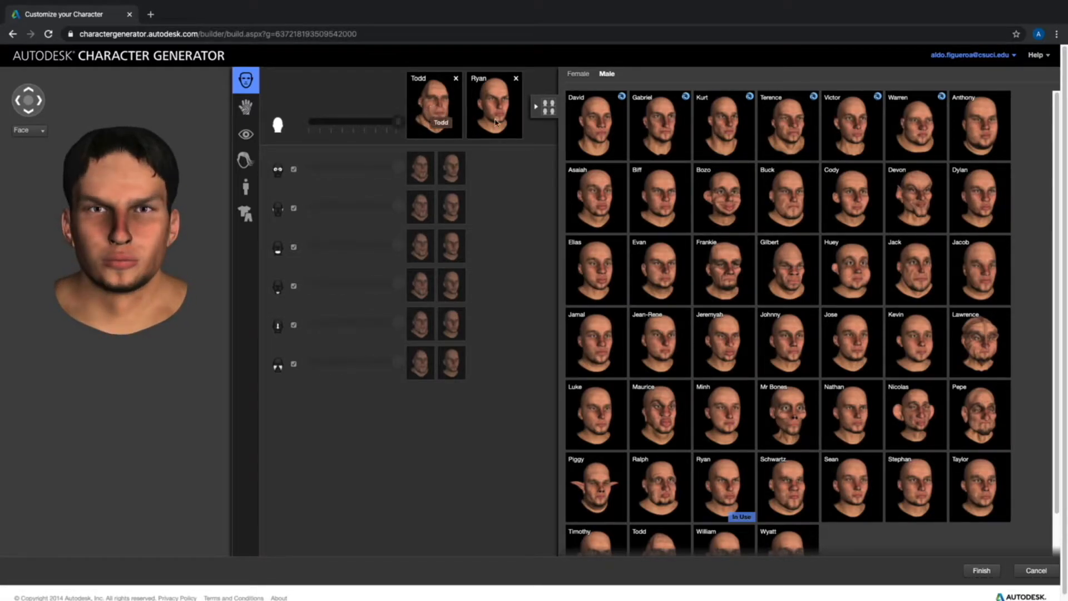
pyautogui.moveTo(597, 123)
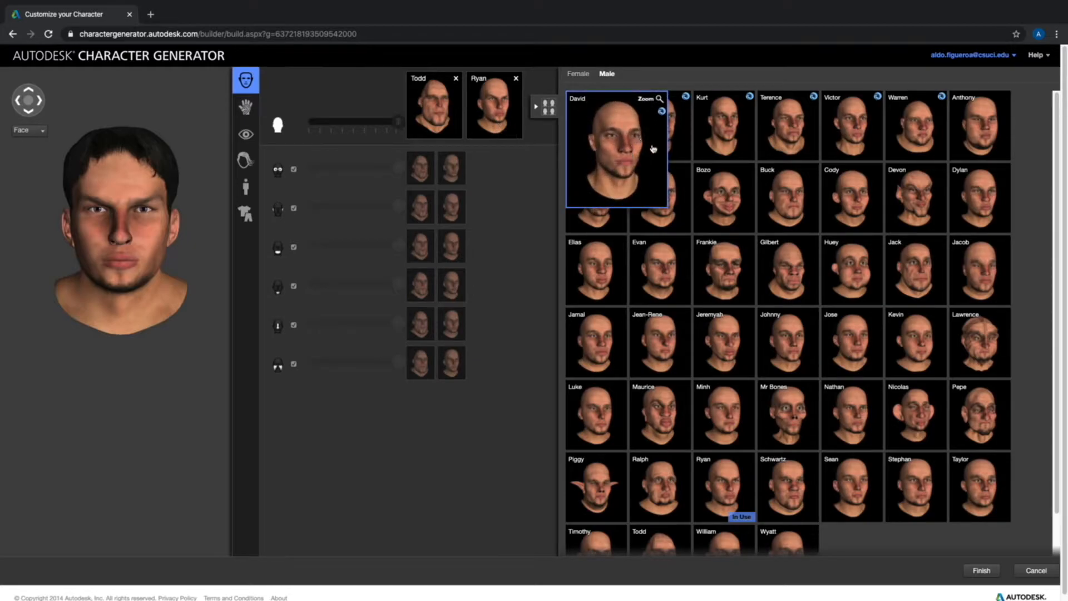
pyautogui.moveTo(661, 113)
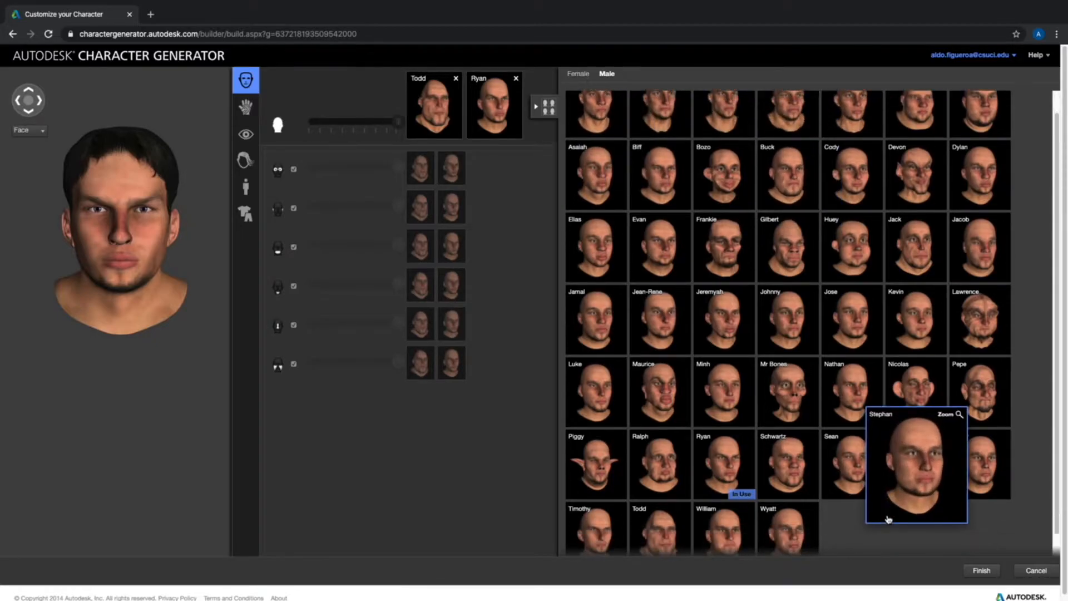
pyautogui.scroll(-3)
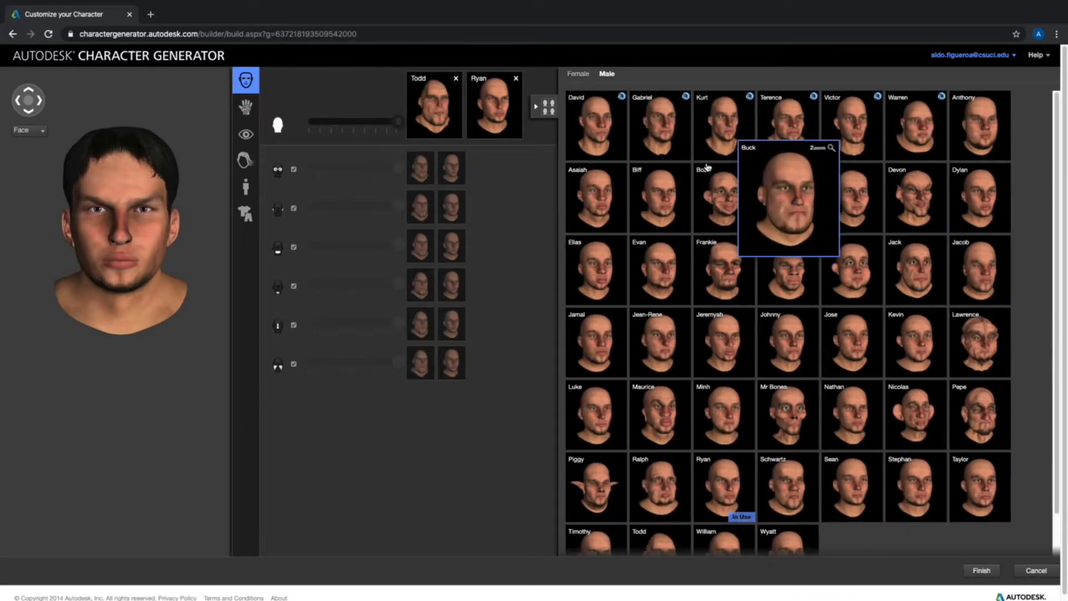
pyautogui.moveTo(793, 148)
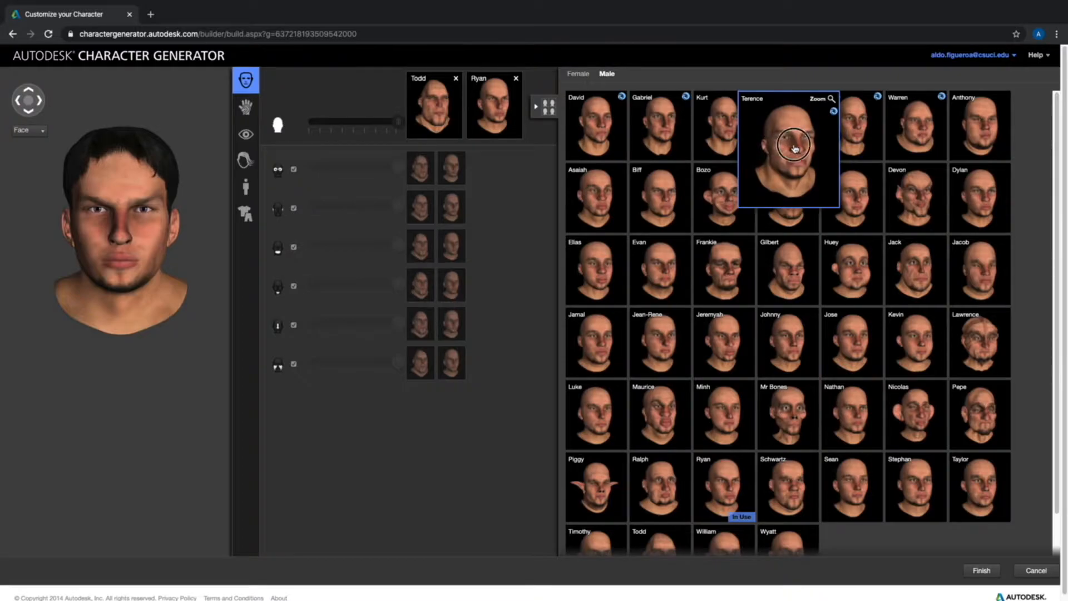
# - Set Terence and Devon as head blend faces, with the Face slider fully at Terence
pyautogui.click(792, 145)
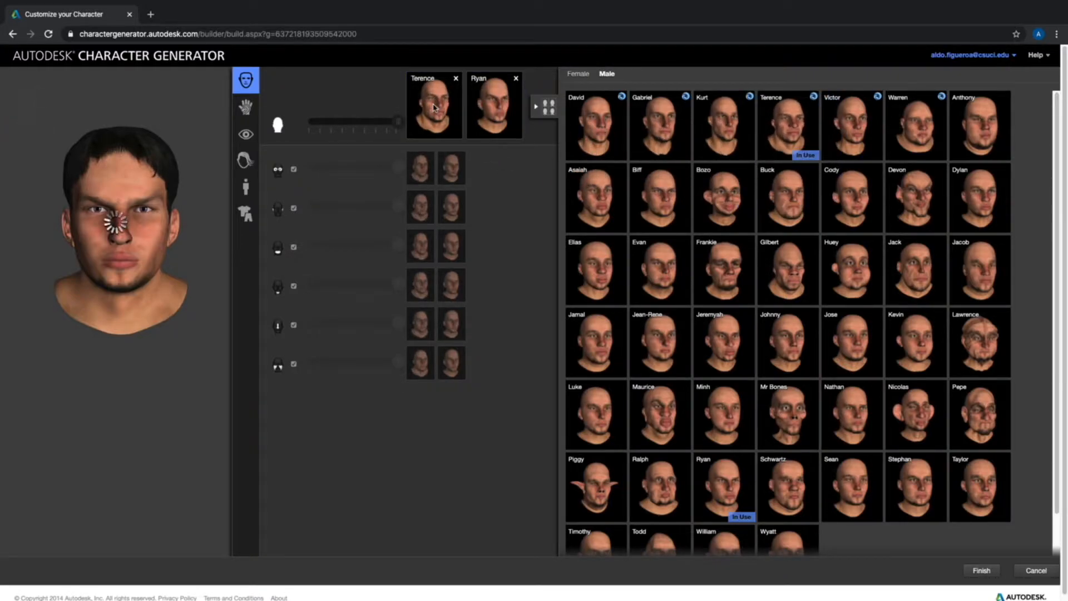
pyautogui.moveTo(493, 113)
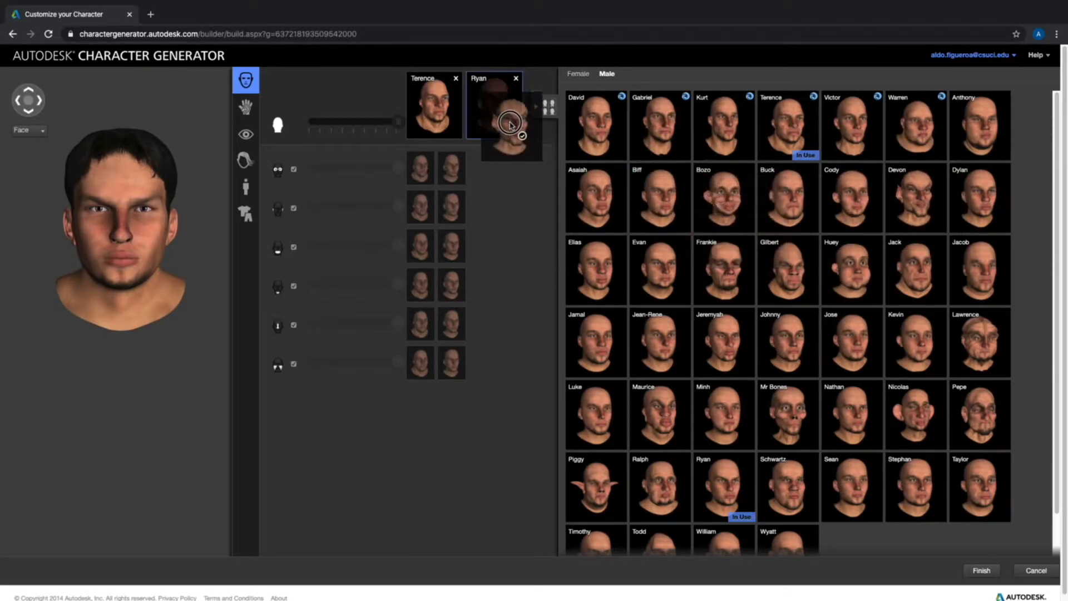
pyautogui.click(915, 197)
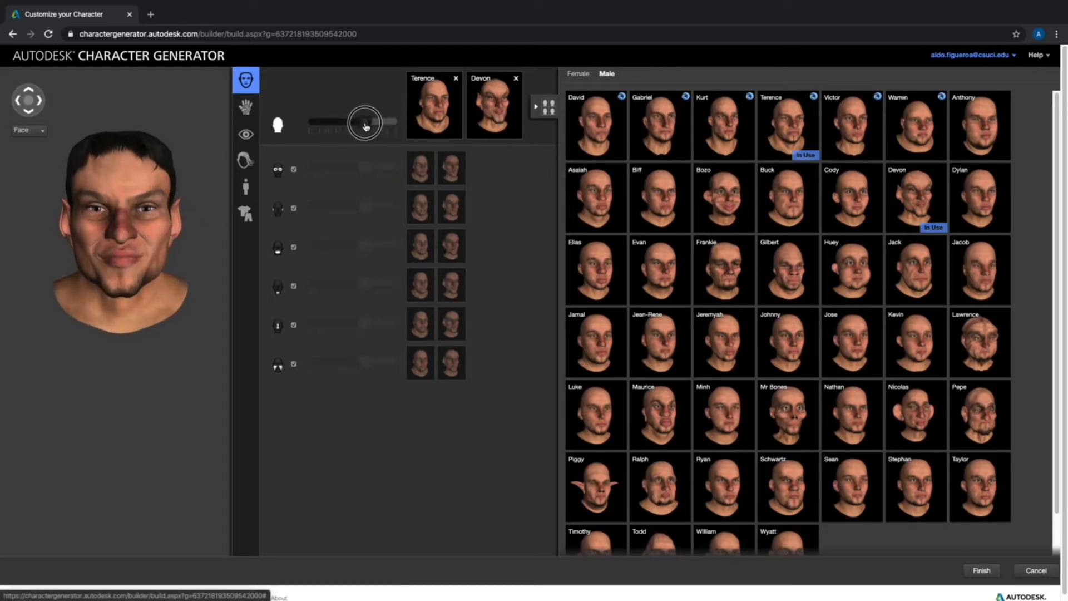
pyautogui.moveTo(365, 122); pyautogui.dragTo(315, 125)
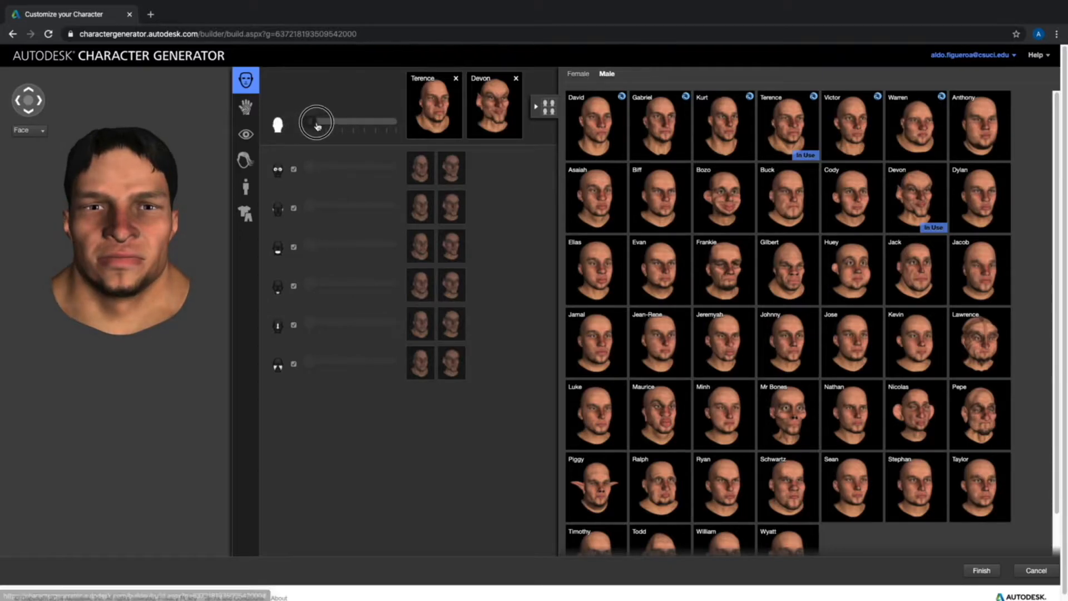
pyautogui.moveTo(316, 121); pyautogui.dragTo(373, 122)
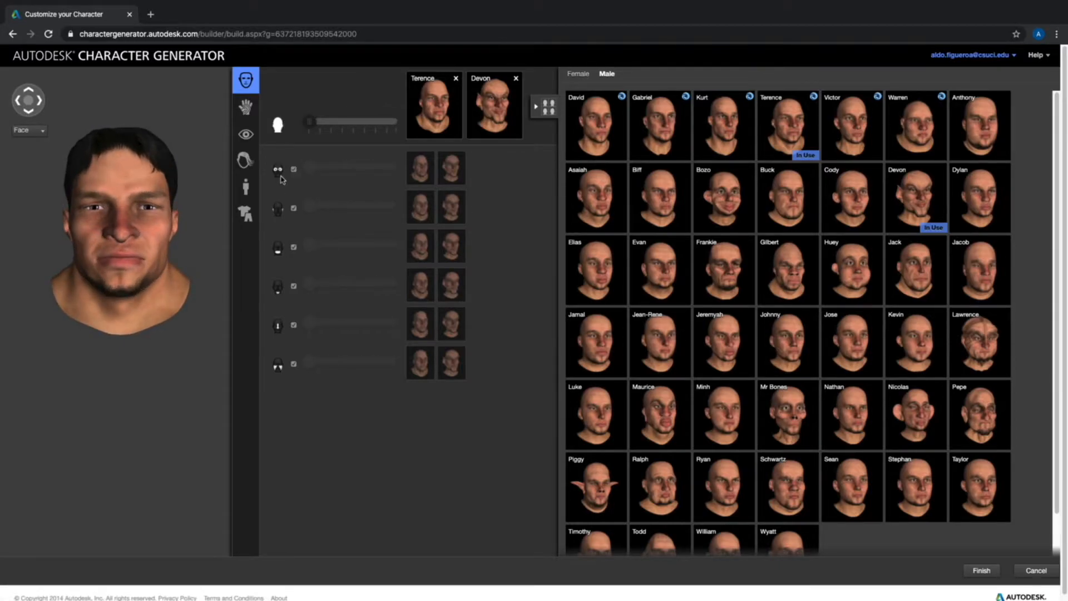
pyautogui.moveTo(294, 169)
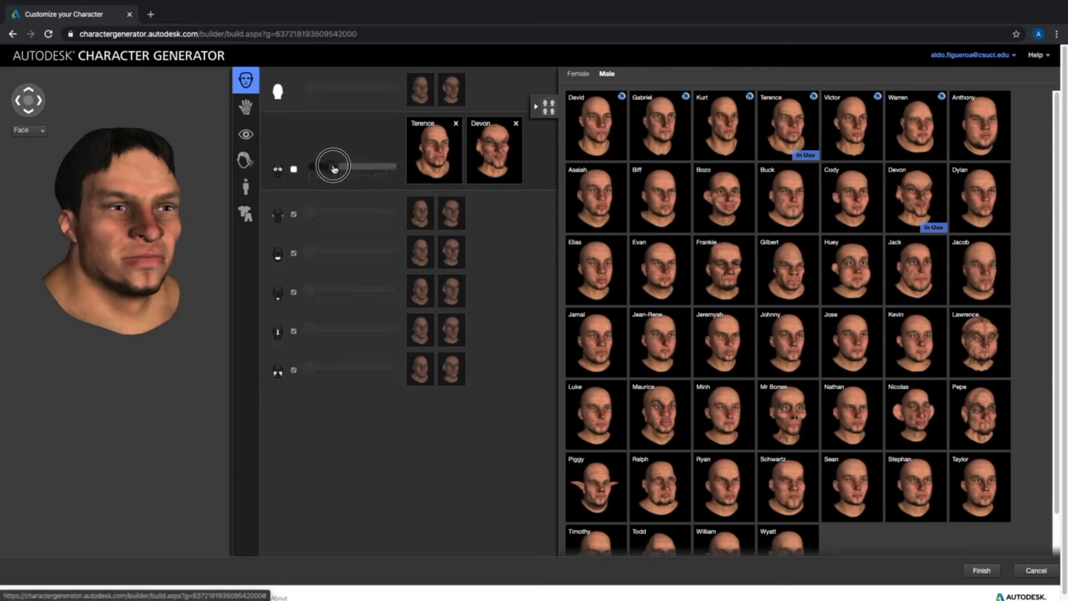
# - Blend the eyes almost fully toward Bozo and the overall face partway toward Devon
pyautogui.moveTo(333, 167); pyautogui.dragTo(397, 168)
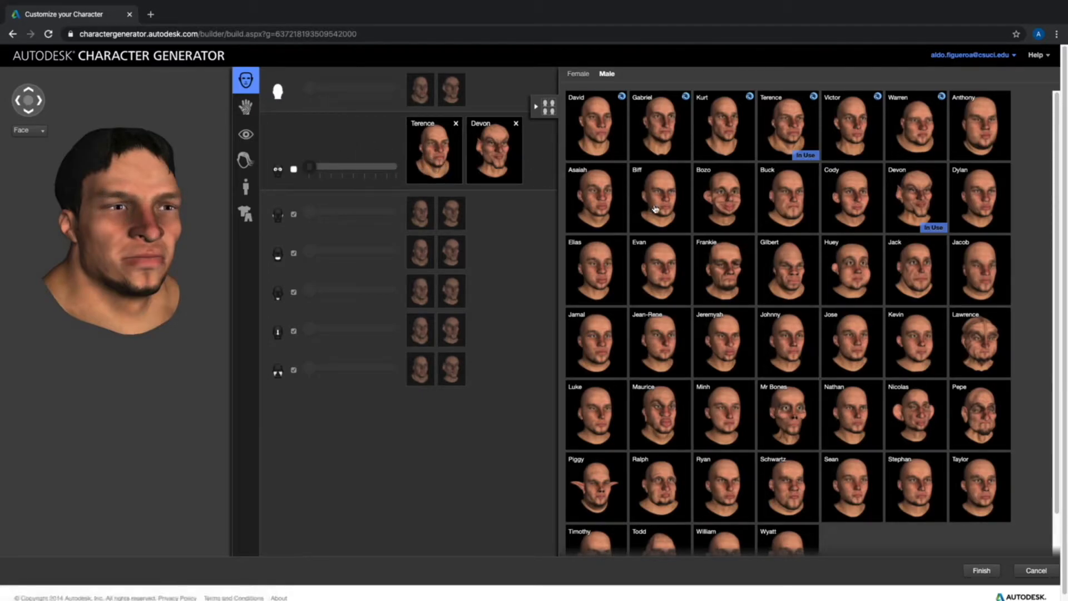
pyautogui.moveTo(654, 207)
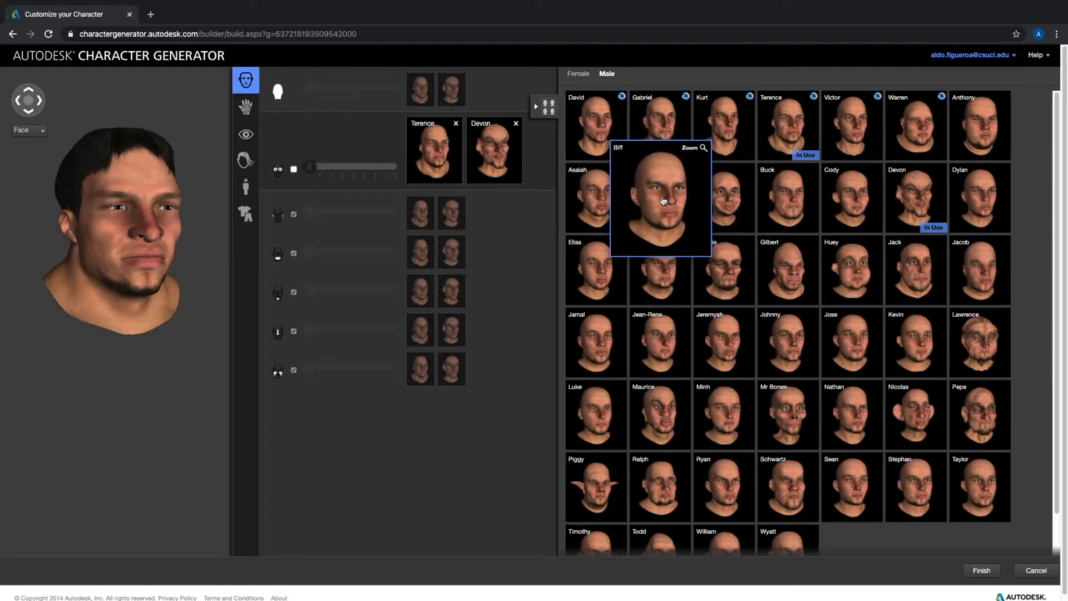
pyautogui.moveTo(672, 202)
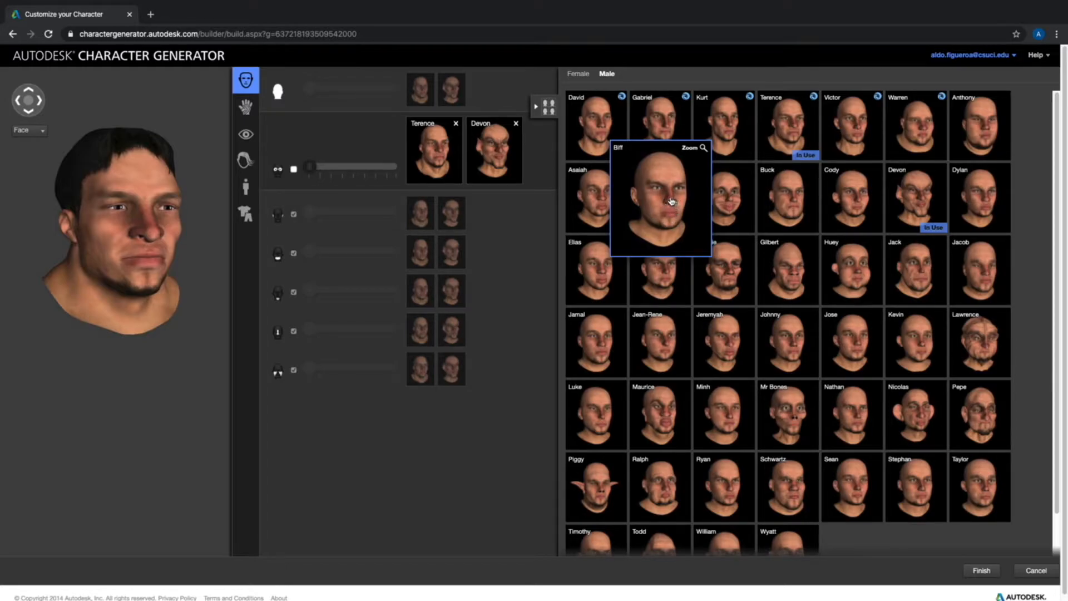
pyautogui.moveTo(734, 207)
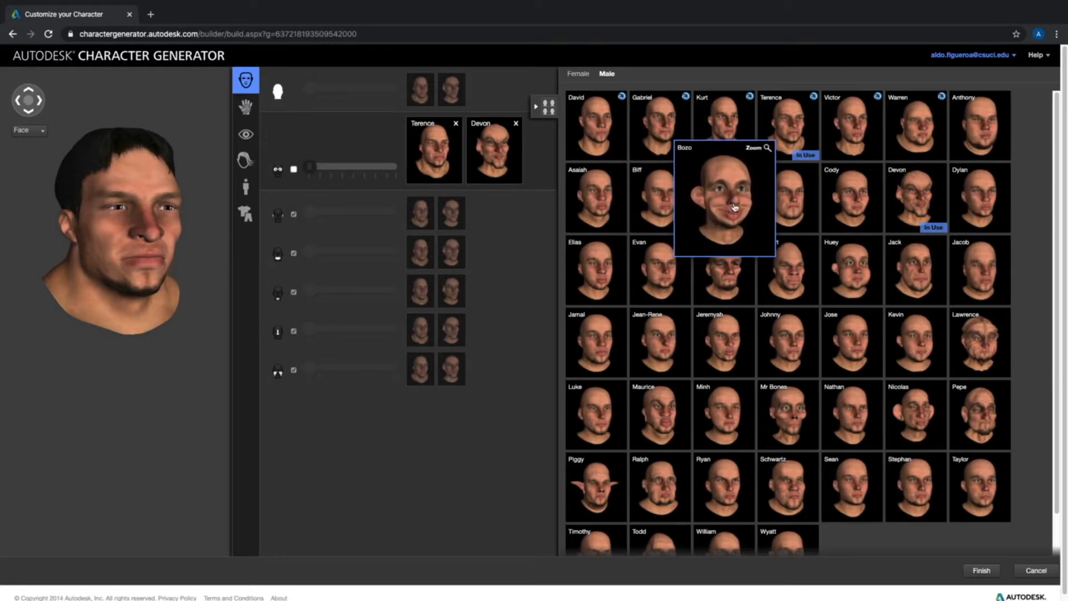
pyautogui.click(724, 200)
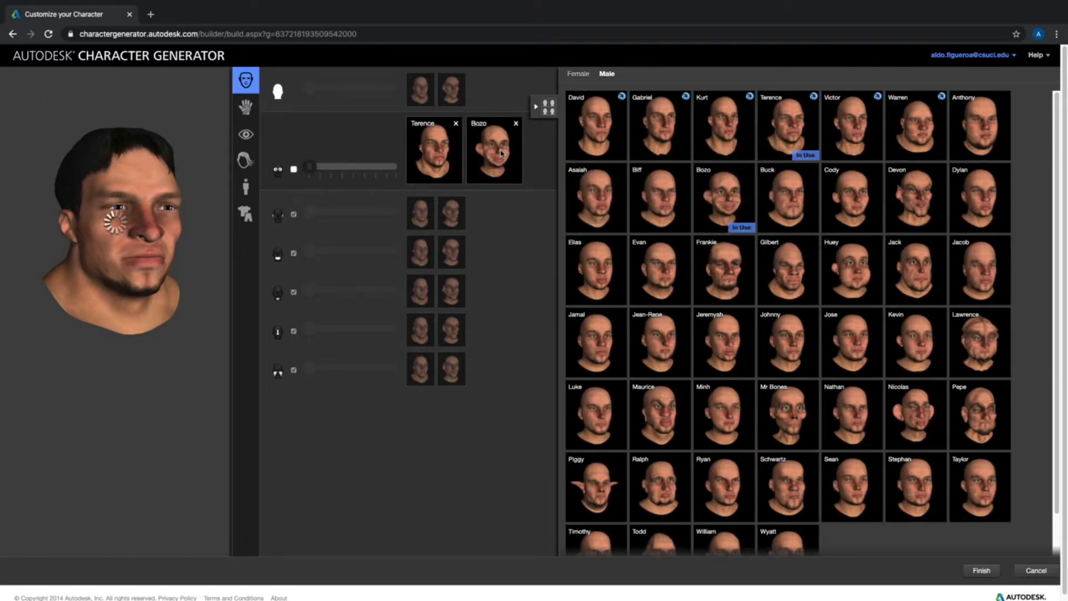
pyautogui.moveTo(418, 135)
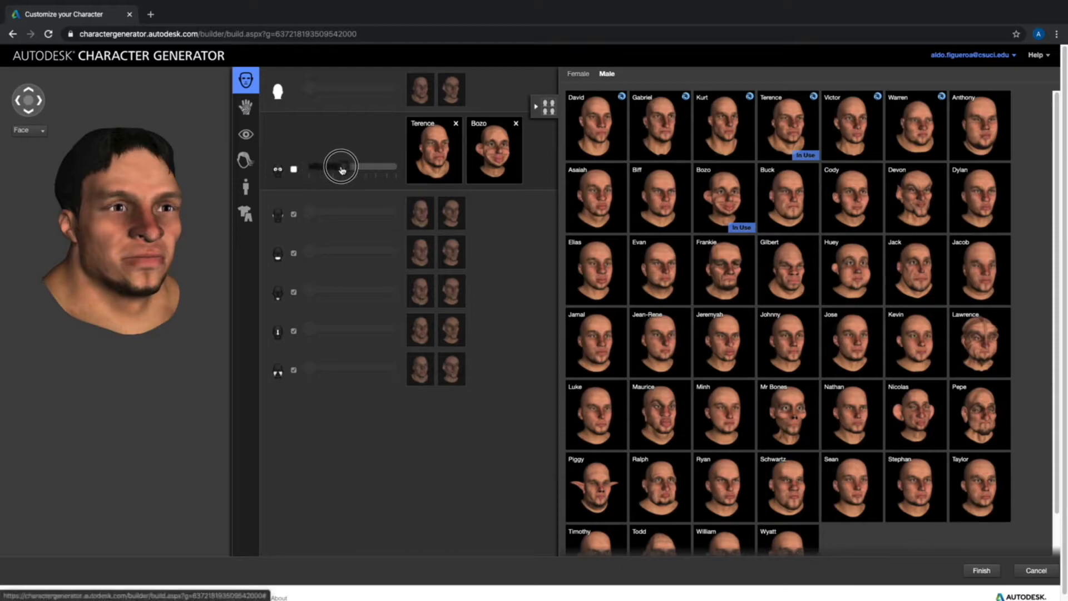
pyautogui.moveTo(340, 168); pyautogui.dragTo(327, 169)
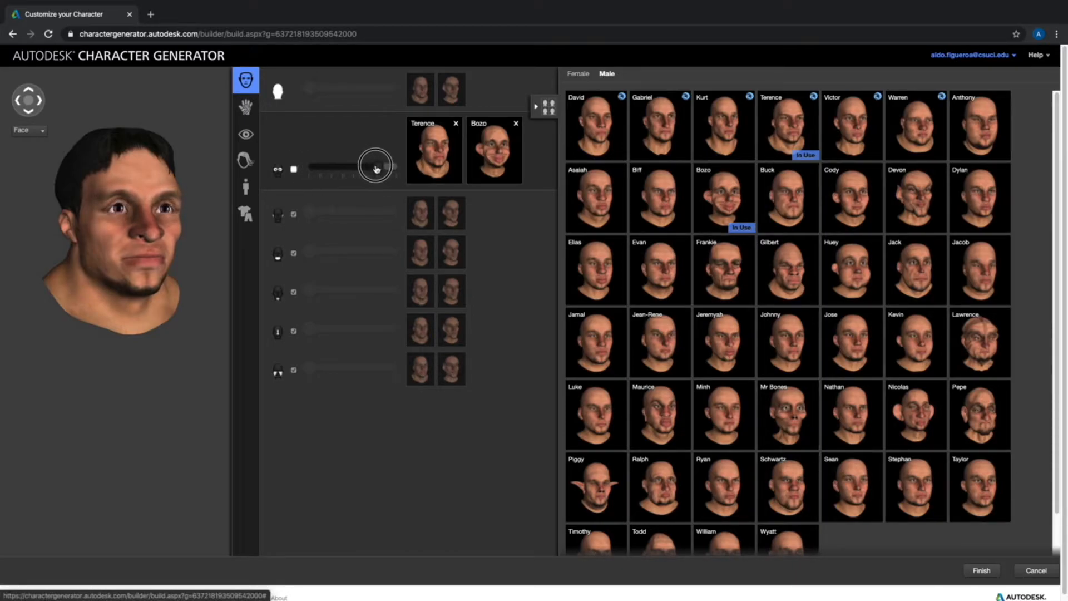
pyautogui.moveTo(374, 168); pyautogui.dragTo(373, 168)
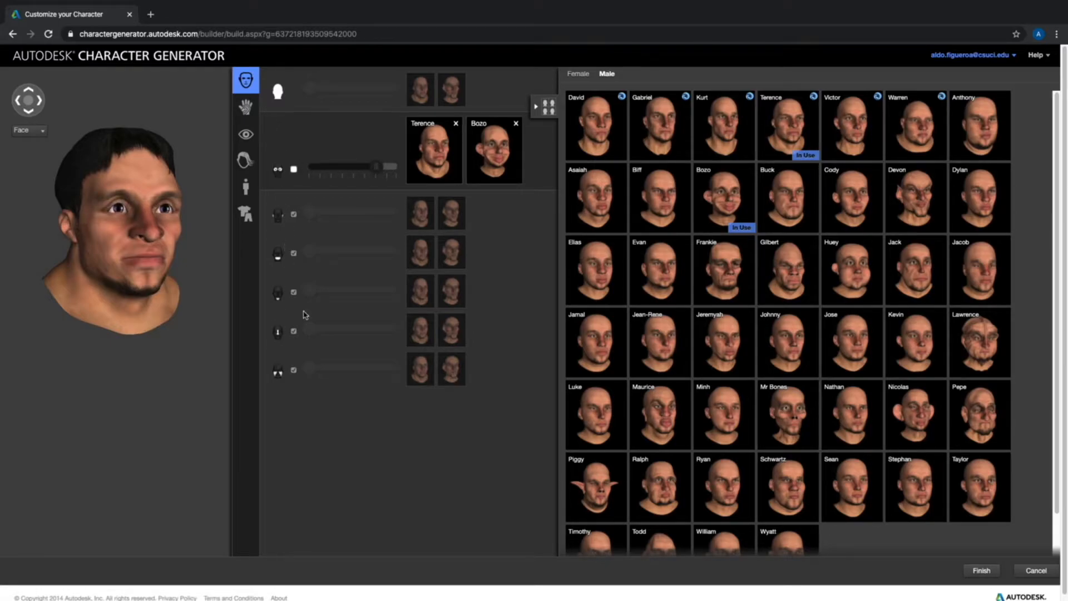
pyautogui.moveTo(278, 254)
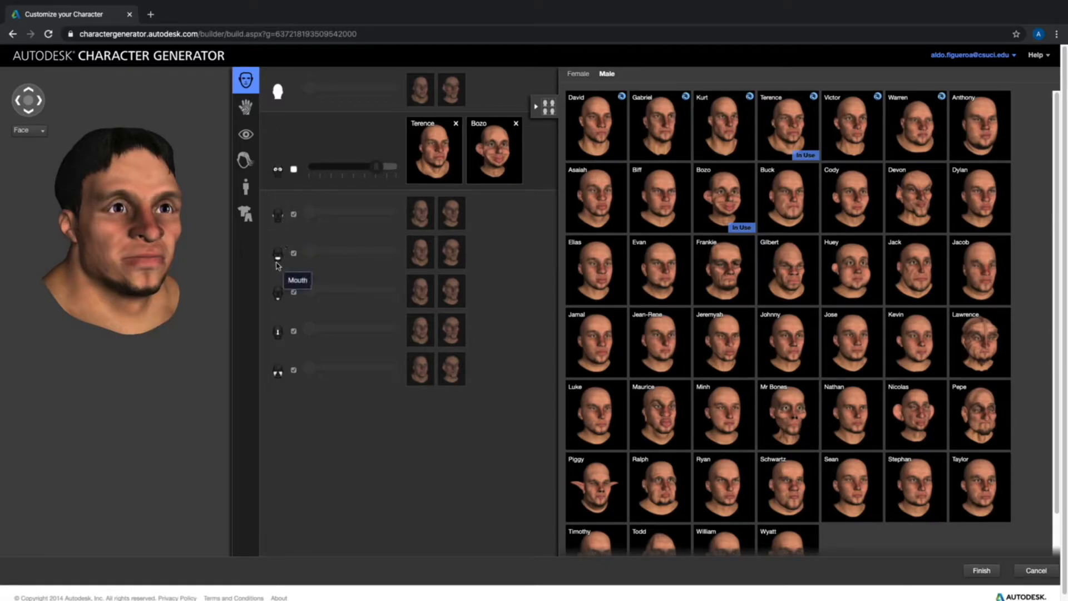
pyautogui.moveTo(284, 309)
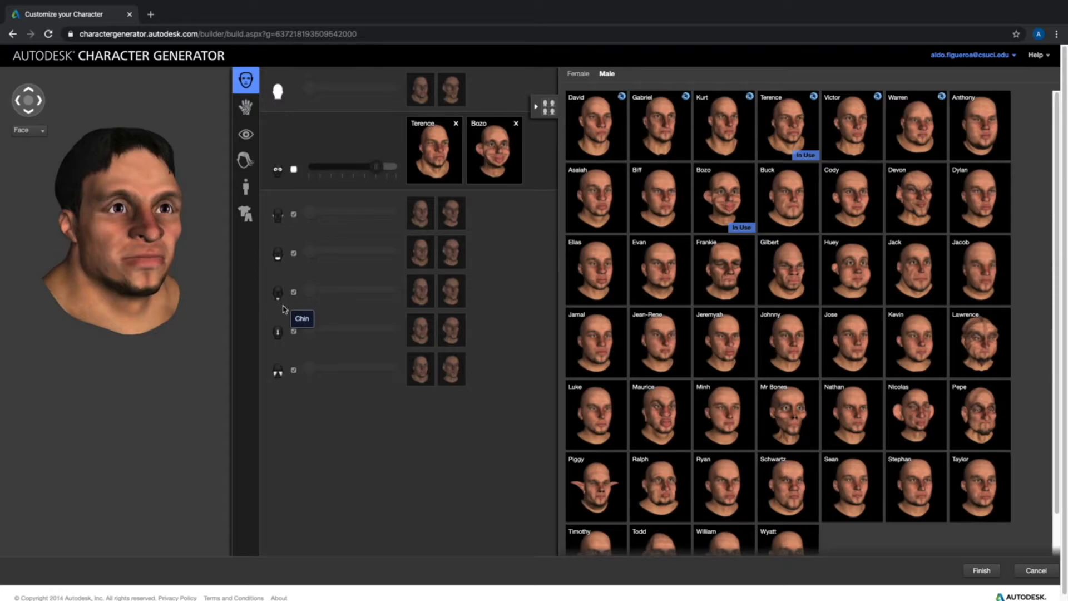
pyautogui.moveTo(280, 377)
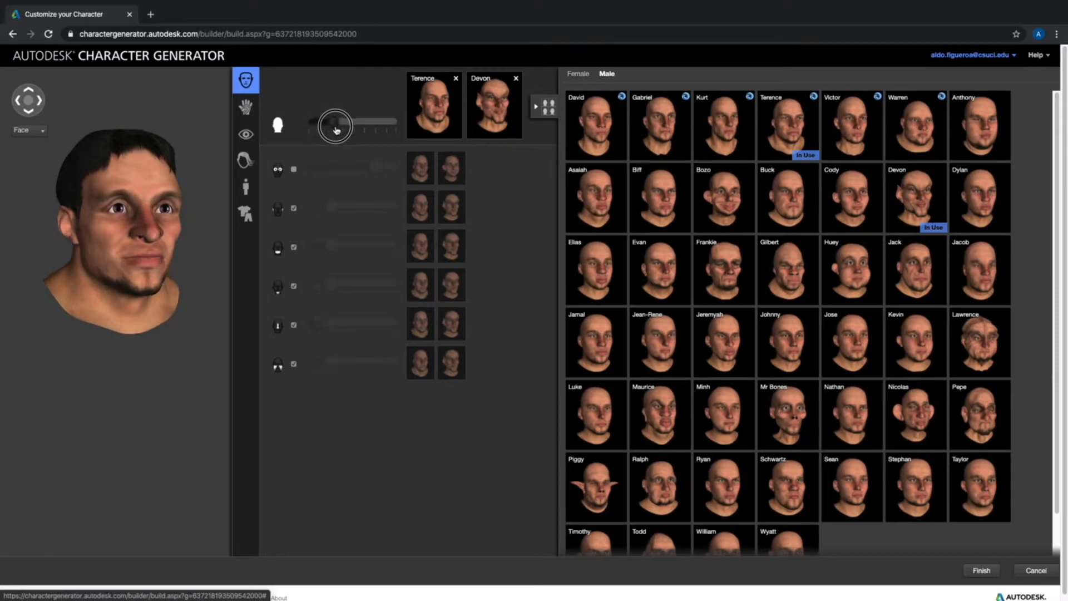
pyautogui.moveTo(335, 128); pyautogui.dragTo(360, 128)
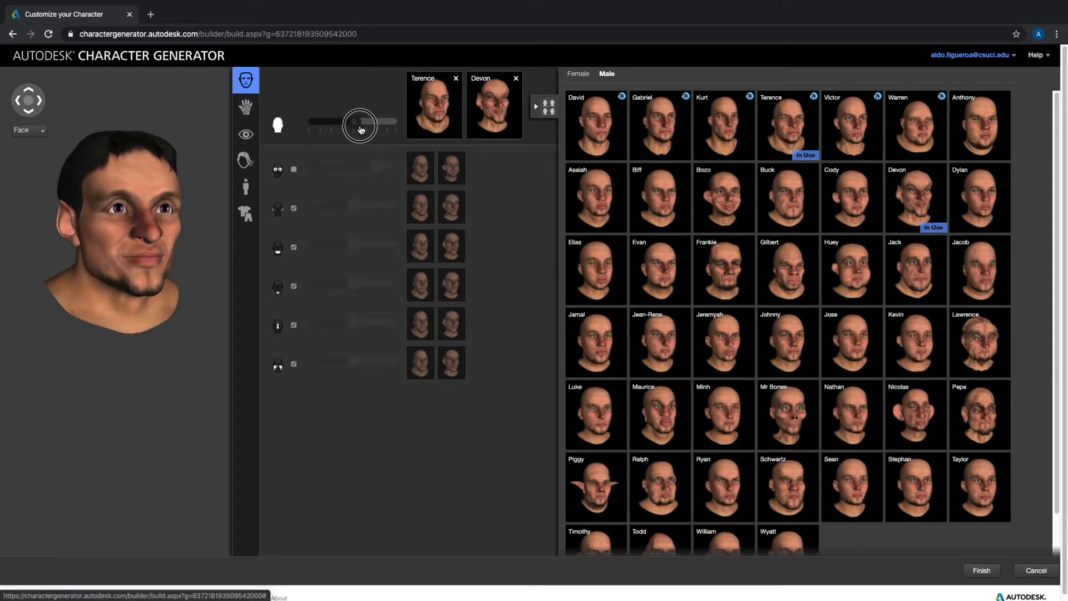
pyautogui.moveTo(359, 128); pyautogui.dragTo(353, 129)
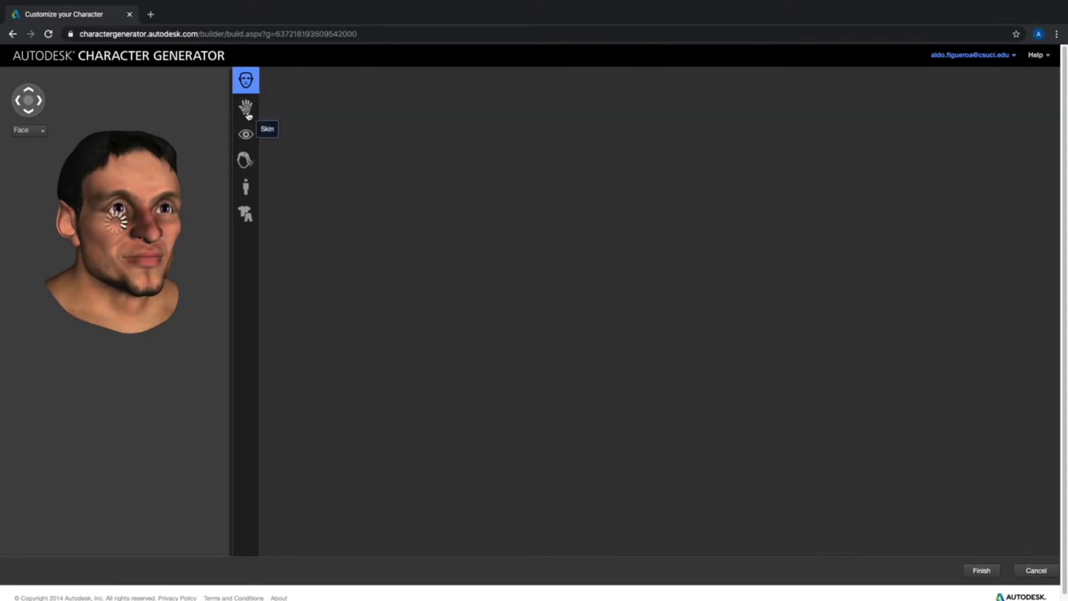
# - Try scaly, goateed and skeleton skins, then apply the smooth olive-green face skin
pyautogui.click(246, 108)
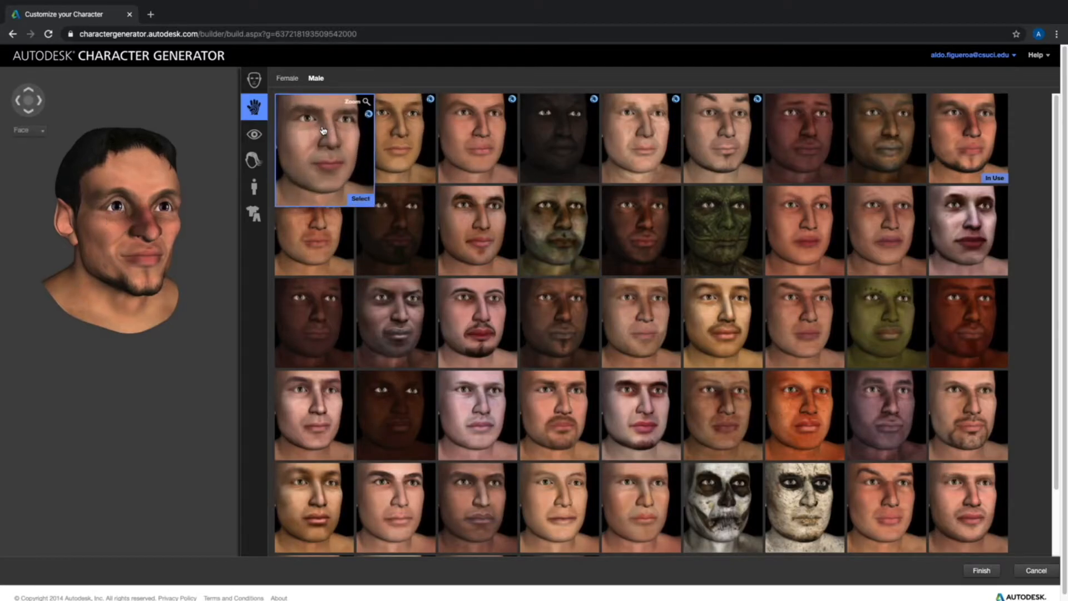
pyautogui.moveTo(380, 70)
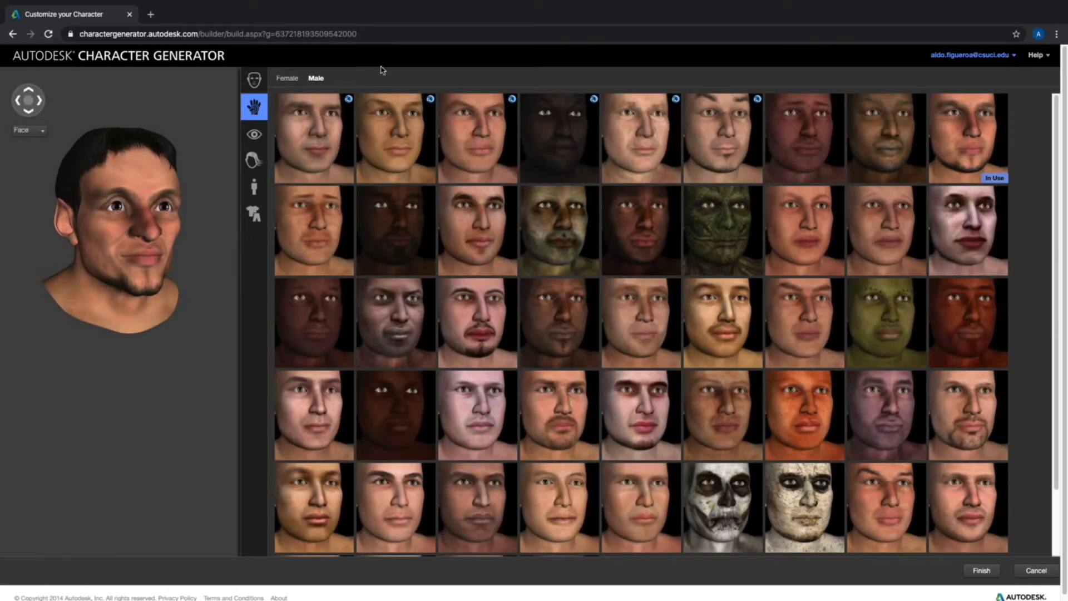
pyautogui.moveTo(710, 216)
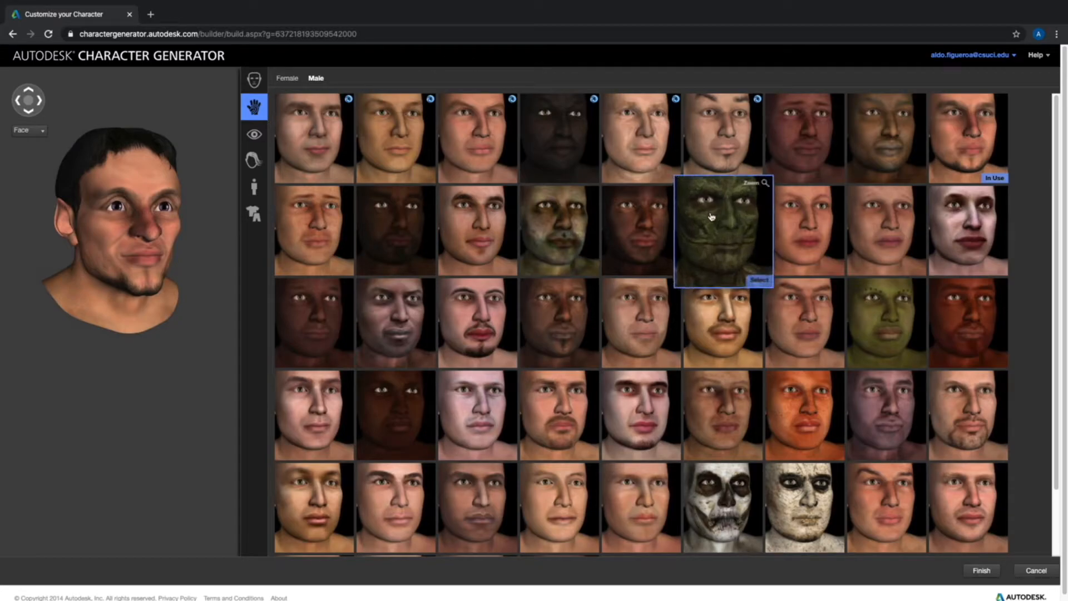
pyautogui.moveTo(744, 221)
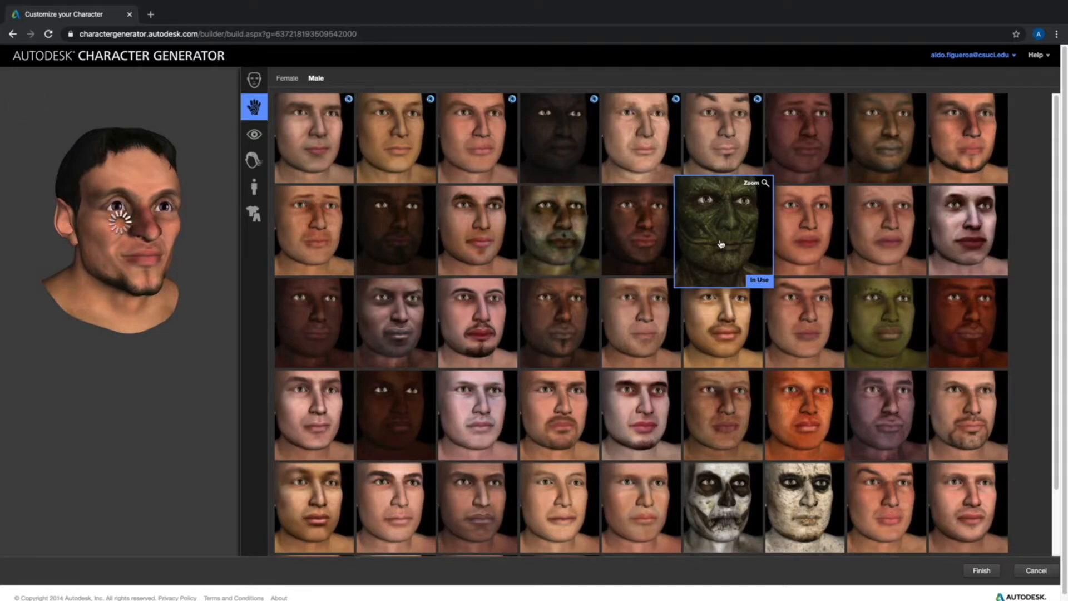
pyautogui.click(719, 234)
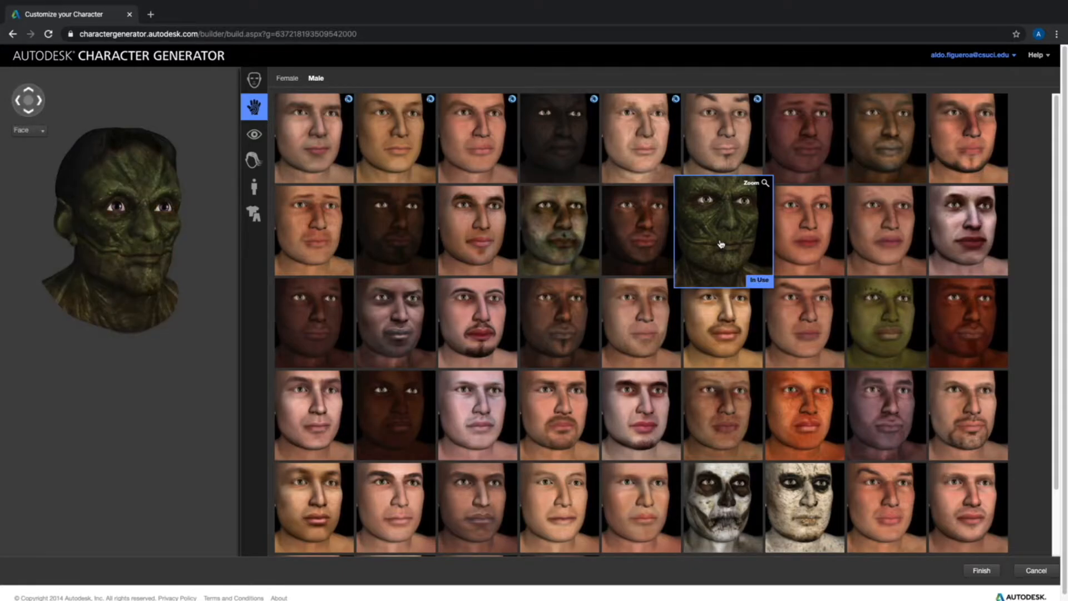
pyautogui.moveTo(175, 251)
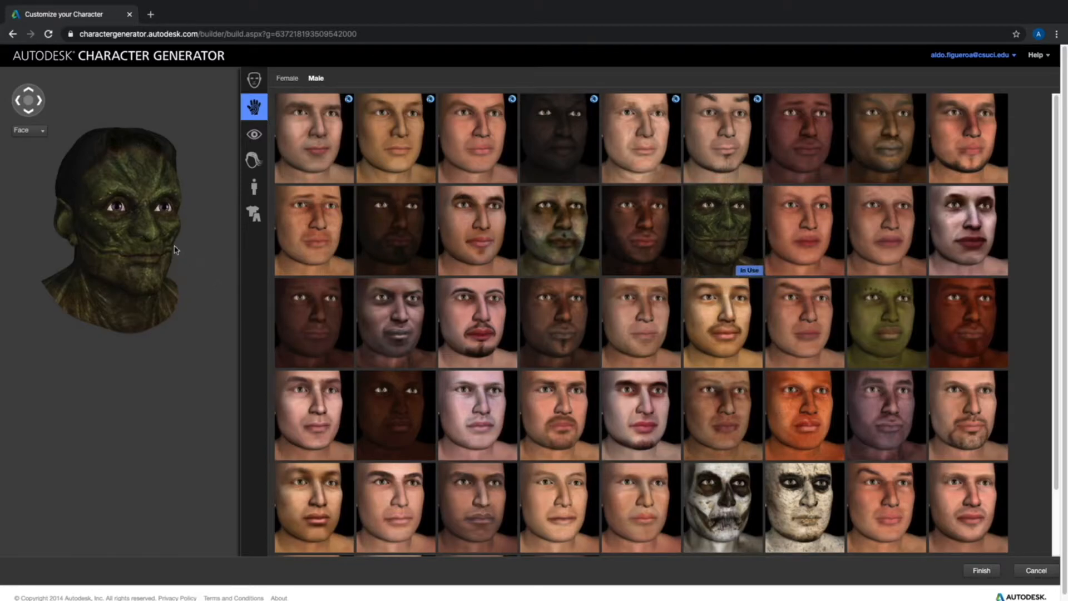
pyautogui.moveTo(124, 266)
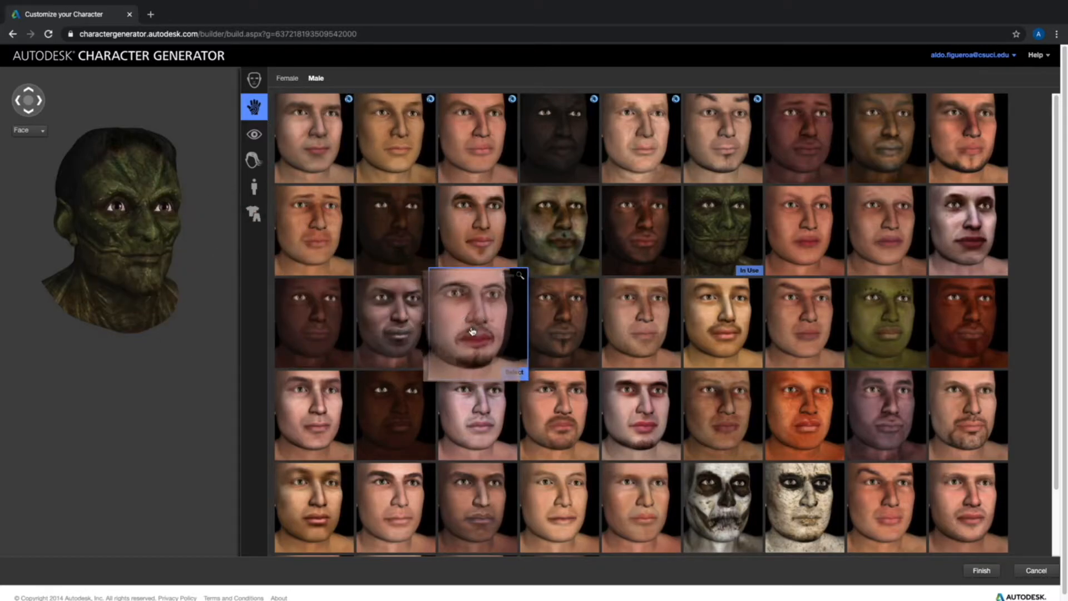
pyautogui.click(473, 332)
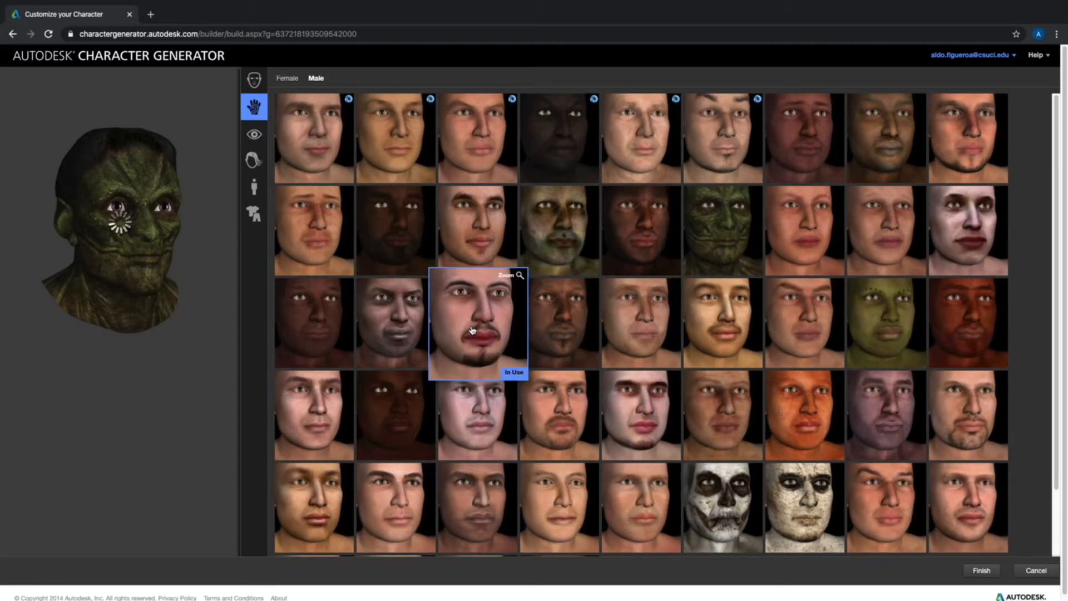
pyautogui.click(475, 328)
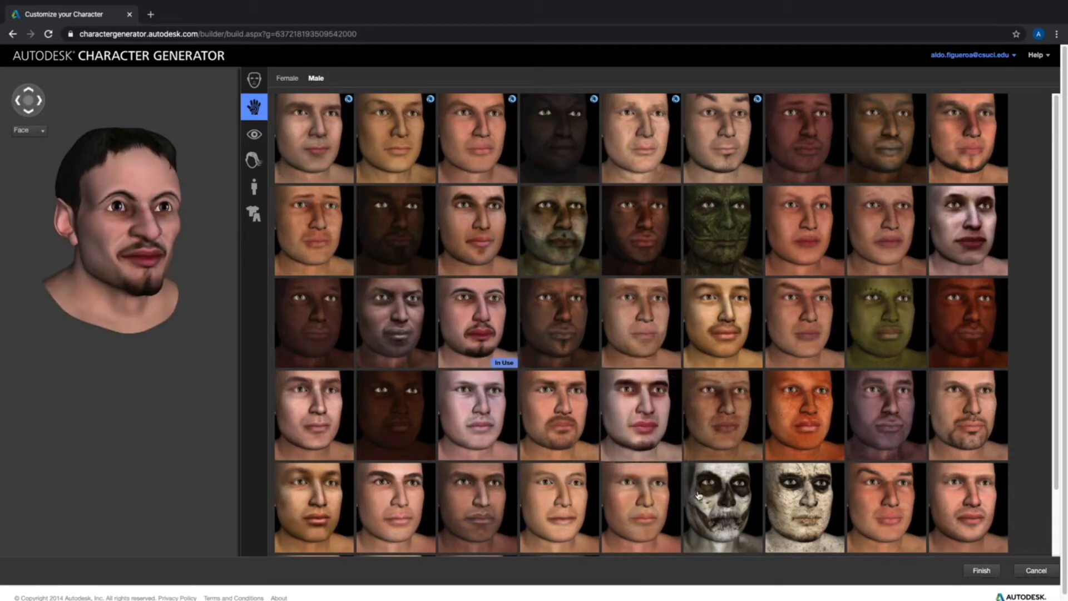
pyautogui.click(710, 518)
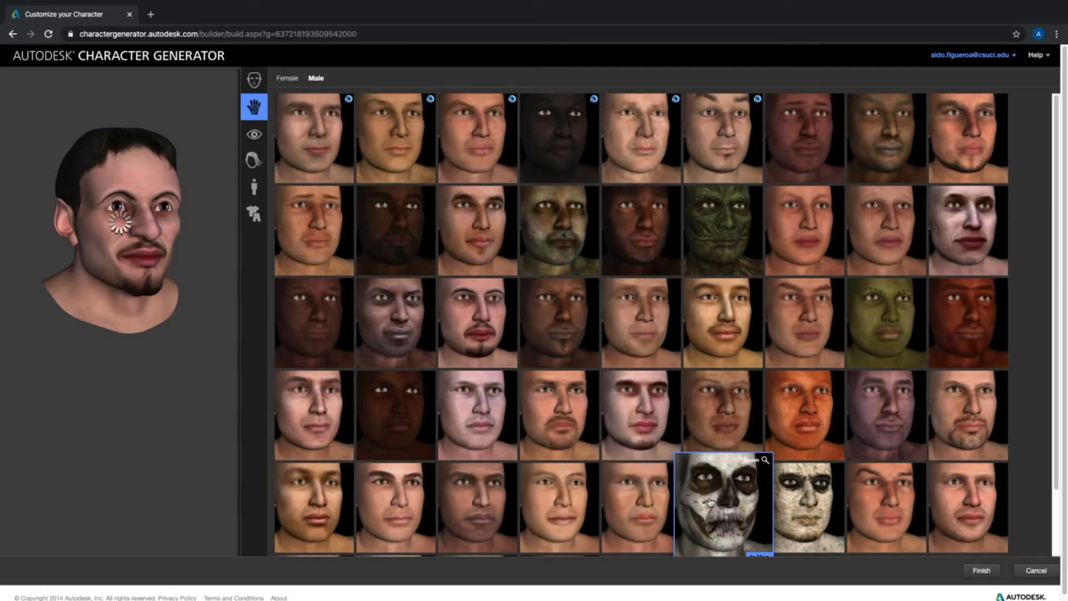
pyautogui.click(711, 507)
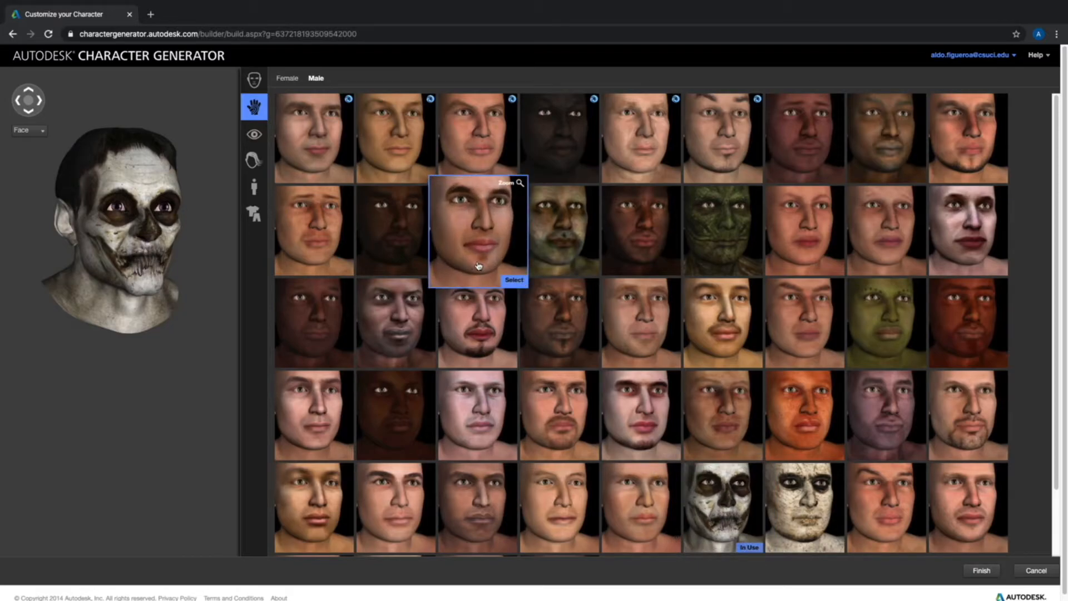
pyautogui.moveTo(457, 281)
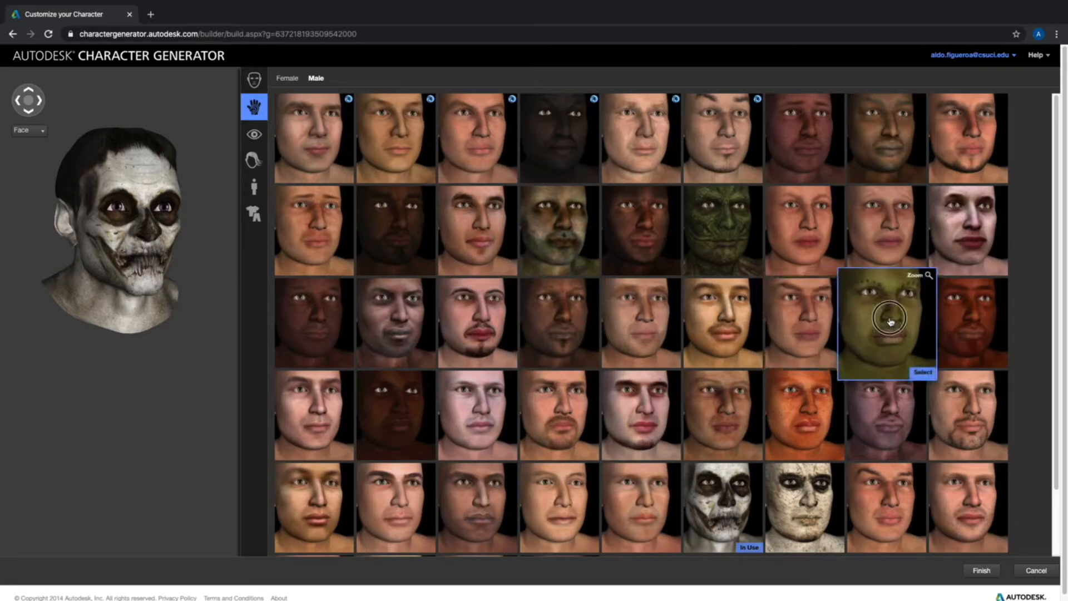
pyautogui.click(889, 320)
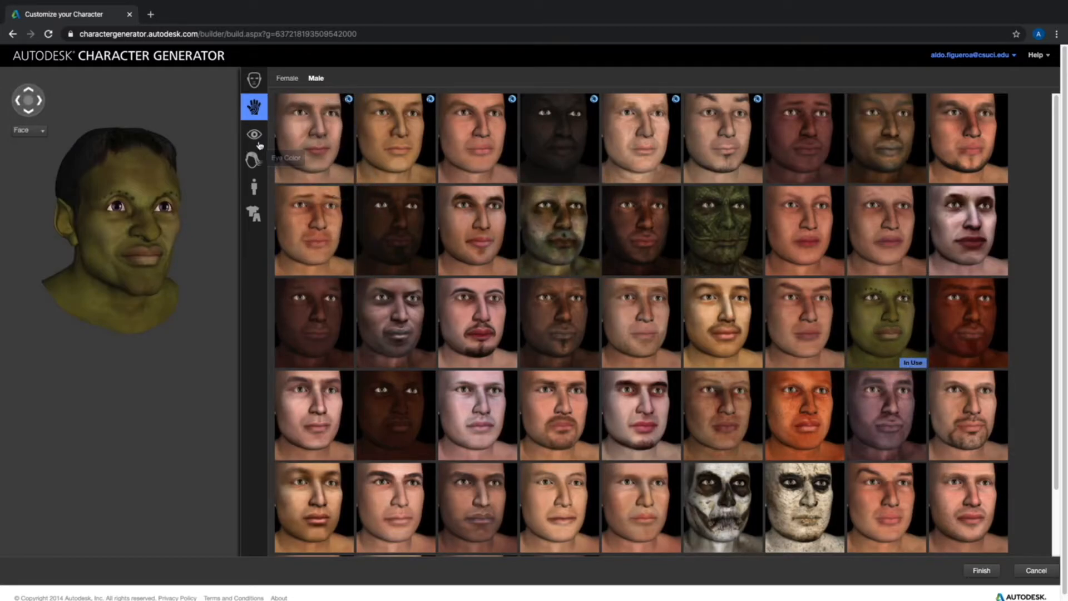
# - Try green reptile eyes, then settle on the yellow slit-pupil eyes
pyautogui.click(254, 132)
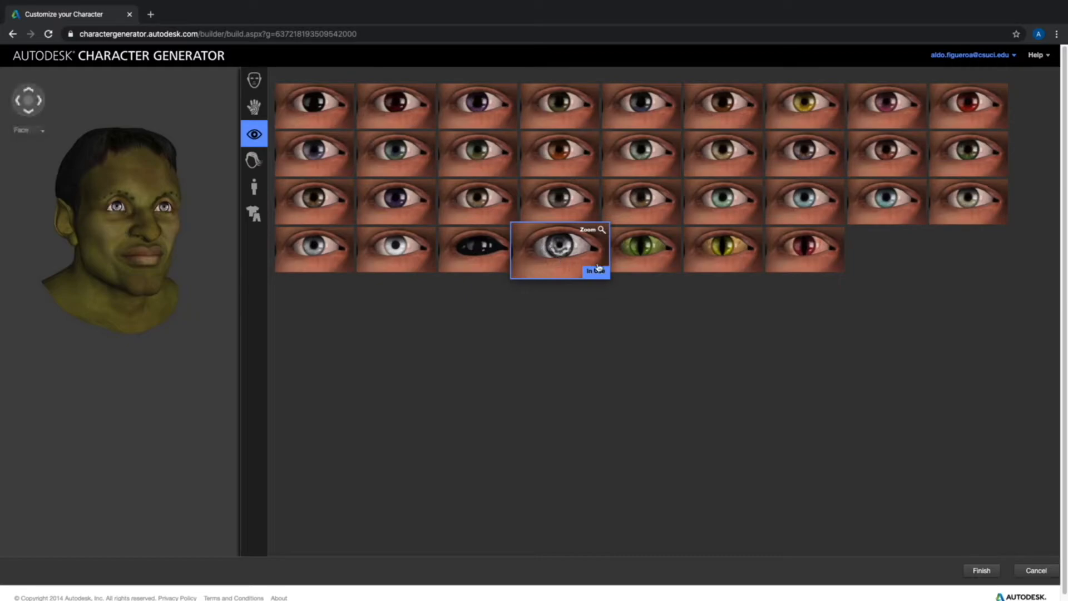
pyautogui.click(643, 251)
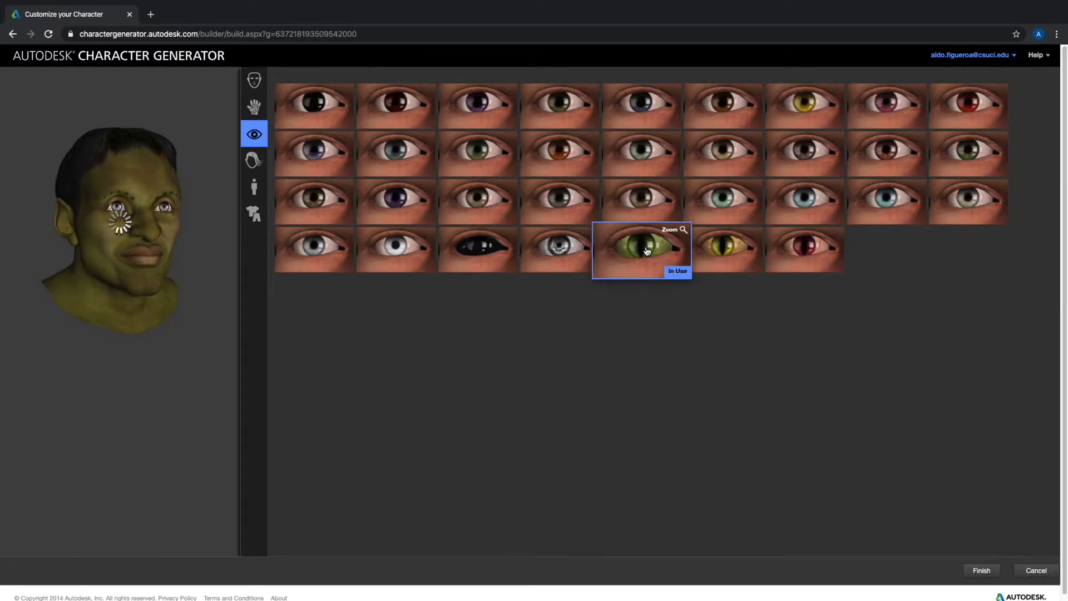
pyautogui.click(722, 250)
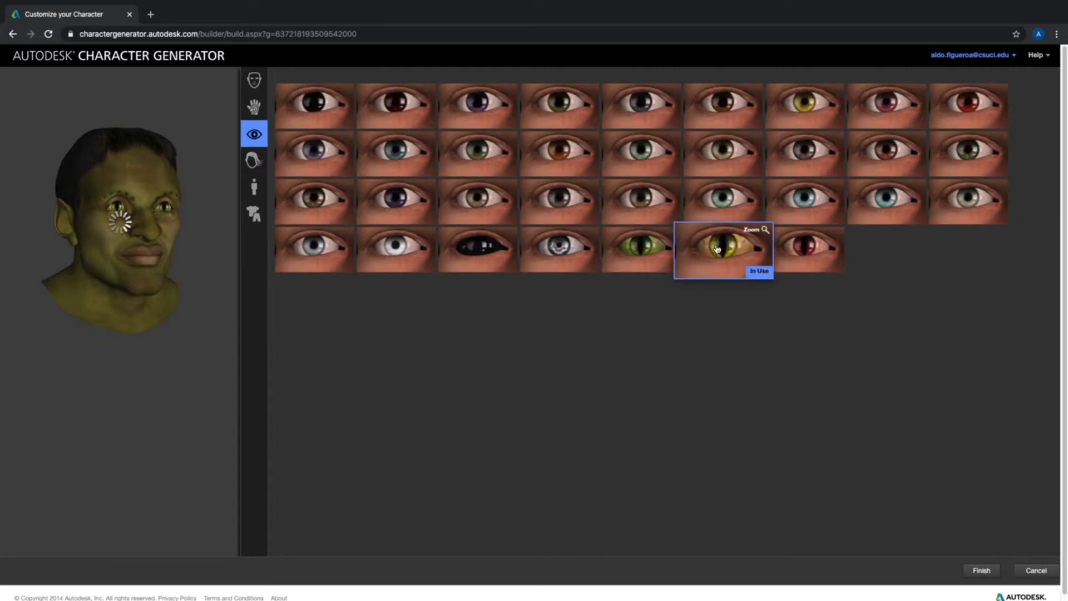
pyautogui.click(723, 248)
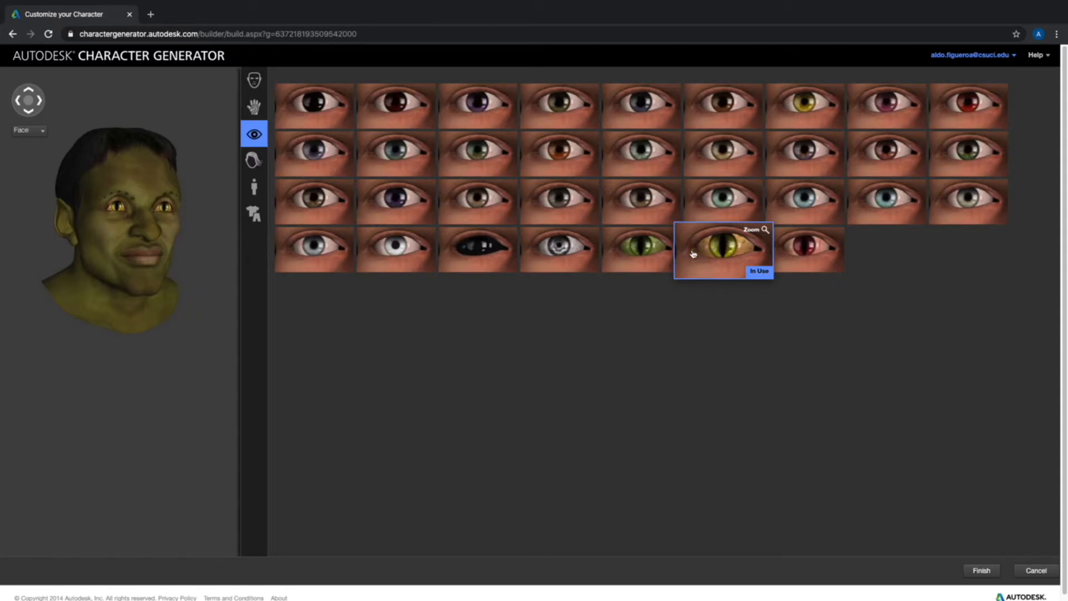
pyautogui.click(254, 160)
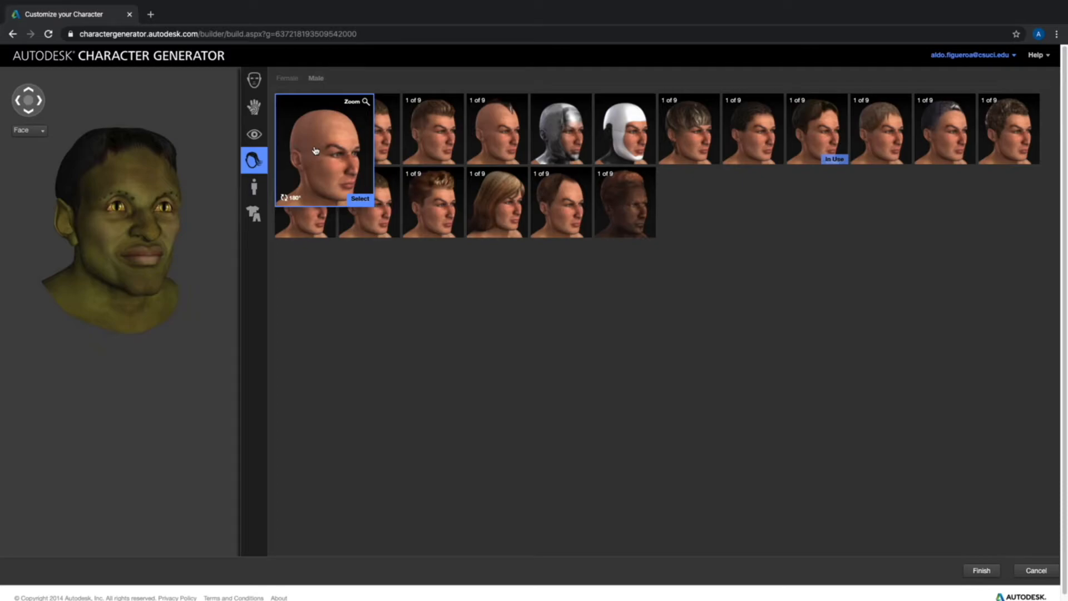
# - Try a bald head, then pick the mohawk in its green colour variation
pyautogui.click(359, 199)
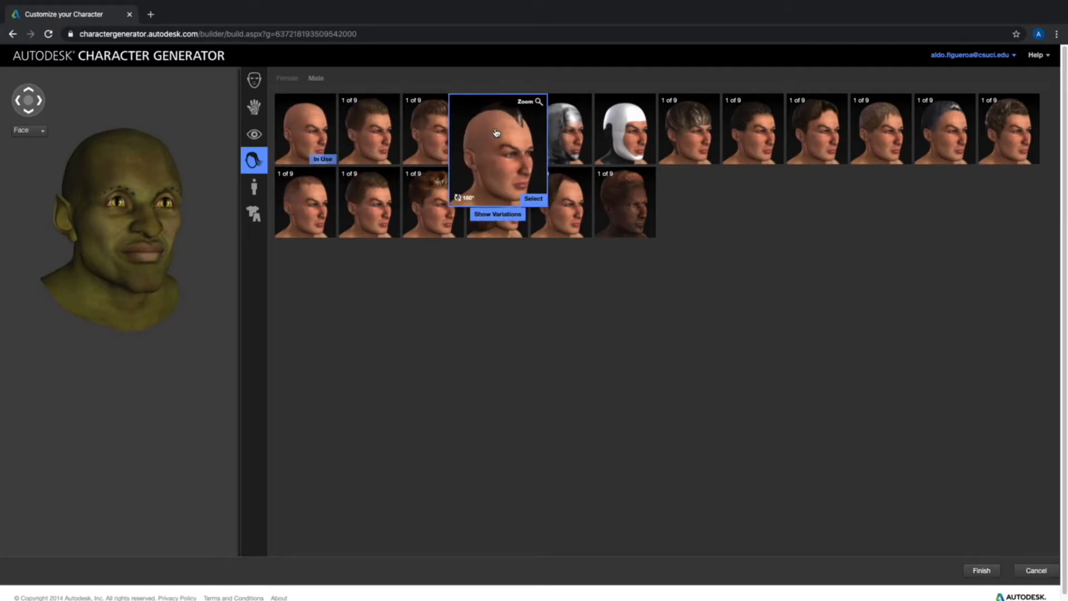
pyautogui.click(533, 198)
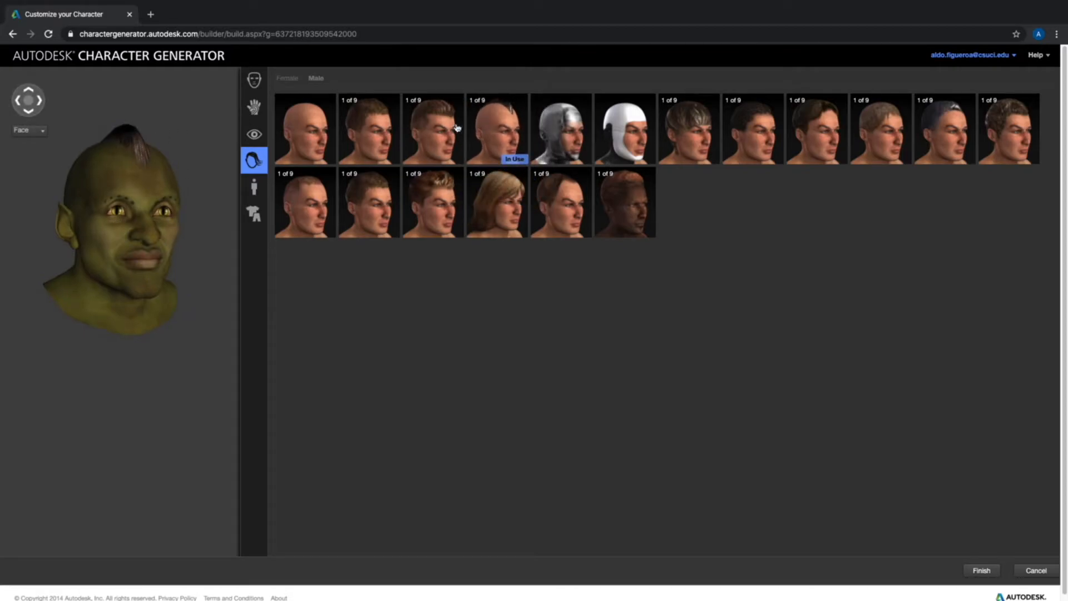
pyautogui.moveTo(497, 128)
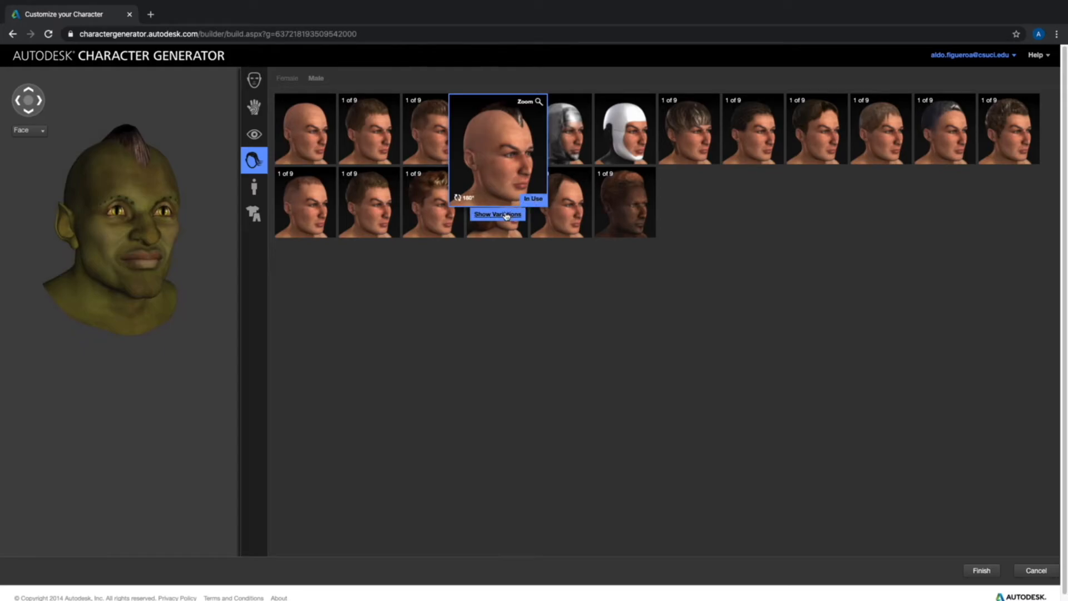
pyautogui.click(498, 214)
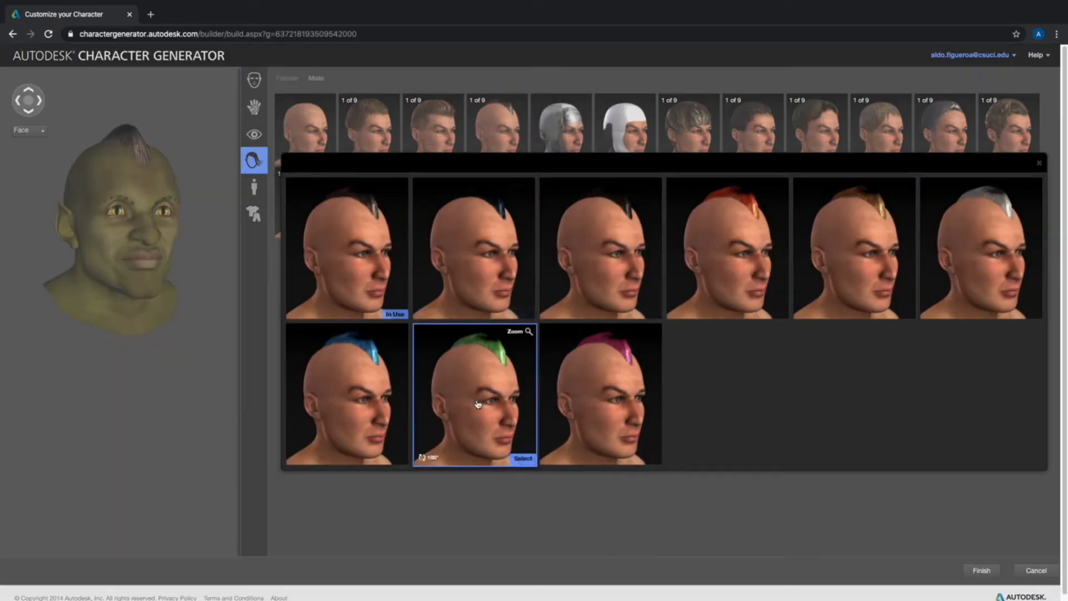
pyautogui.click(479, 406)
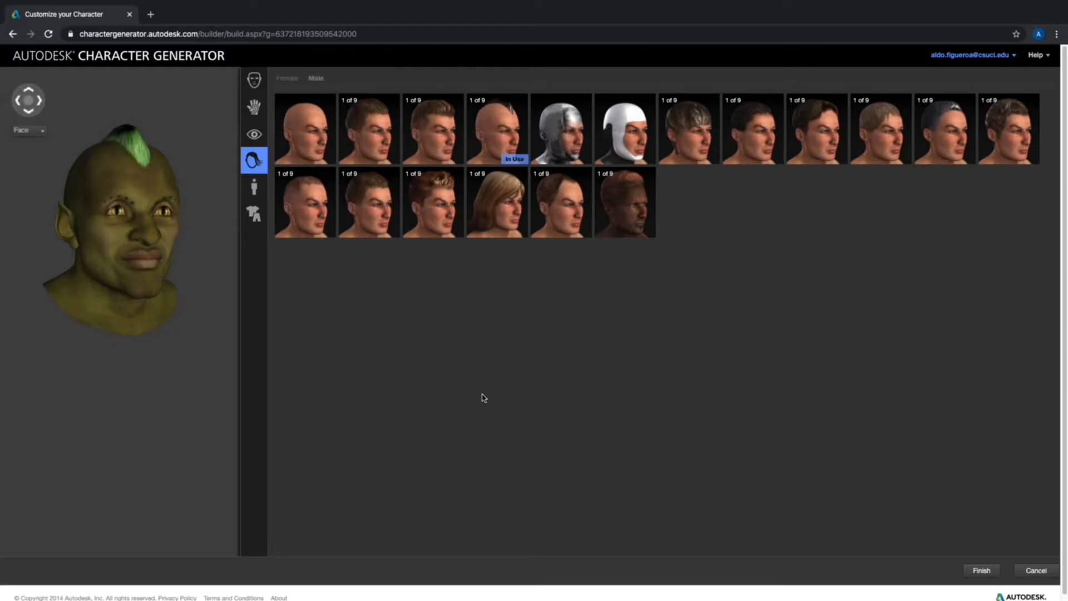
pyautogui.moveTo(290, 84)
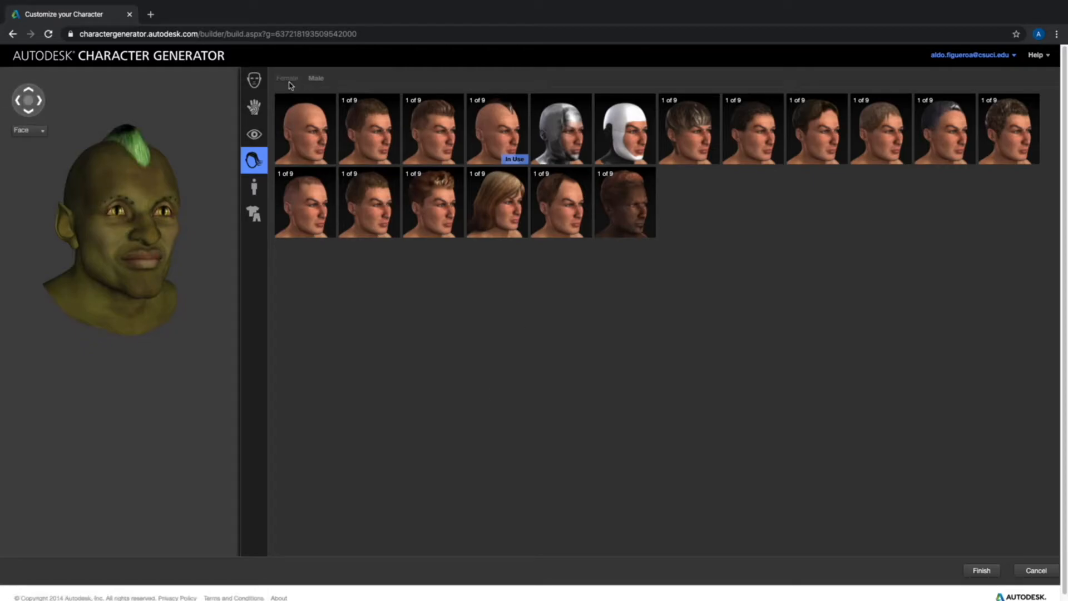
# - Try a long brown female hairstyle, then restore the green mohawk variation
pyautogui.click(288, 78)
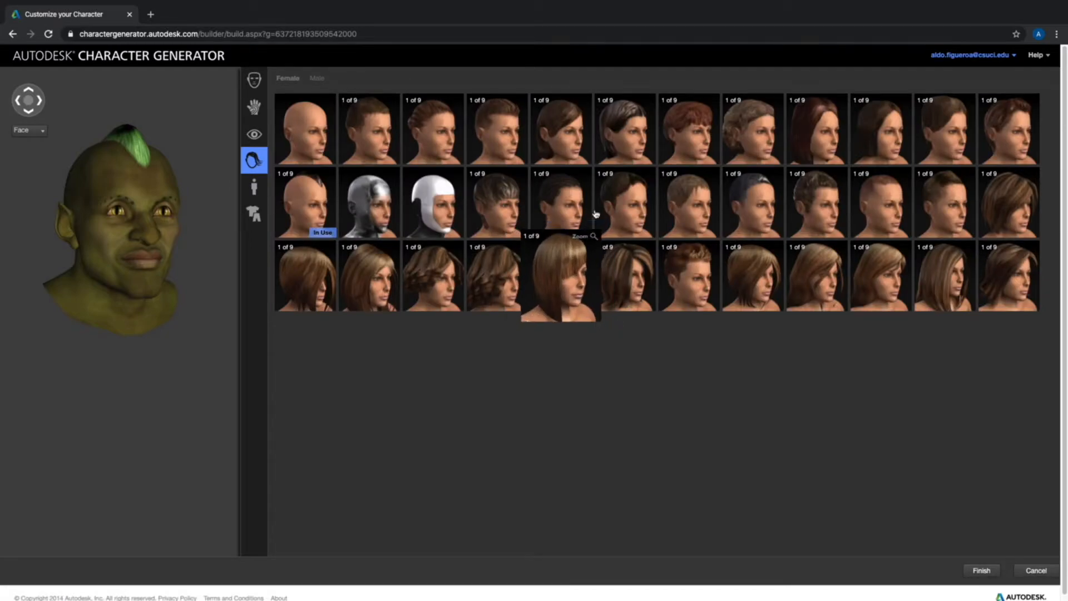
pyautogui.moveTo(656, 145)
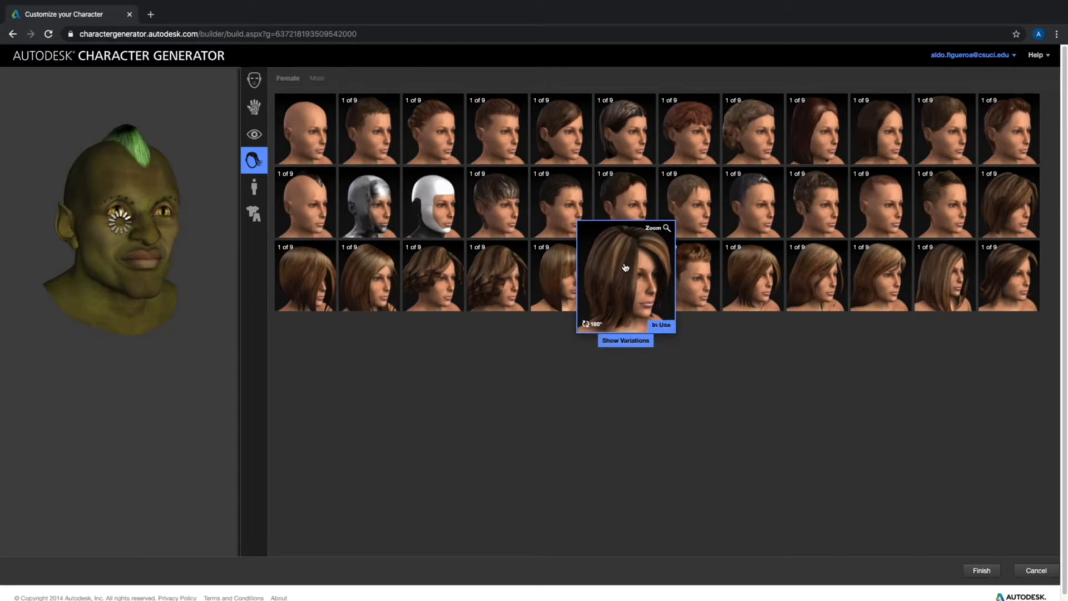
pyautogui.click(625, 274)
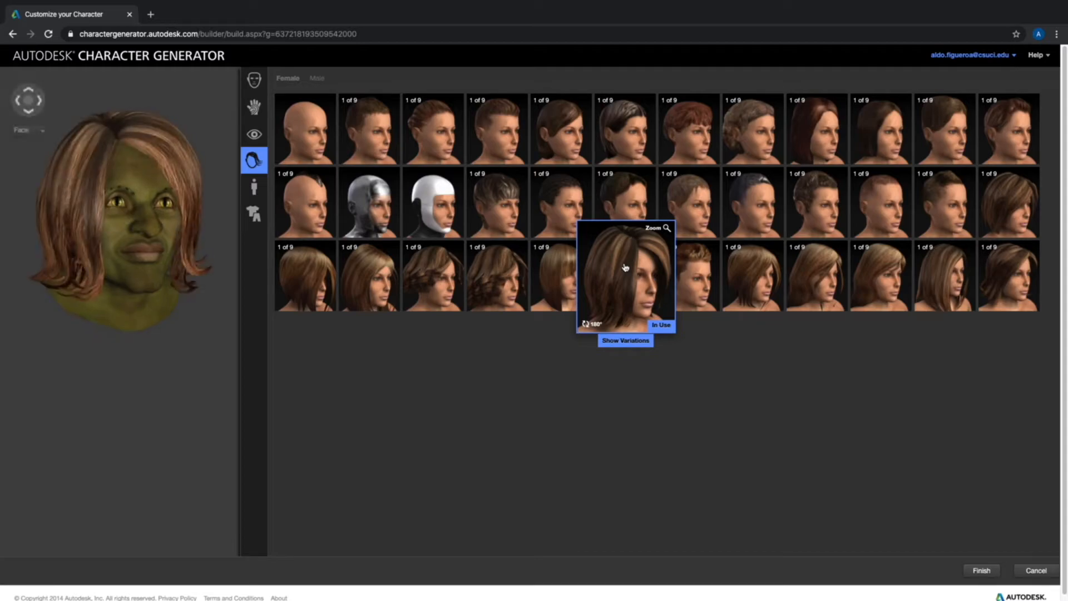
pyautogui.moveTo(503, 313)
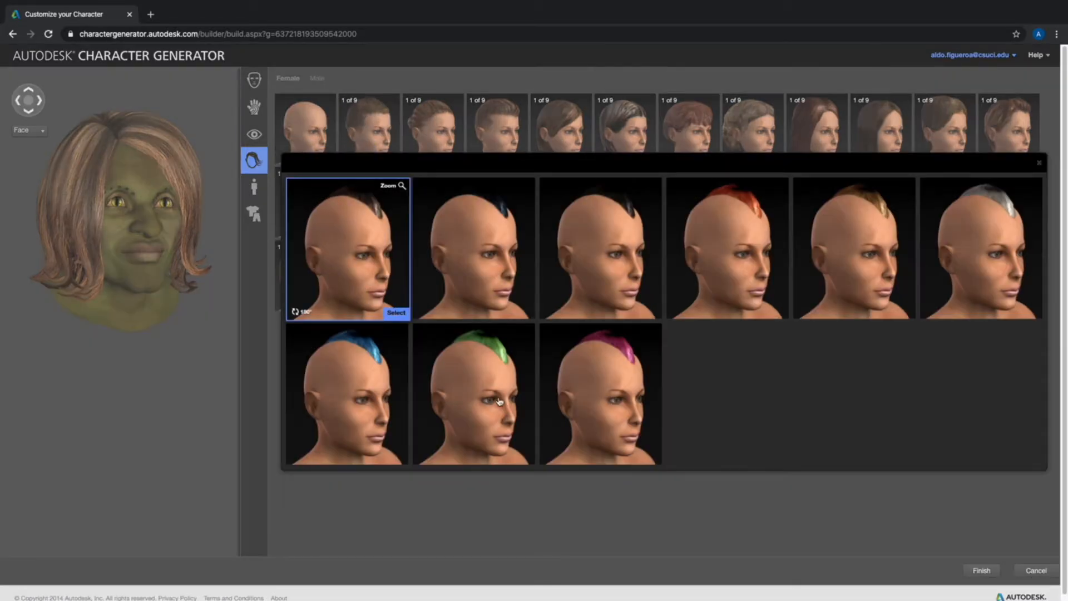
pyautogui.click(494, 401)
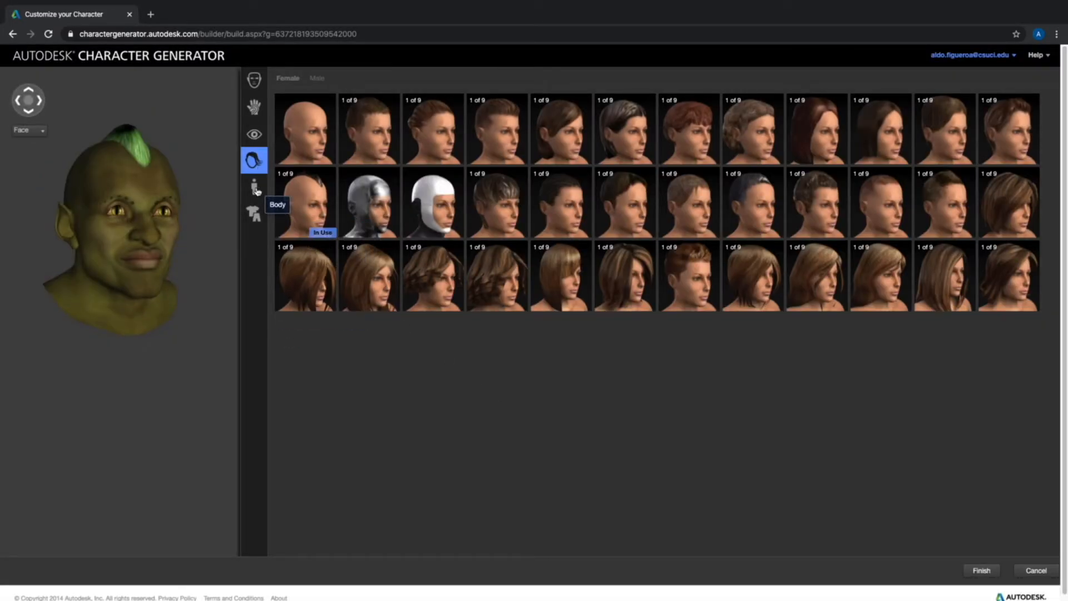
# - Settle George's body blend at a middle value between Jack and Gilbert
pyautogui.click(254, 187)
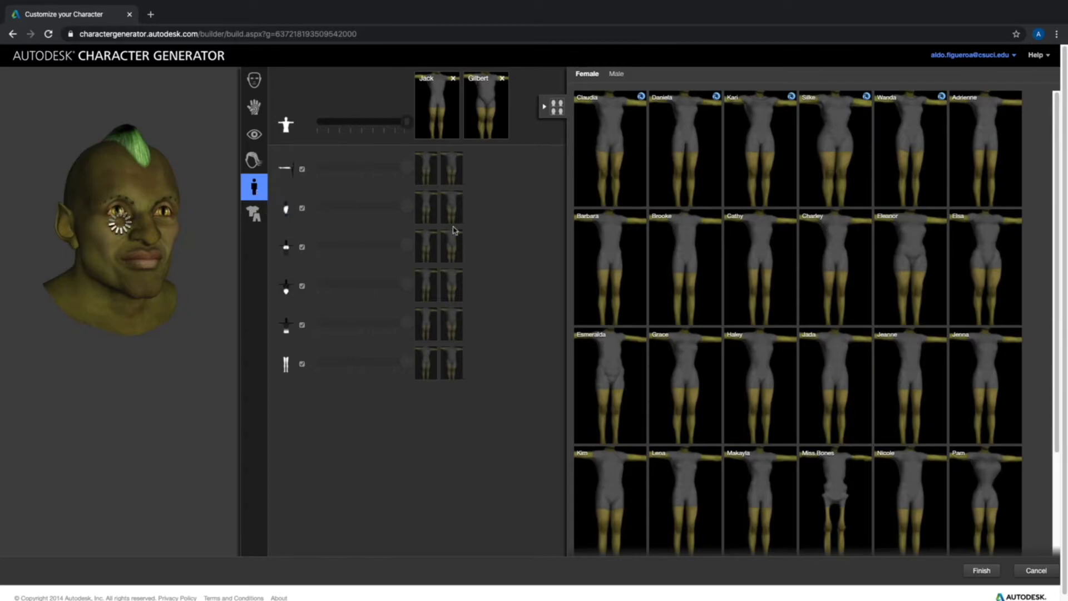
pyautogui.moveTo(457, 158)
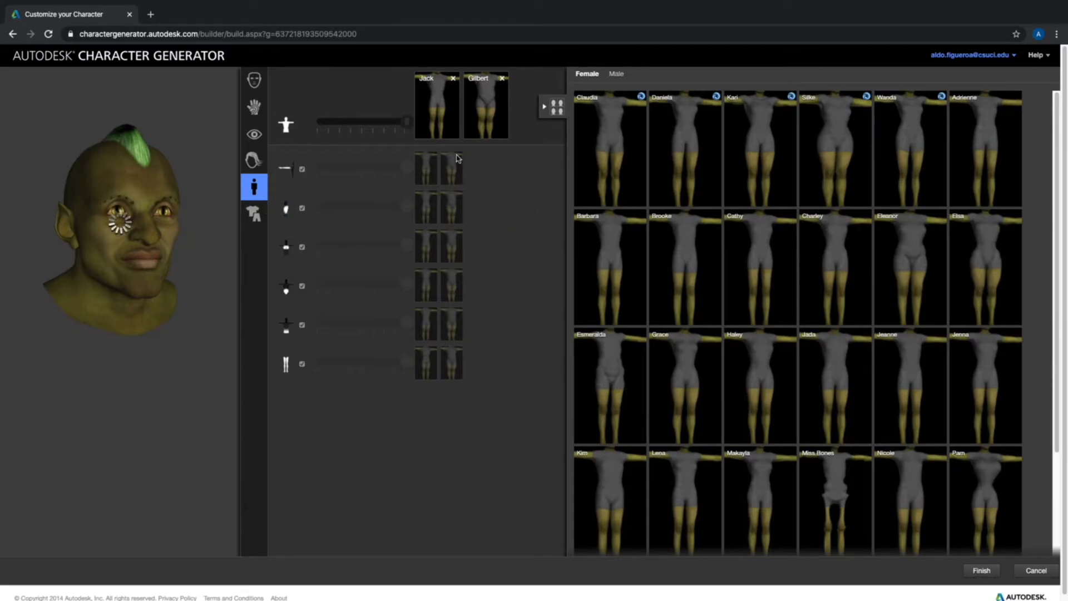
pyautogui.click(684, 145)
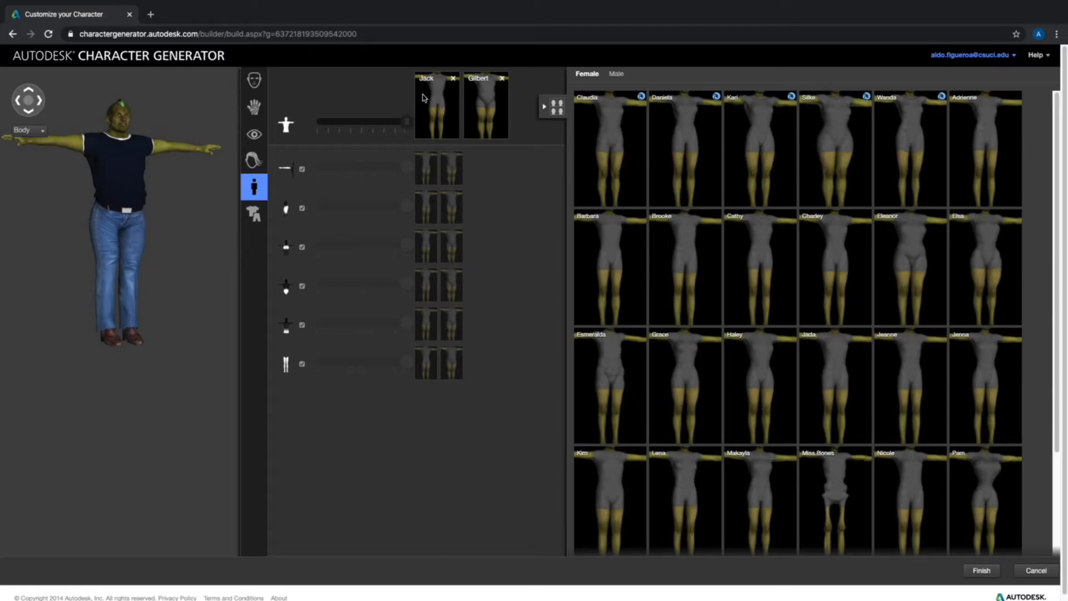
pyautogui.moveTo(434, 99)
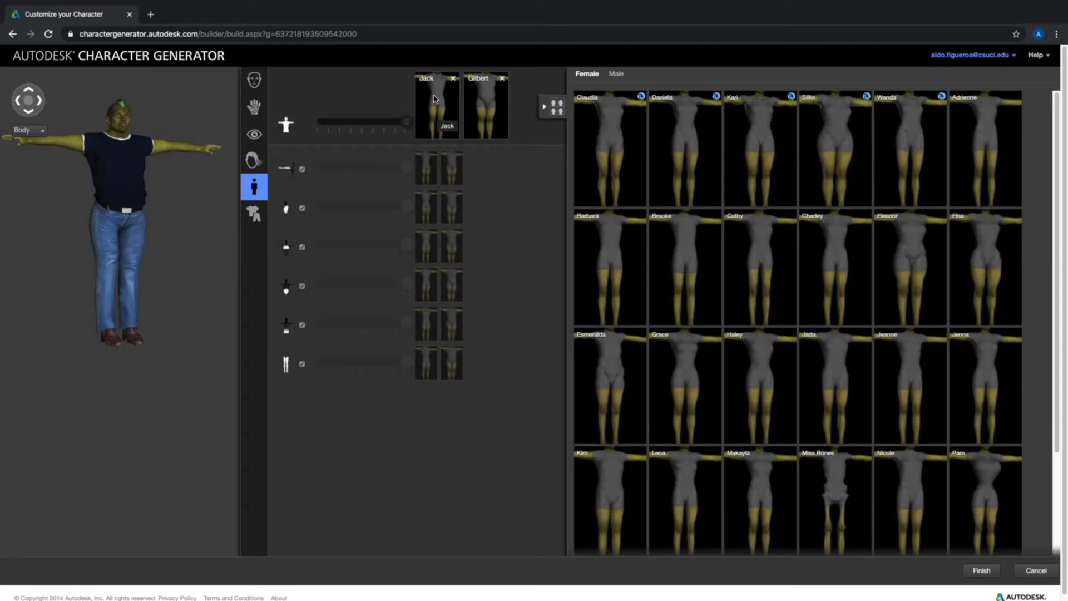
pyautogui.moveTo(430, 86)
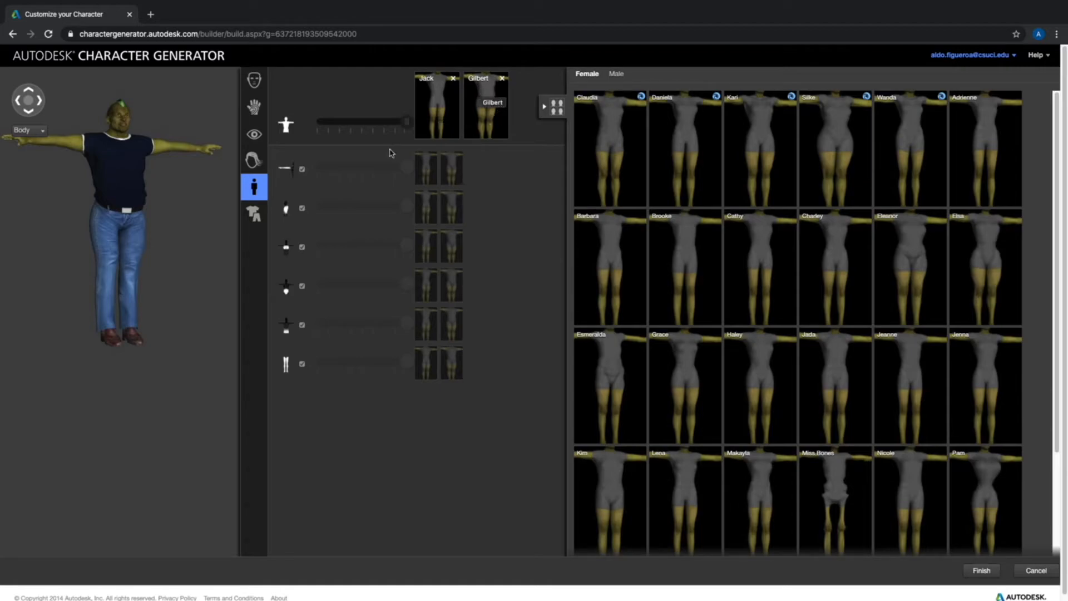
pyautogui.moveTo(406, 124); pyautogui.dragTo(352, 124)
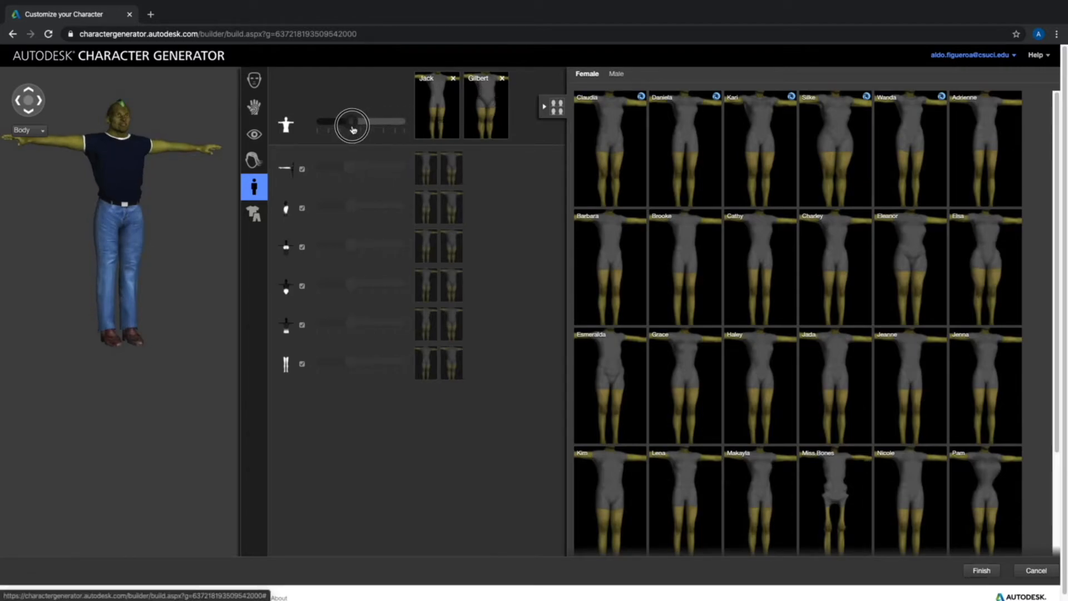
pyautogui.moveTo(352, 126); pyautogui.dragTo(344, 127)
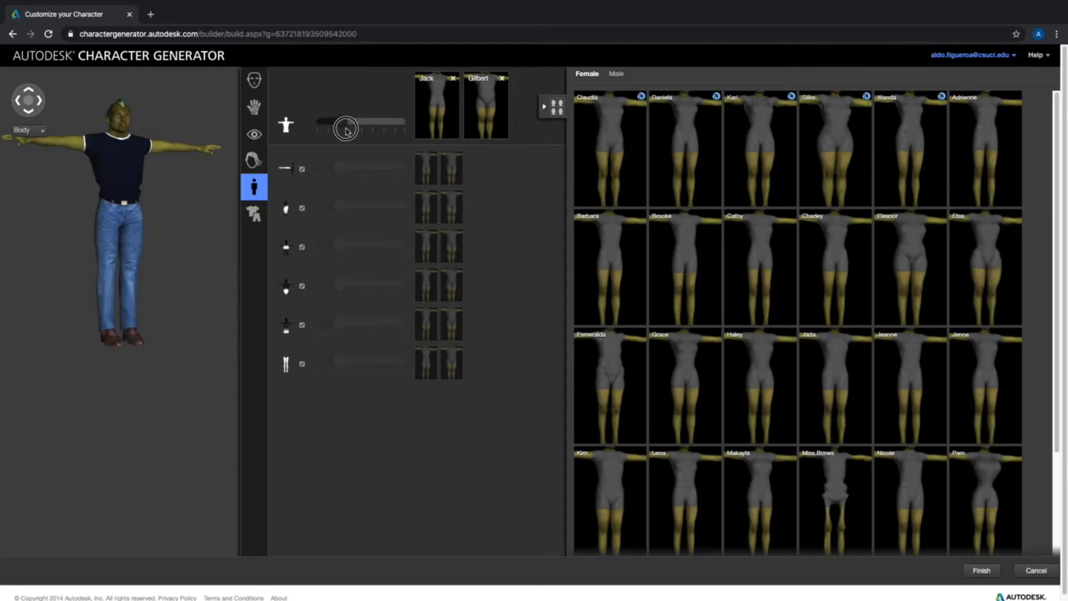
pyautogui.moveTo(346, 121); pyautogui.dragTo(343, 136)
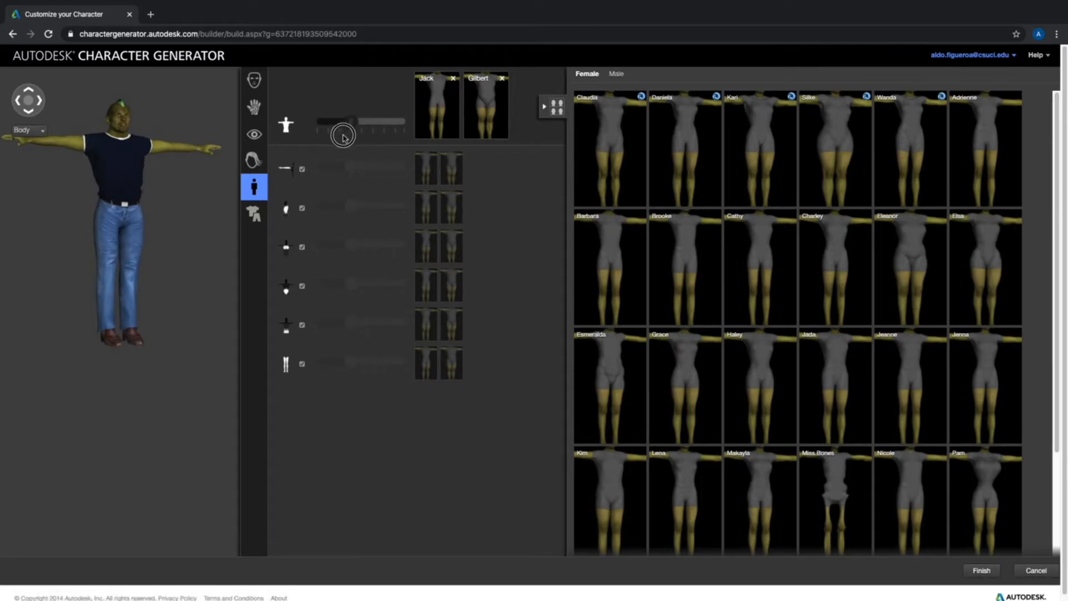
pyautogui.moveTo(344, 133); pyautogui.dragTo(401, 133)
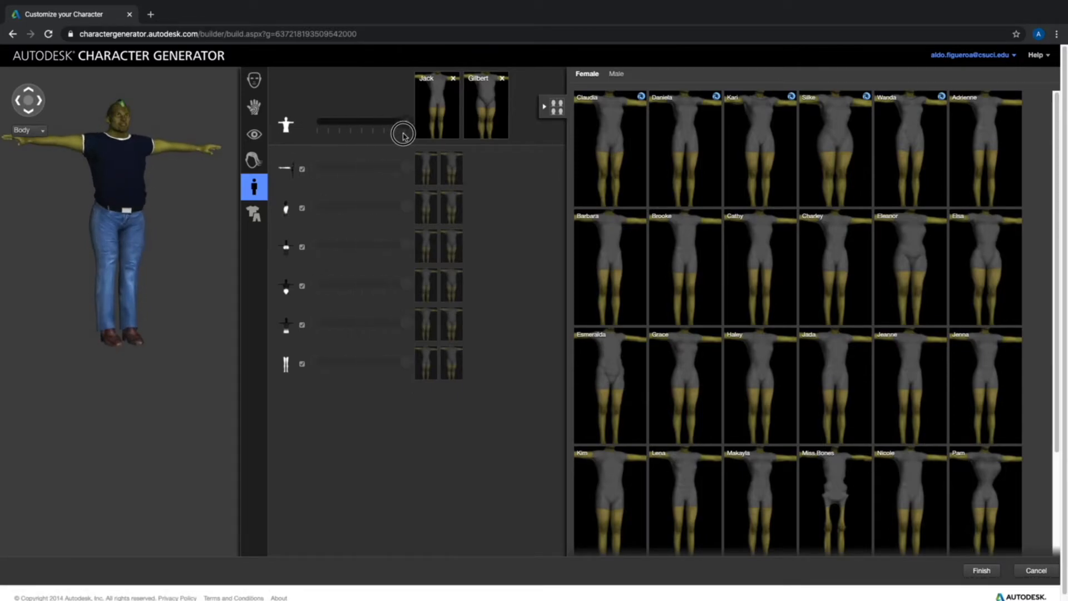
pyautogui.moveTo(400, 133); pyautogui.dragTo(337, 121)
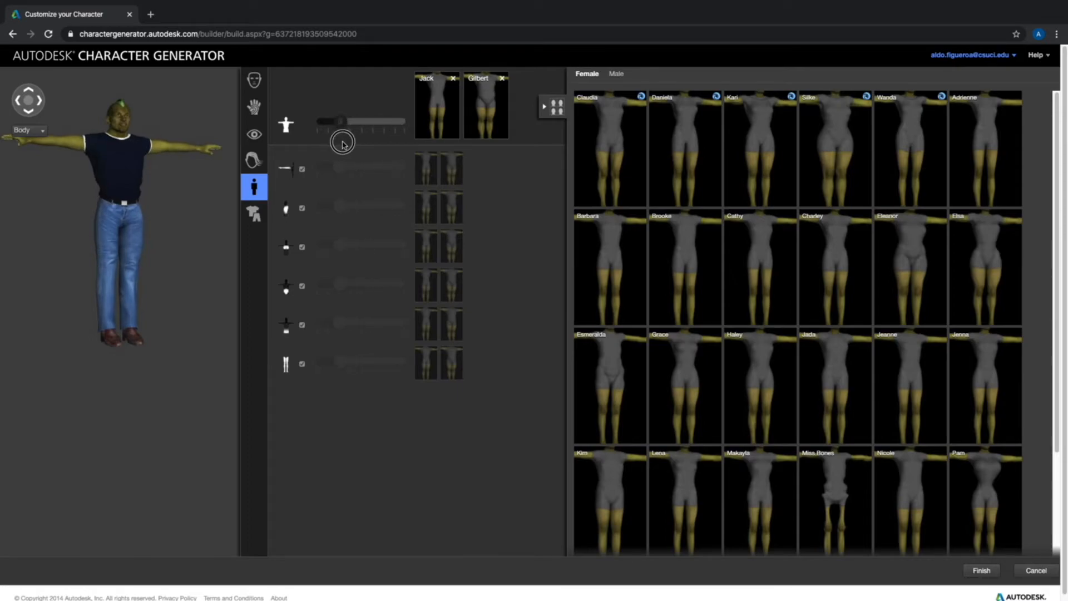
pyautogui.moveTo(340, 121); pyautogui.dragTo(361, 121)
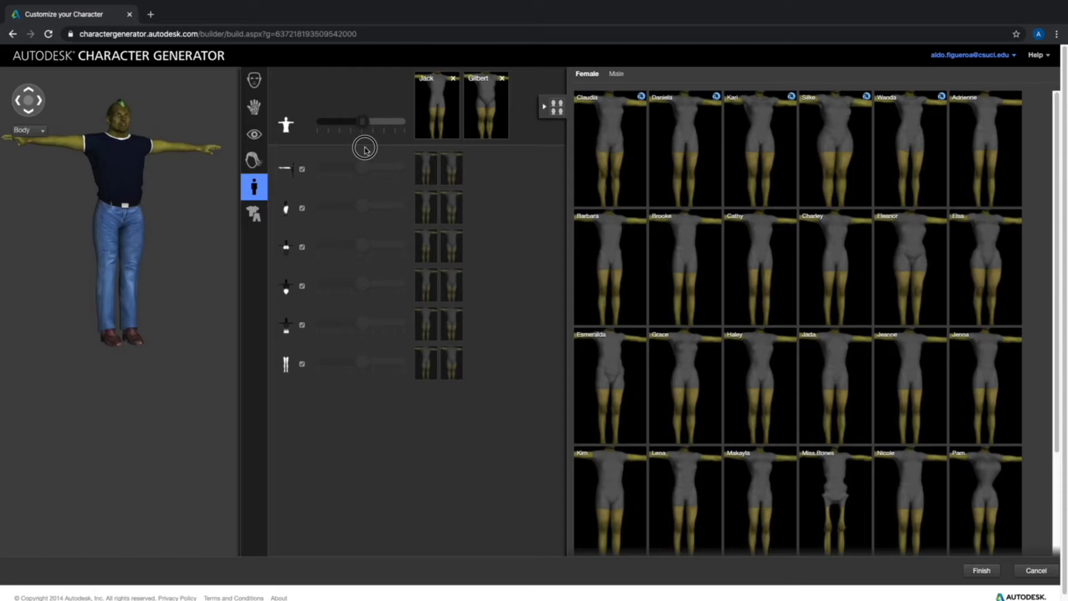
pyautogui.moveTo(845, 295)
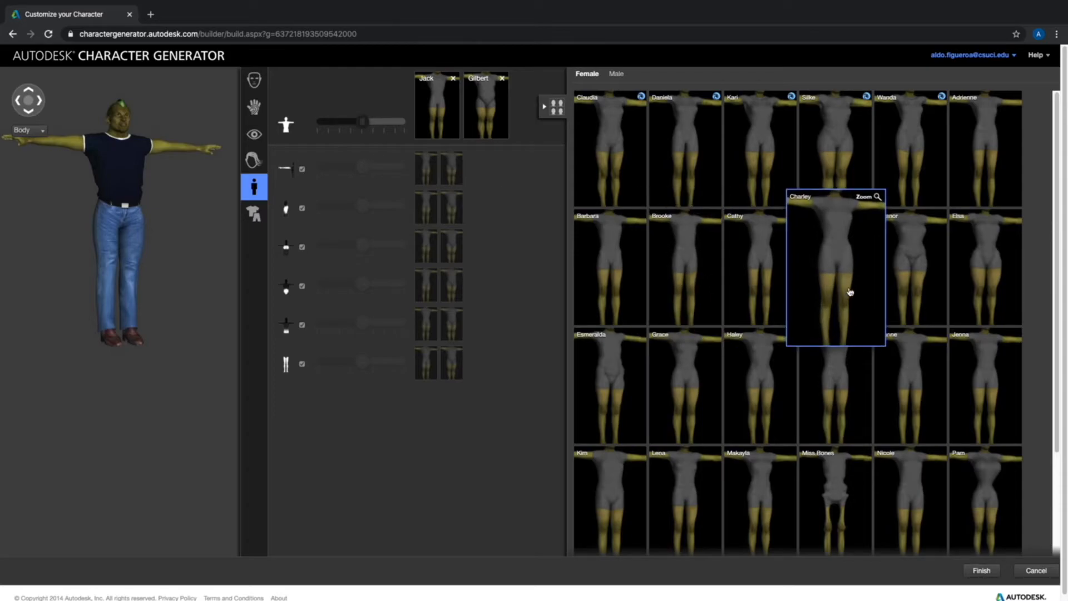
# - Browse the body presets and switch to the Male set
pyautogui.scroll(-3)
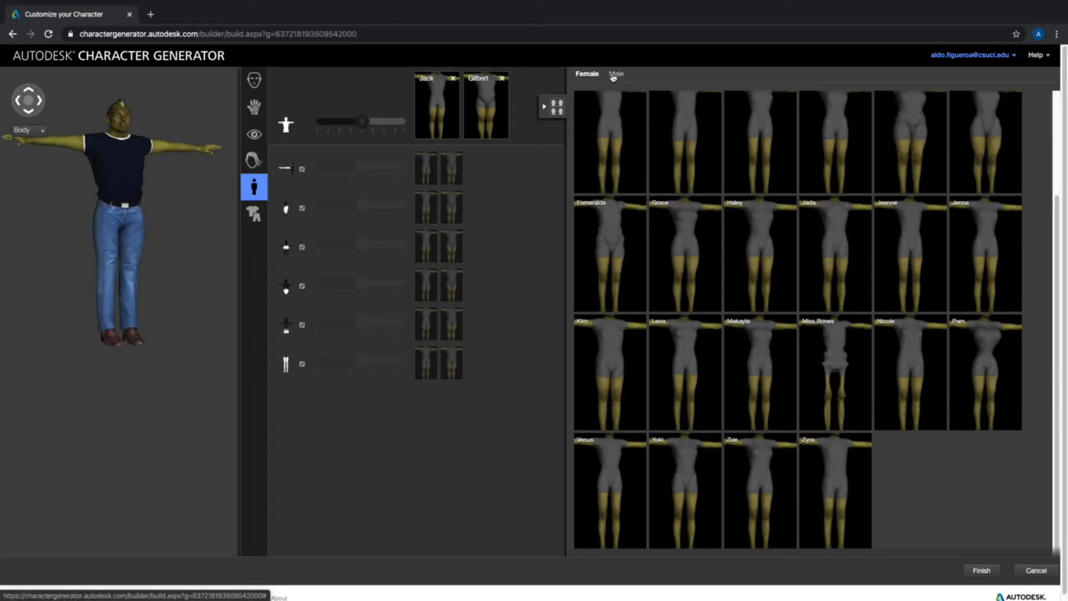
pyautogui.click(615, 74)
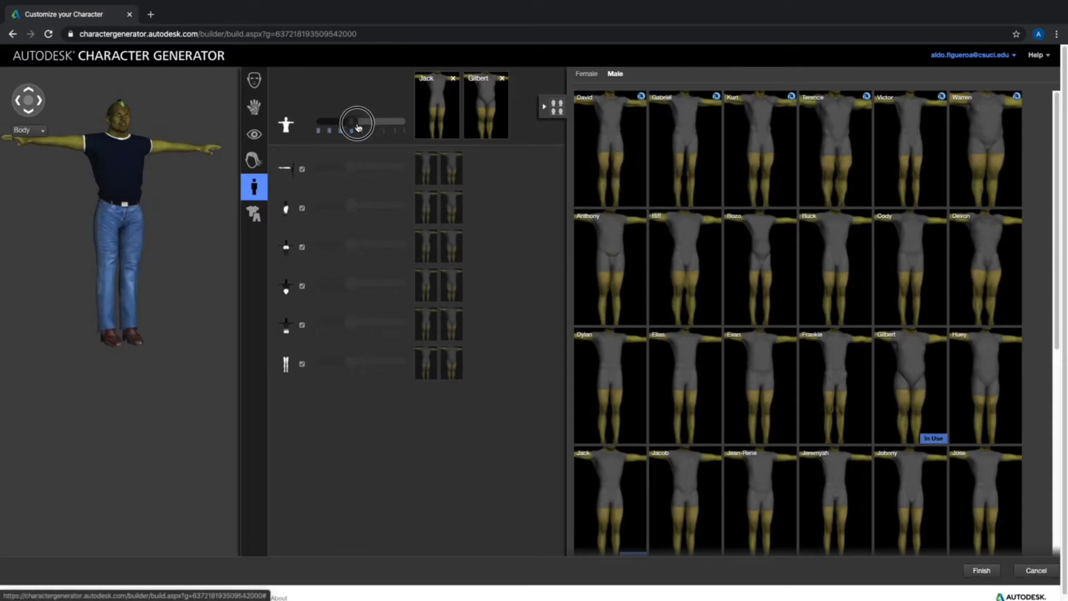
pyautogui.click(253, 212)
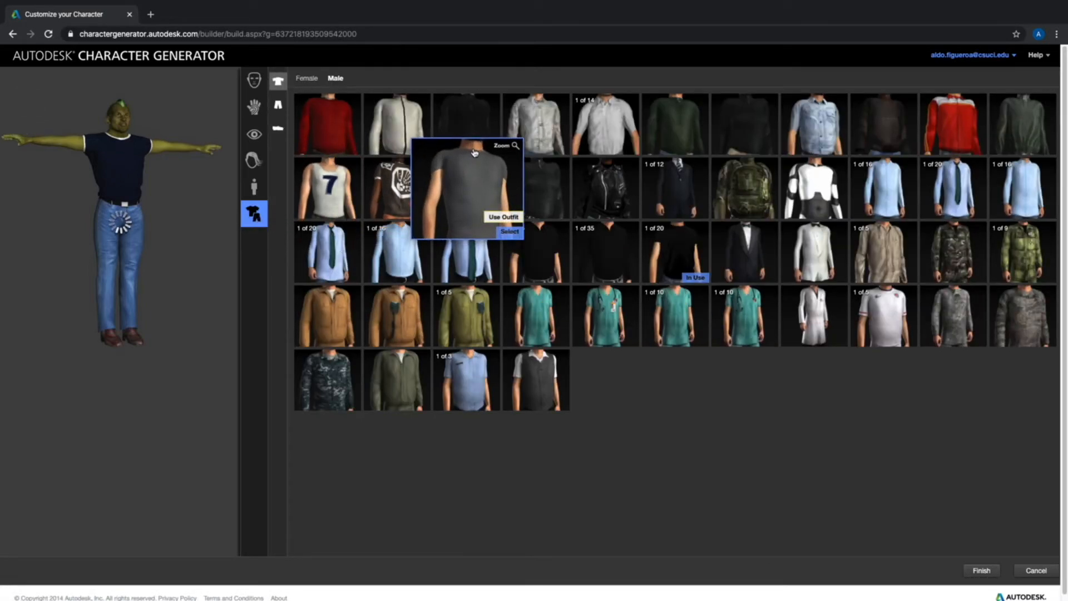
pyautogui.moveTo(277, 83)
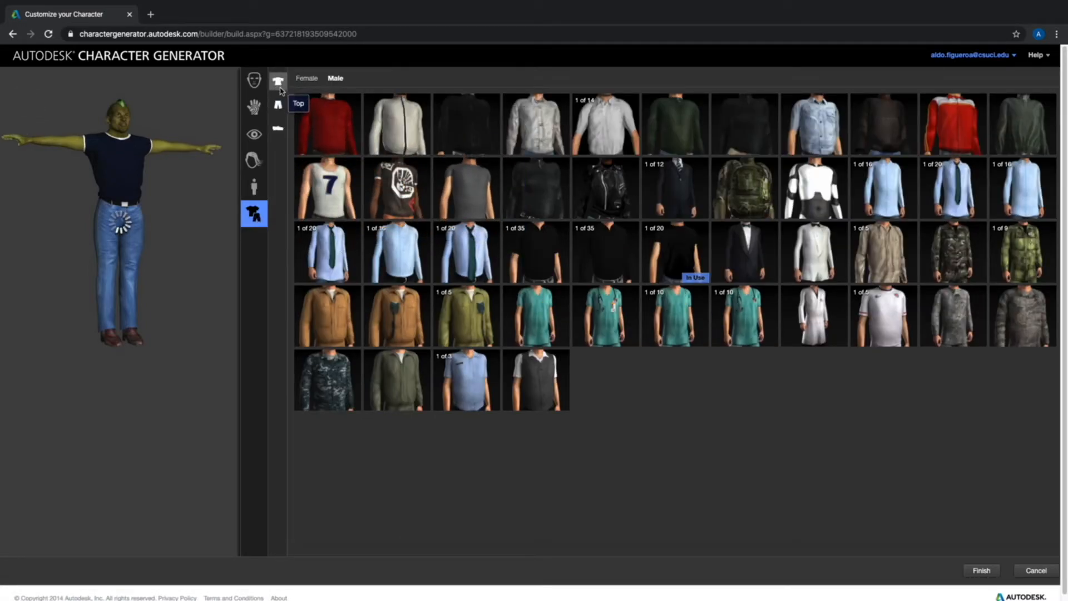
pyautogui.moveTo(278, 131)
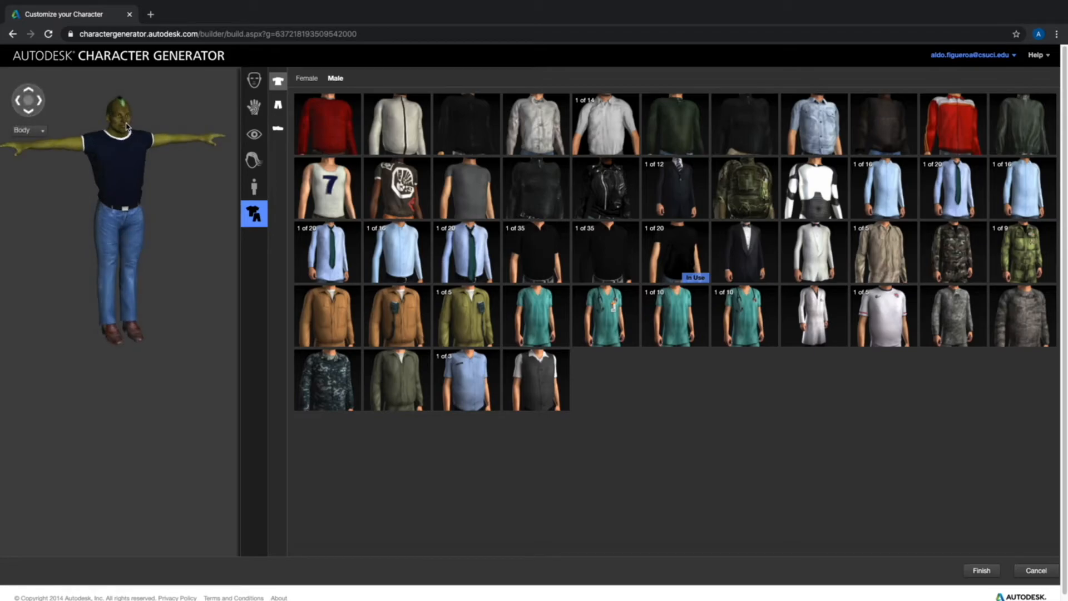
# - Check the body-region view list, then dress George in the white number-7 tank top
pyautogui.click(28, 130)
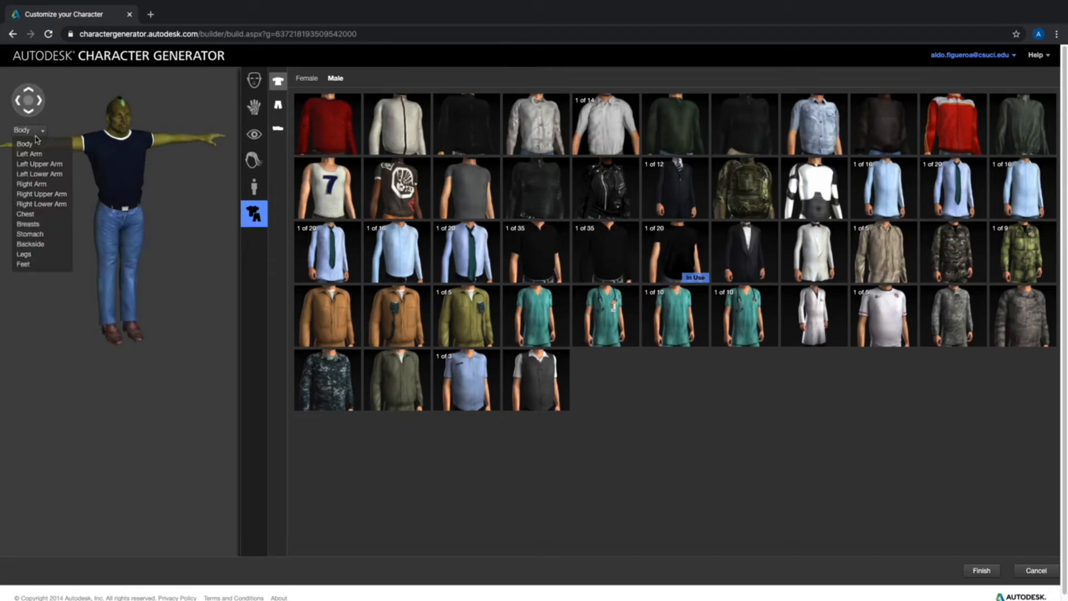
pyautogui.moveTo(24, 264)
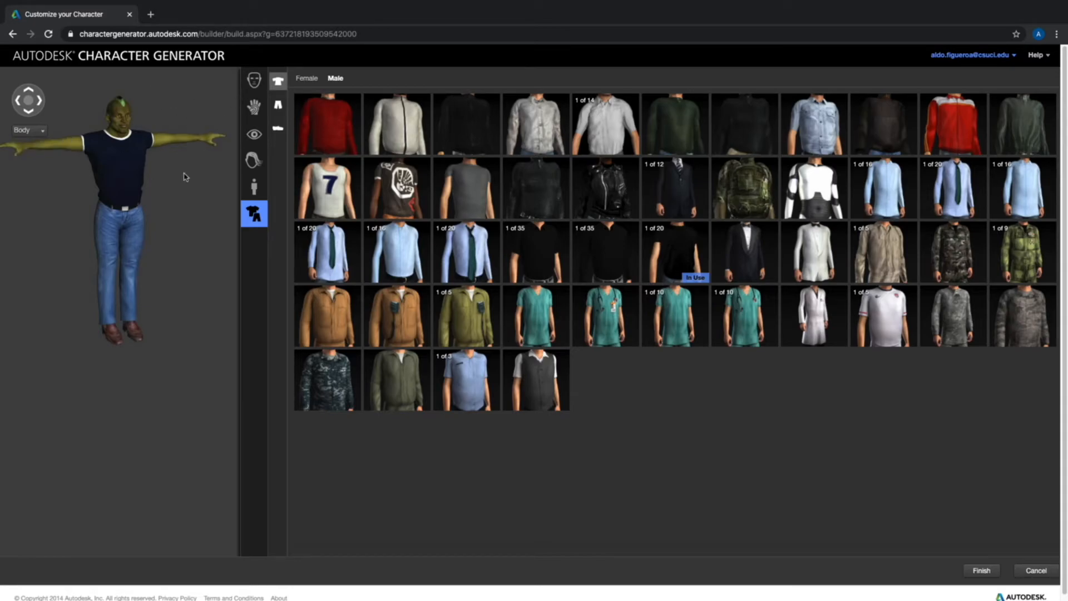
pyautogui.moveTo(546, 369)
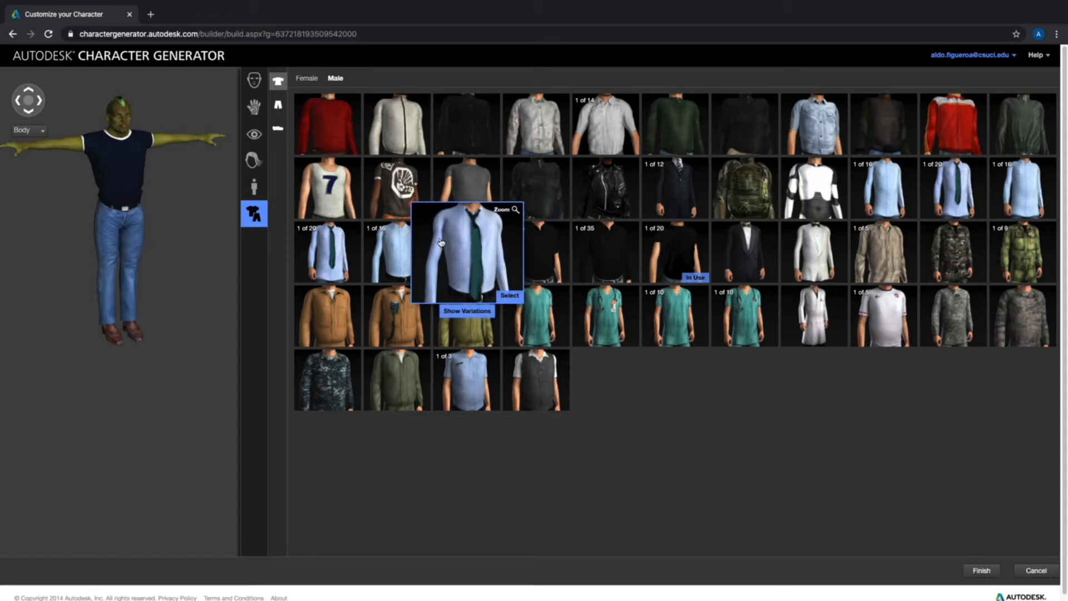
pyautogui.moveTo(128, 295)
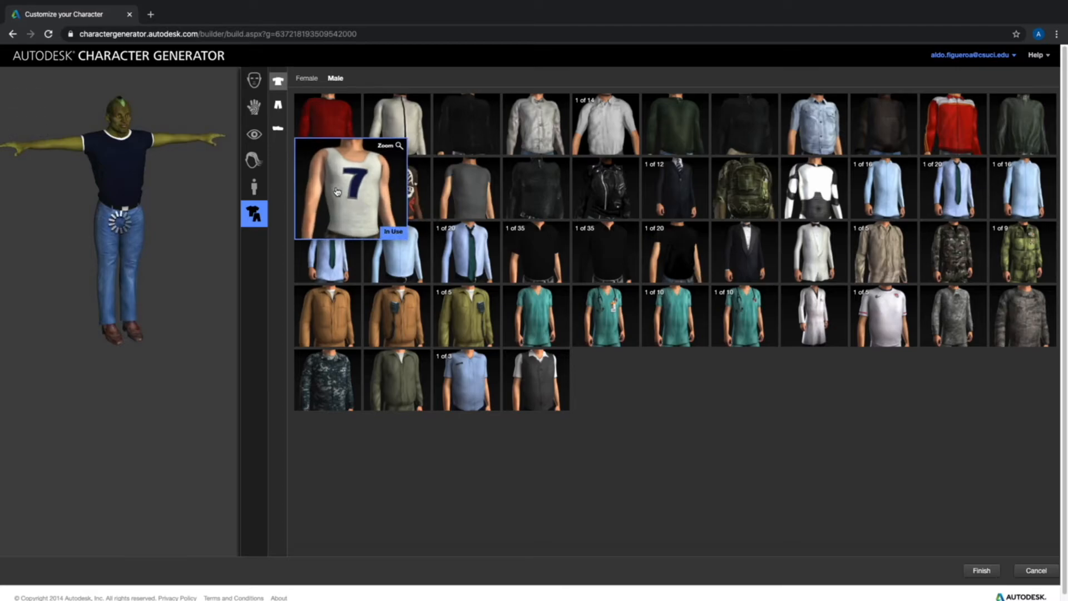
pyautogui.click(339, 191)
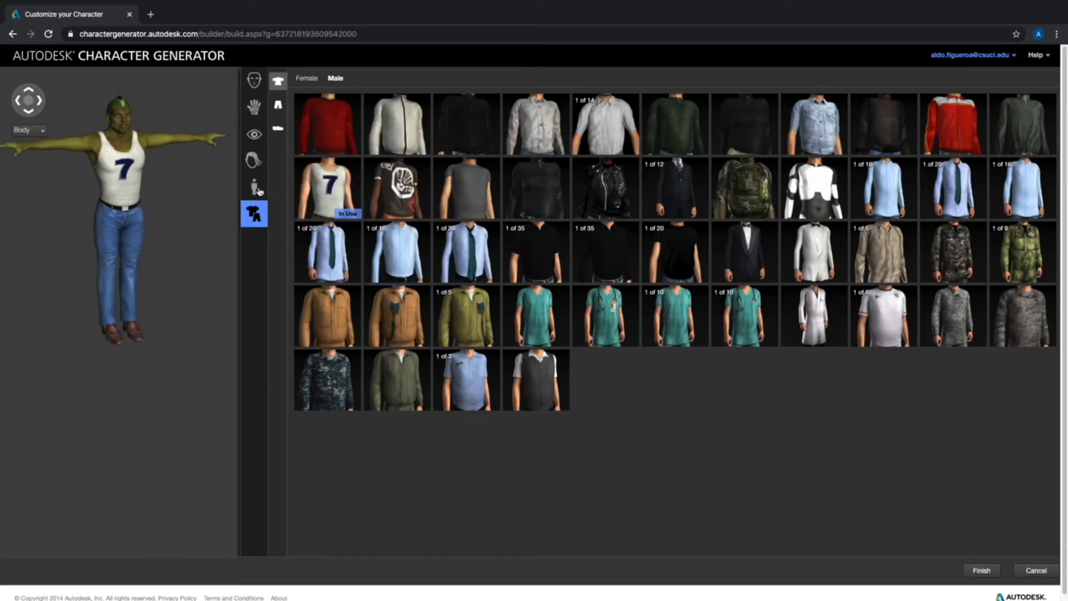
# - Swap the blue jeans for the green patterned variation of the black shorts
pyautogui.click(277, 105)
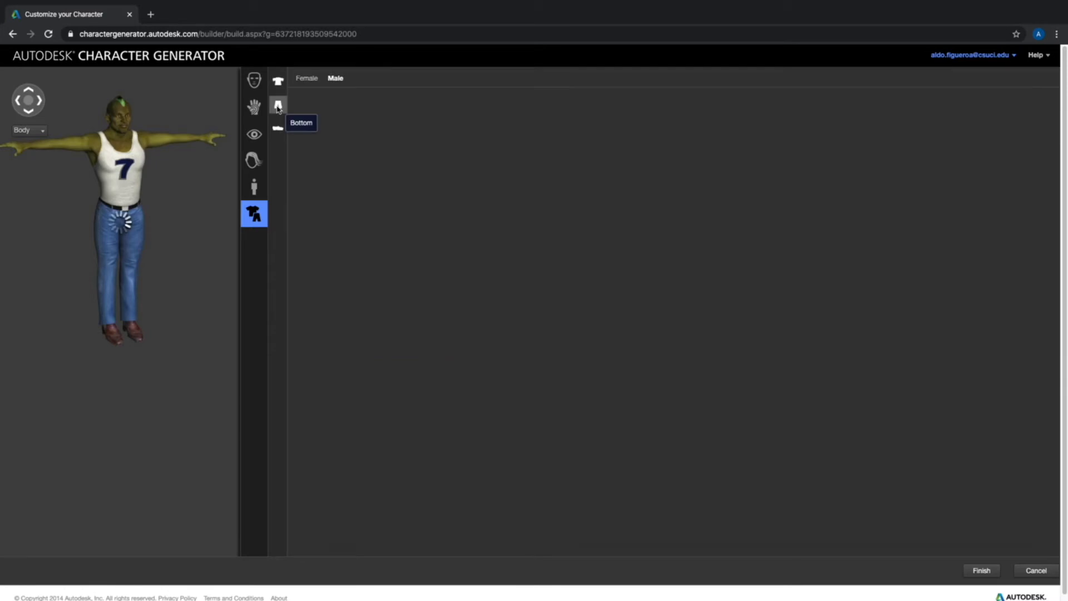
pyautogui.click(277, 104)
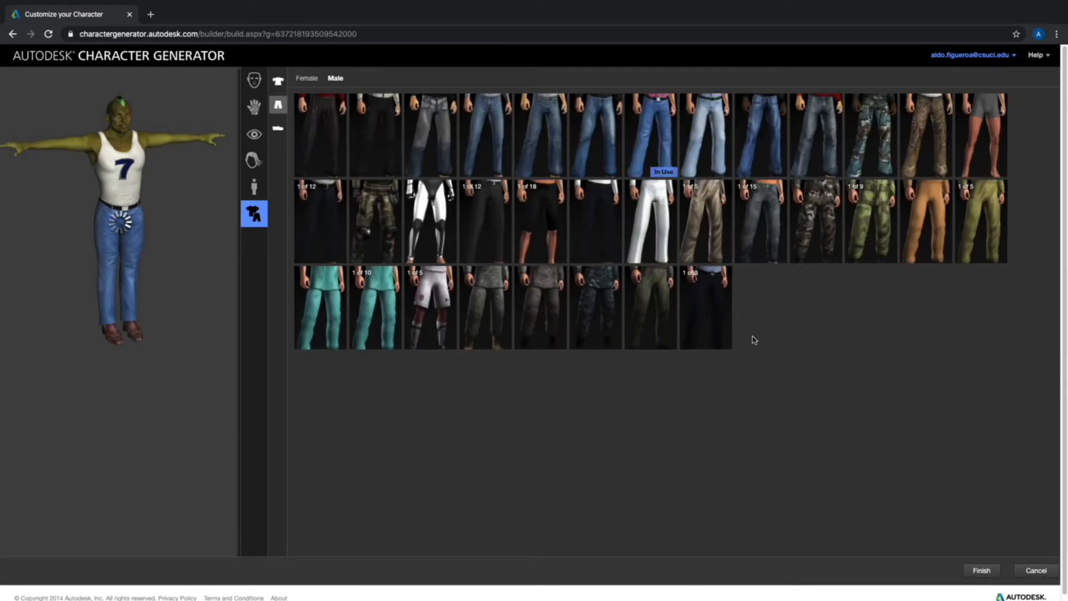
pyautogui.moveTo(835, 289)
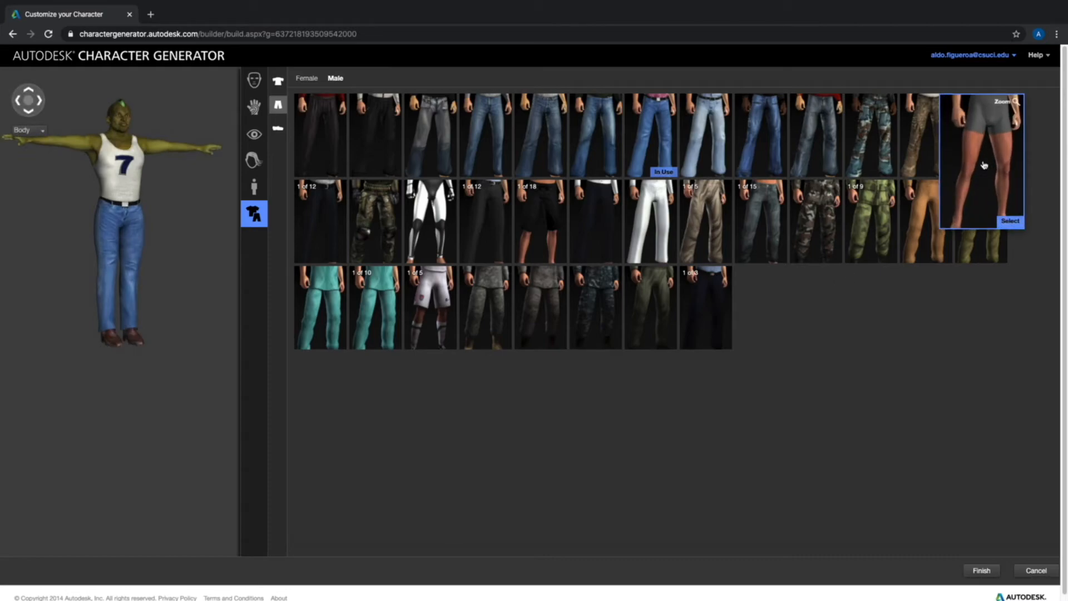
pyautogui.moveTo(540, 227)
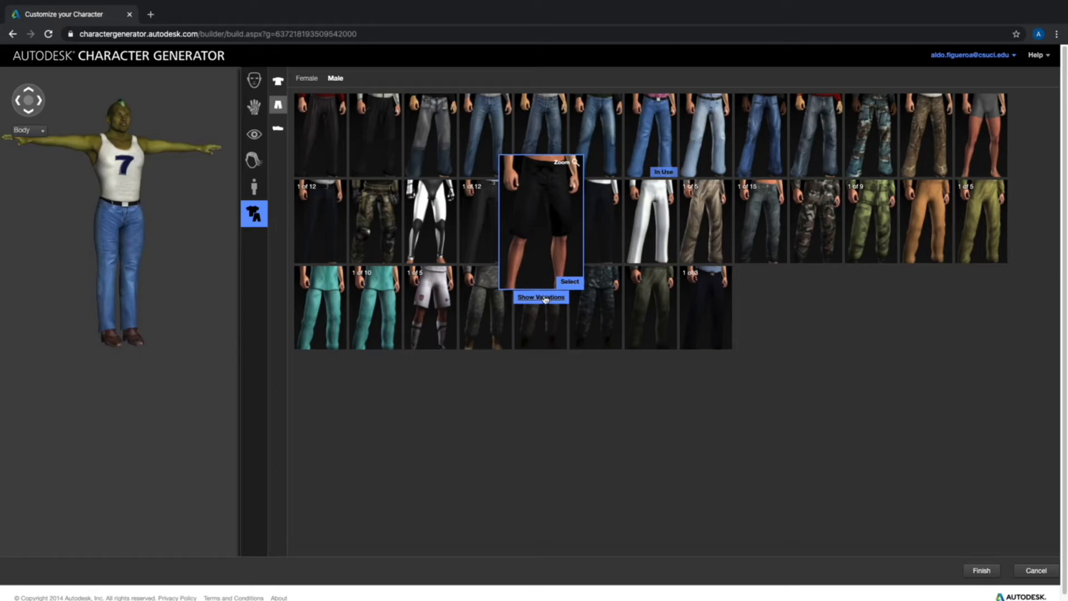
pyautogui.click(541, 297)
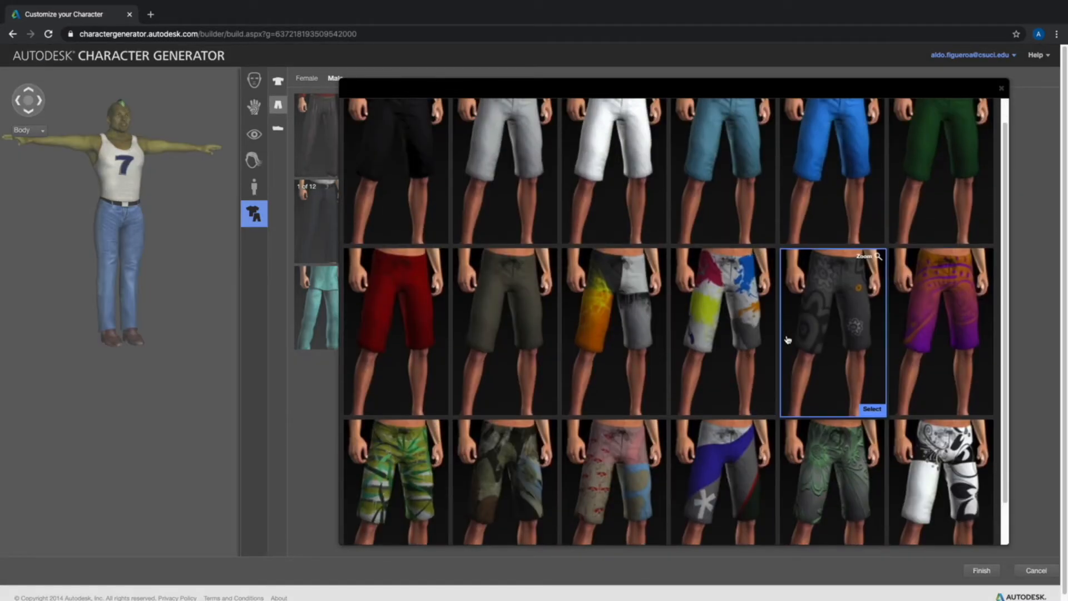
pyautogui.scroll(-3)
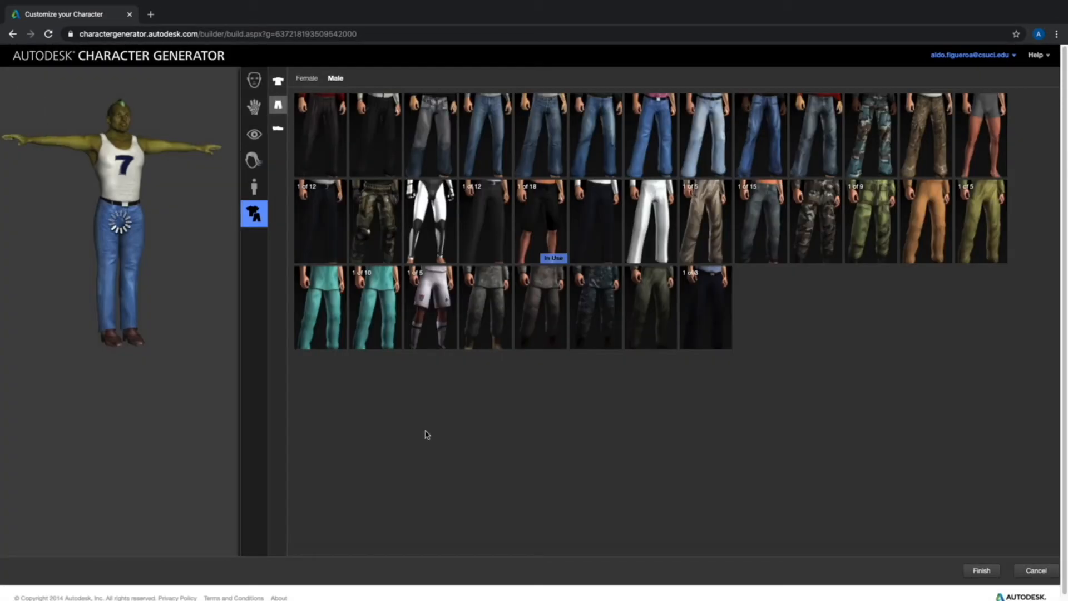
pyautogui.moveTo(440, 422)
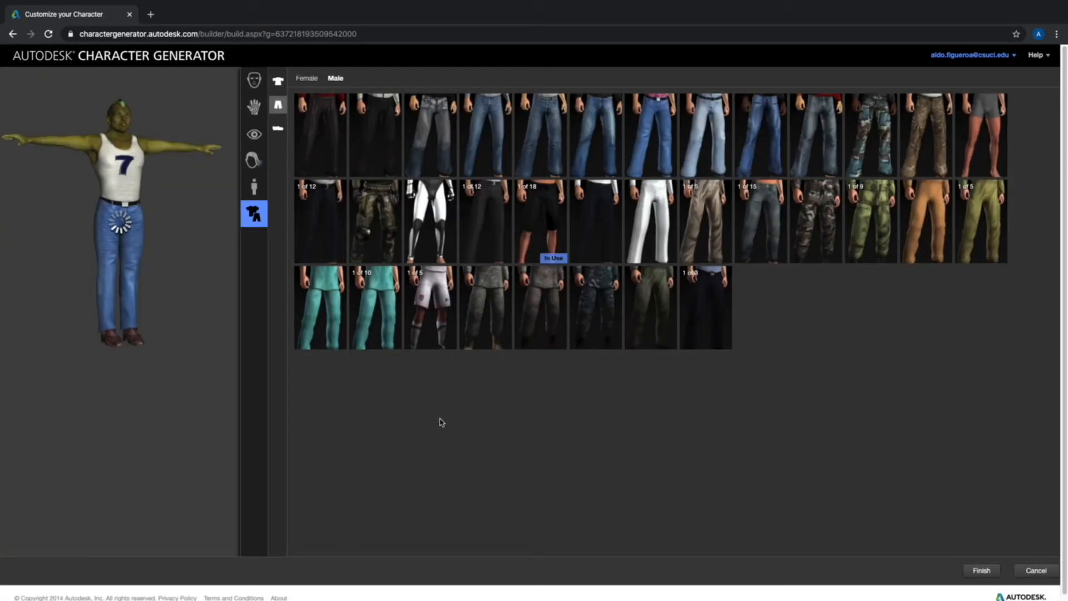
pyautogui.click(320, 307)
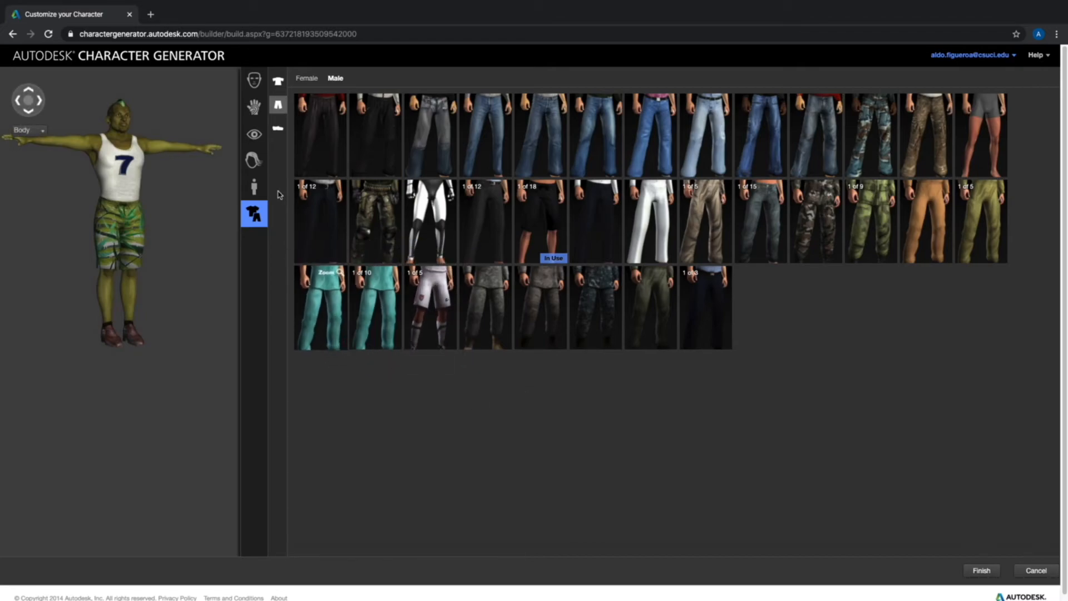
pyautogui.click(278, 128)
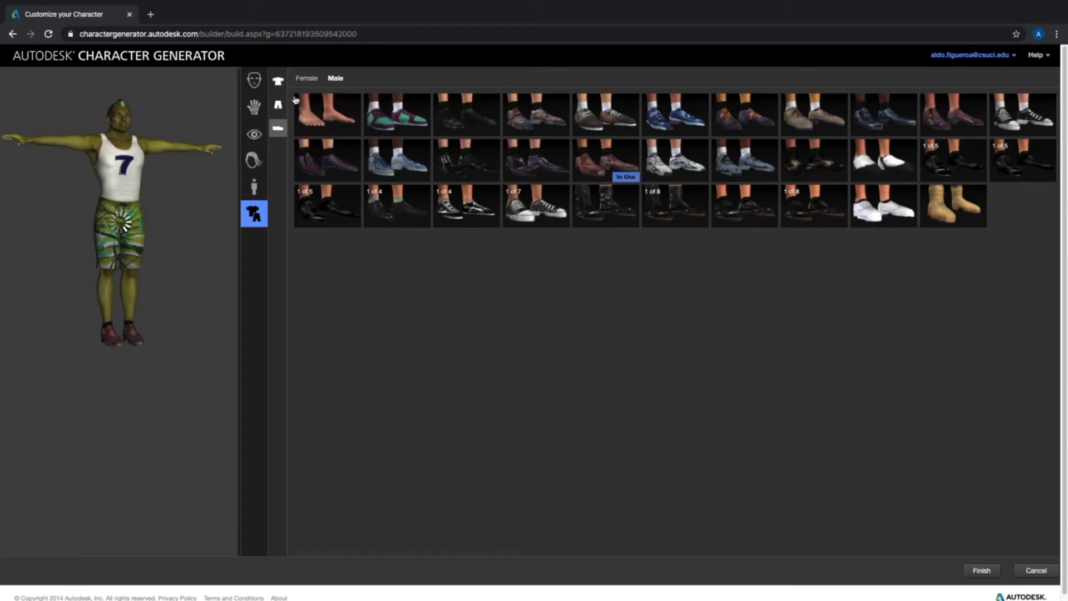
pyautogui.moveTo(1011, 129)
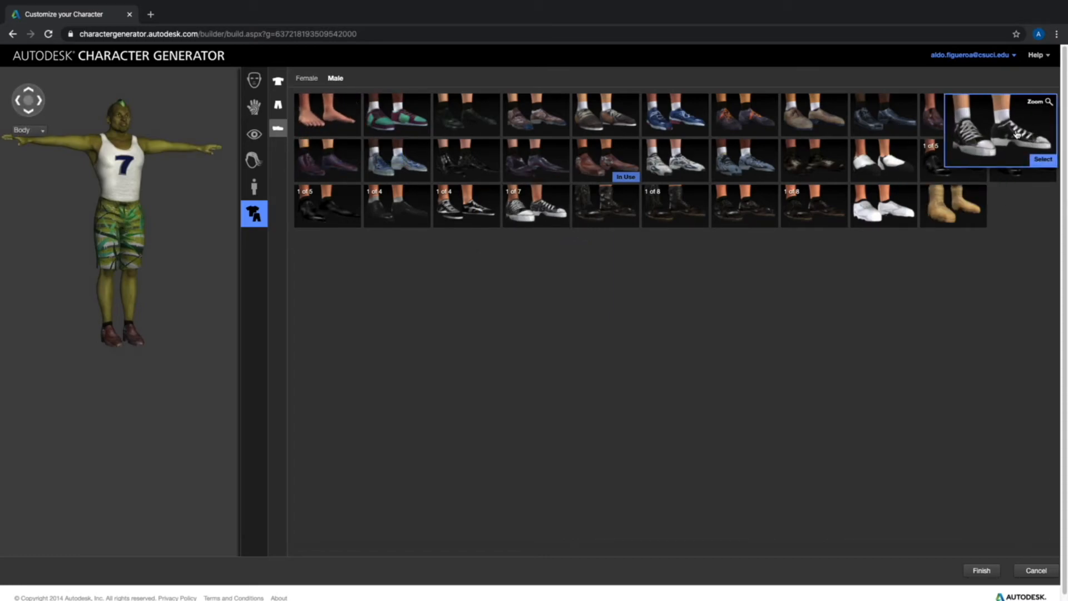
pyautogui.moveTo(537, 210)
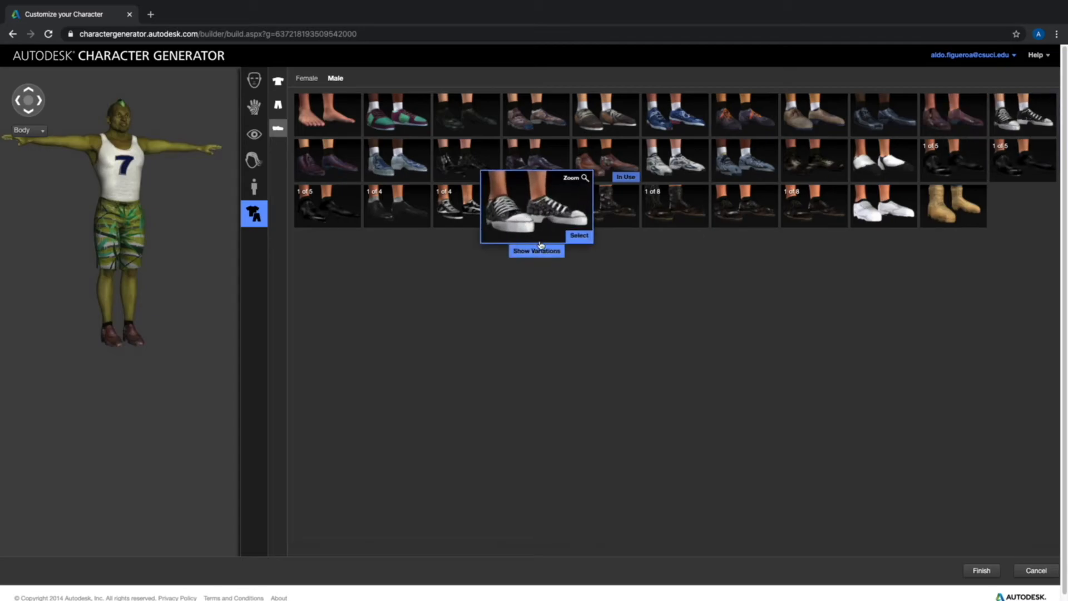
# - Replace the brown shoes with the green variant of the canvas sneakers
pyautogui.click(537, 251)
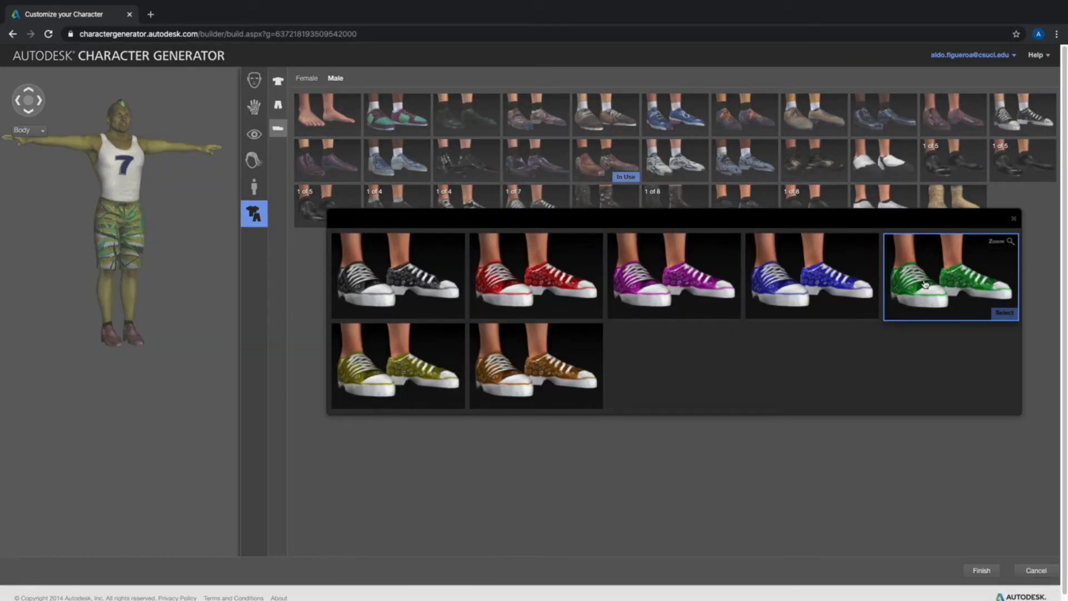
pyautogui.click(1004, 313)
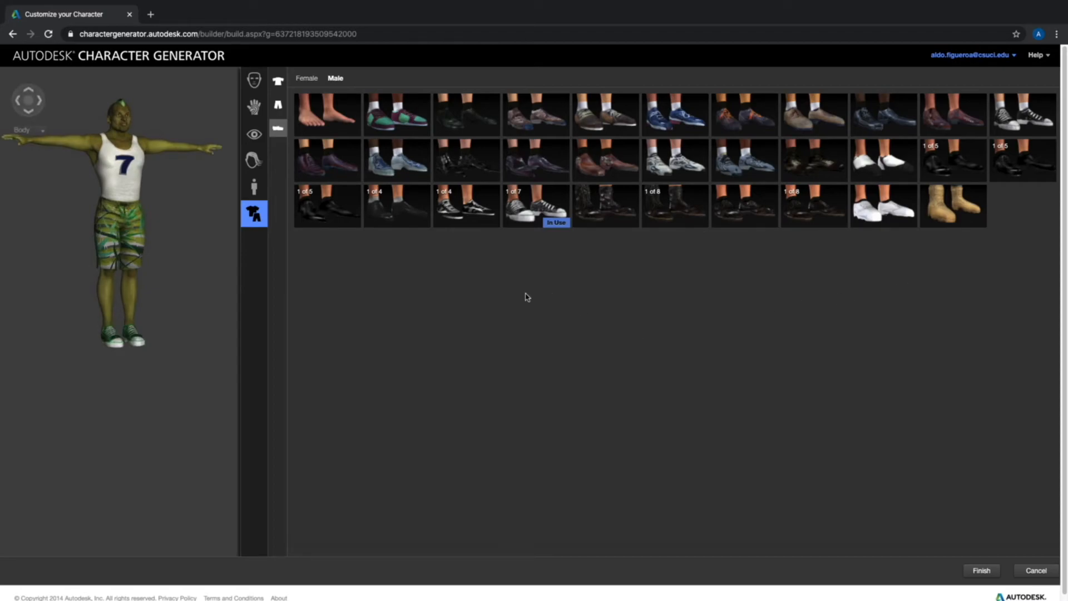
pyautogui.moveTo(277, 105)
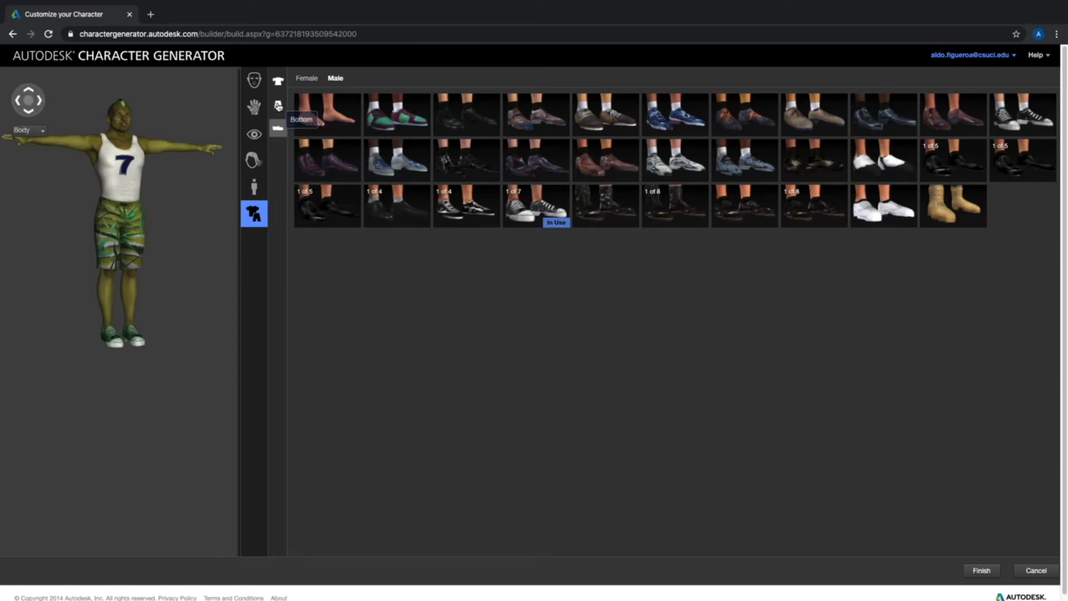
pyautogui.moveTo(434, 294)
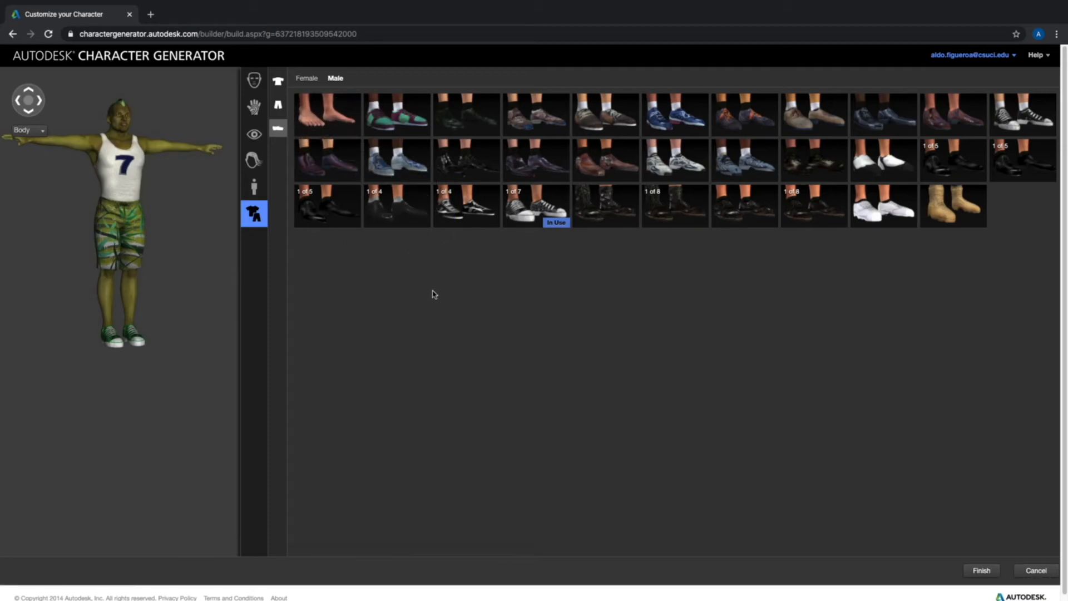
pyautogui.moveTo(941, 512)
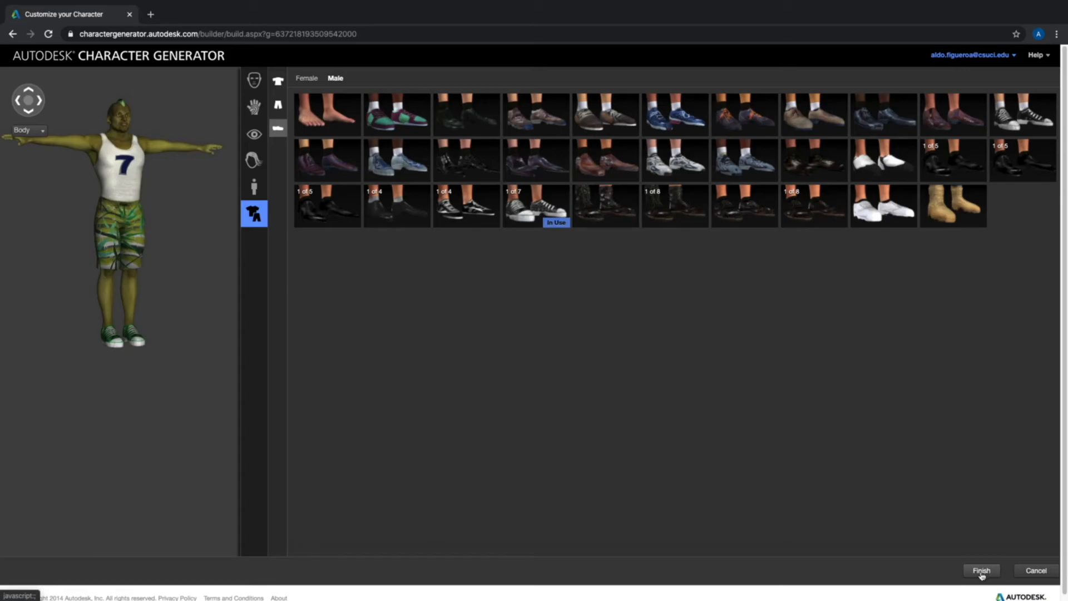
# - Finish the character and save it under the name 'Orc'
pyautogui.click(984, 571)
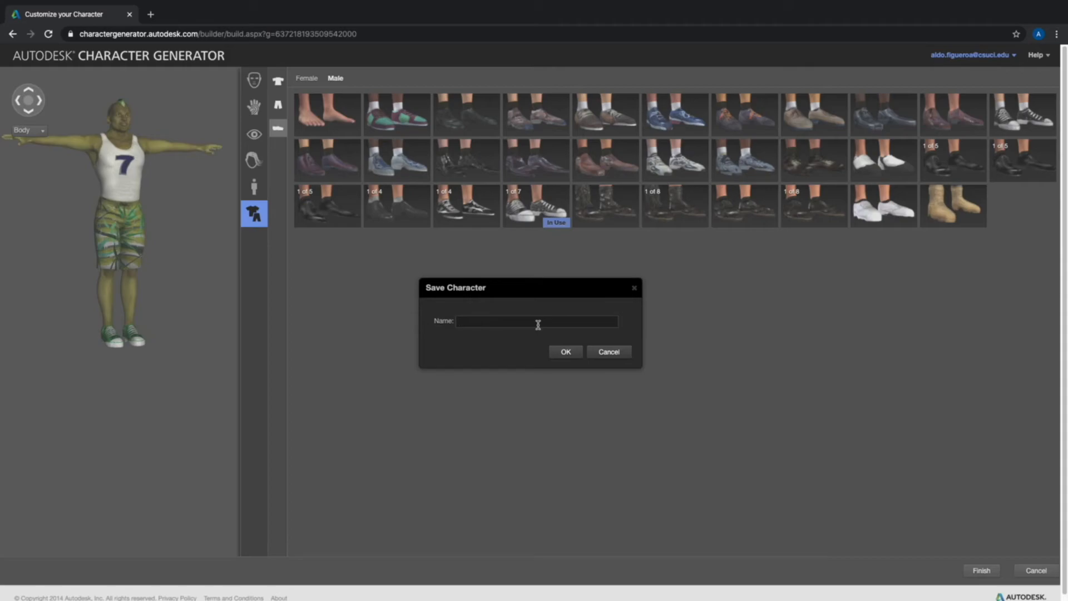
pyautogui.write('Ord')
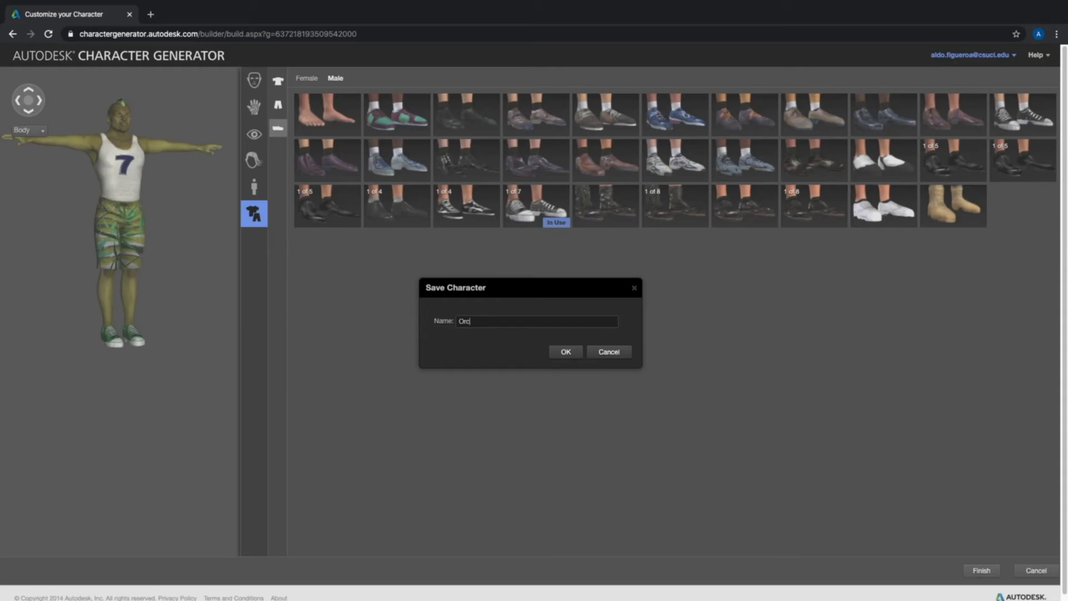
pyautogui.click(565, 352)
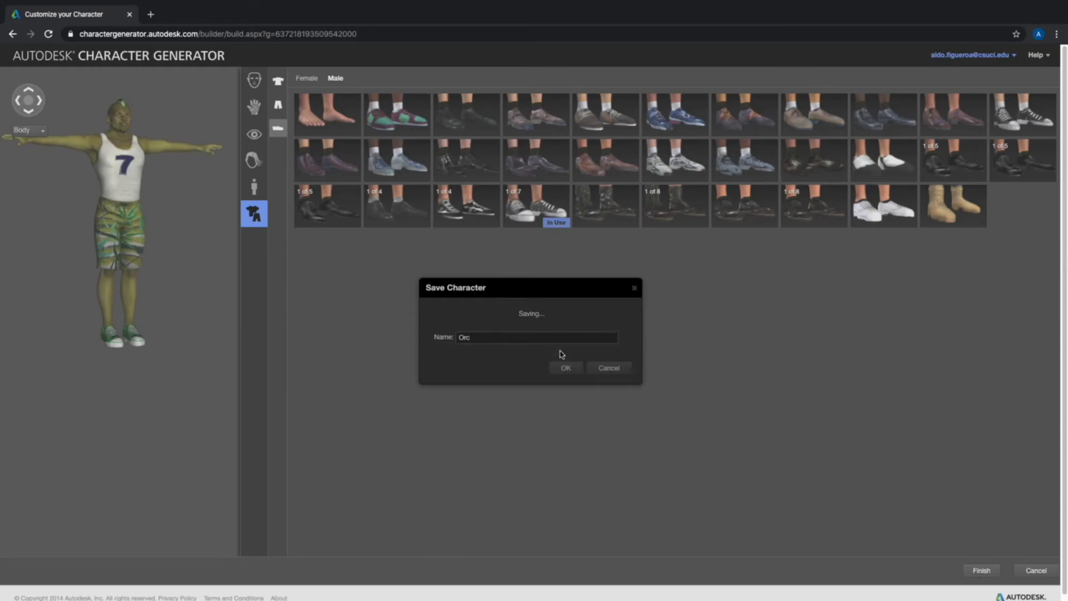
pyautogui.click(566, 367)
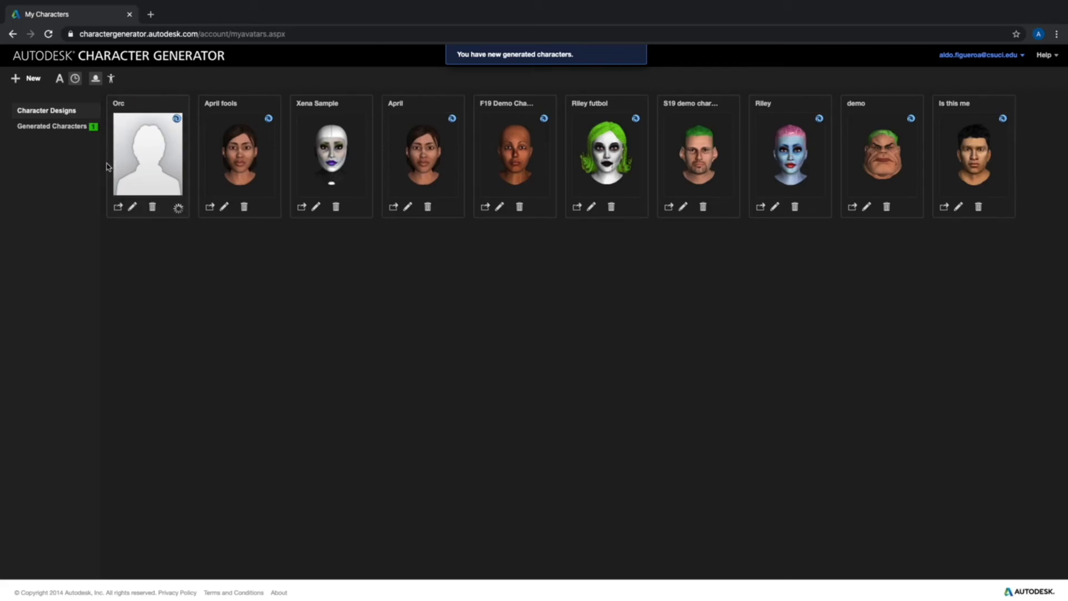
pyautogui.moveTo(243, 130)
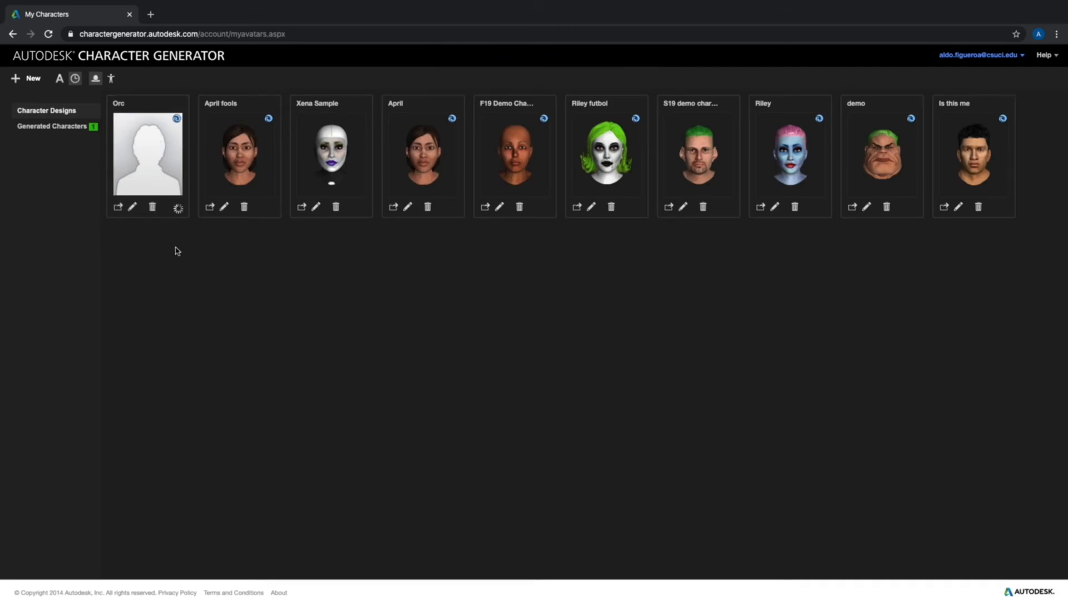
pyautogui.moveTo(175, 230)
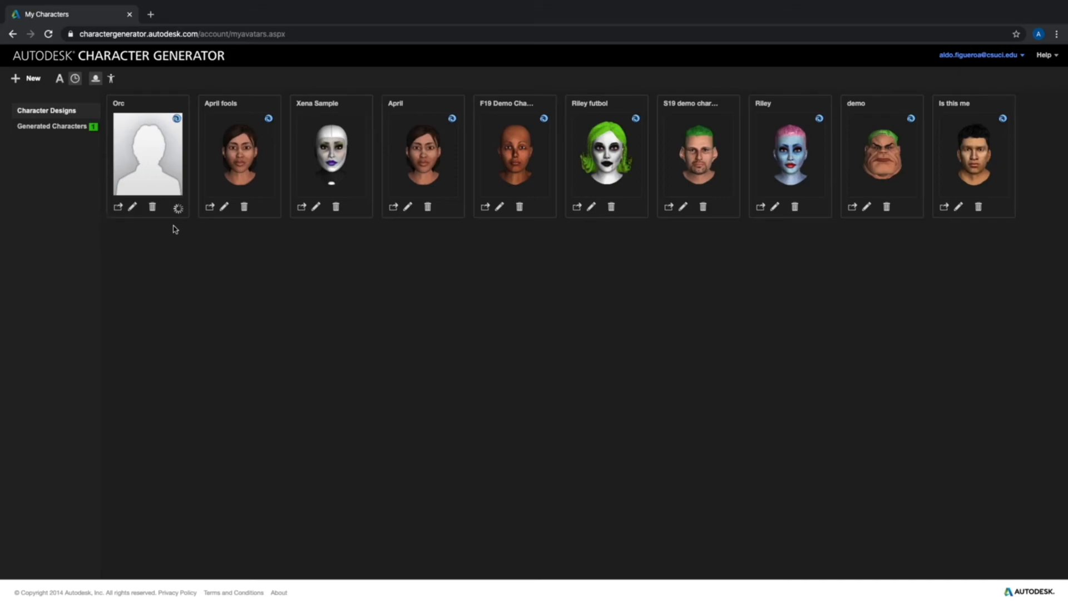
pyautogui.moveTo(178, 208)
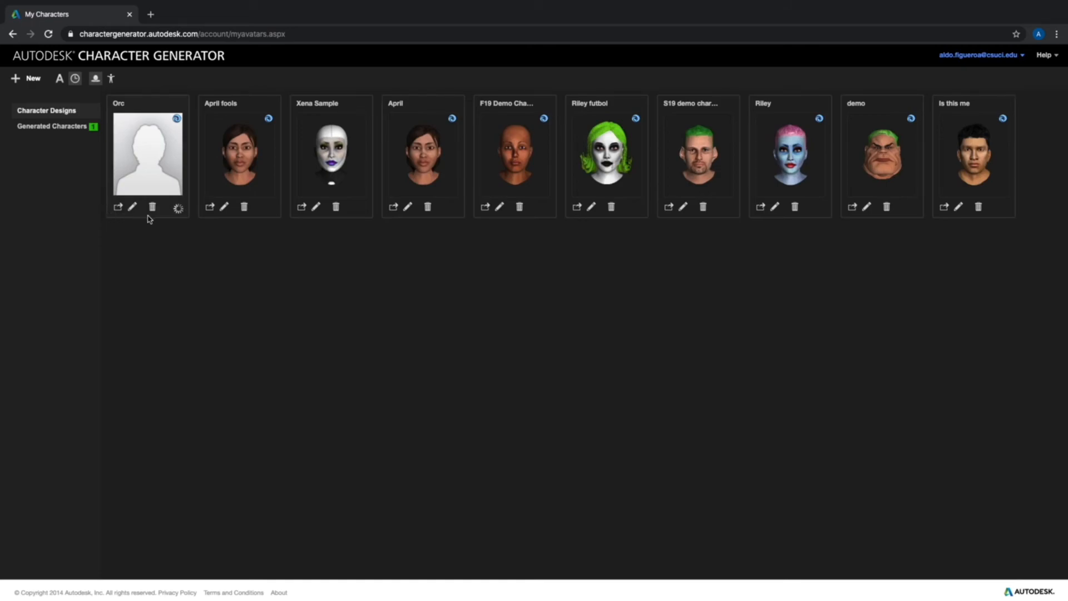
pyautogui.moveTo(143, 219)
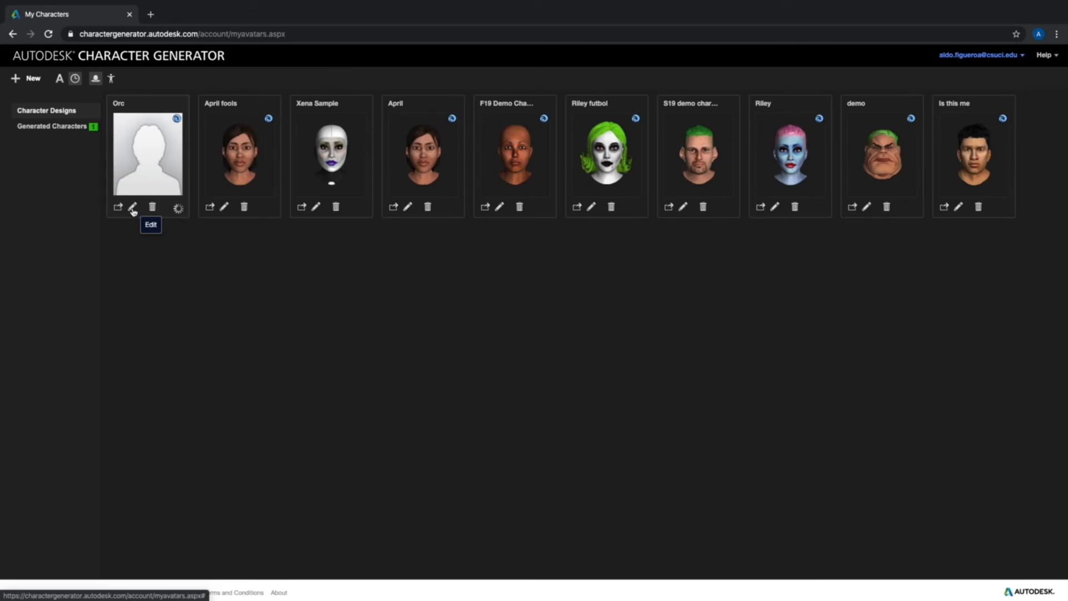
# - Edit the Orc card from the My Characters page
pyautogui.click(133, 207)
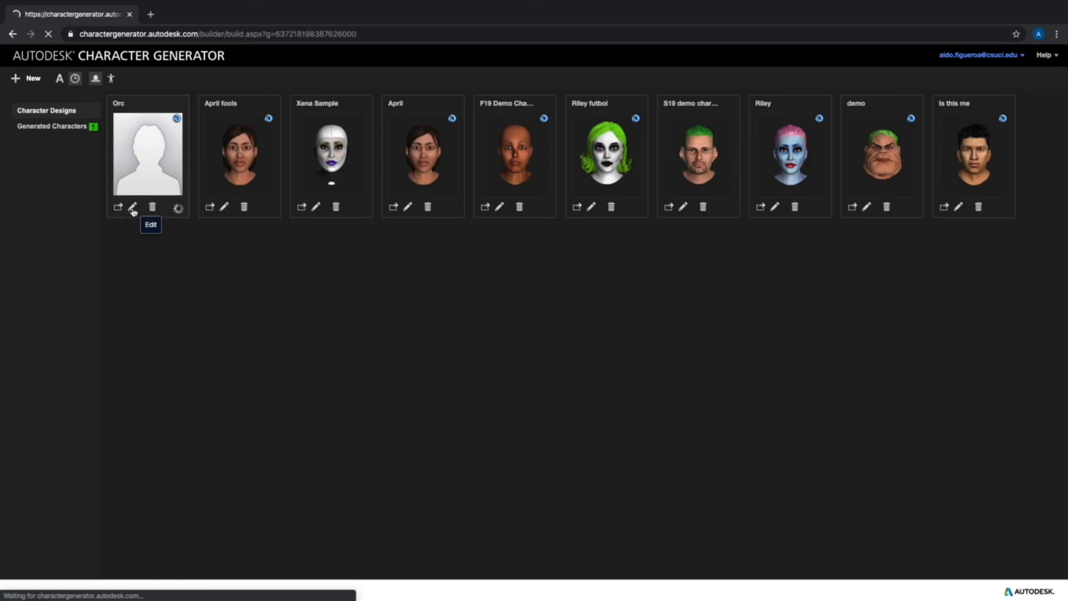
# - Dress Orc in the dark green sweater and finish editing to save
pyautogui.click(132, 207)
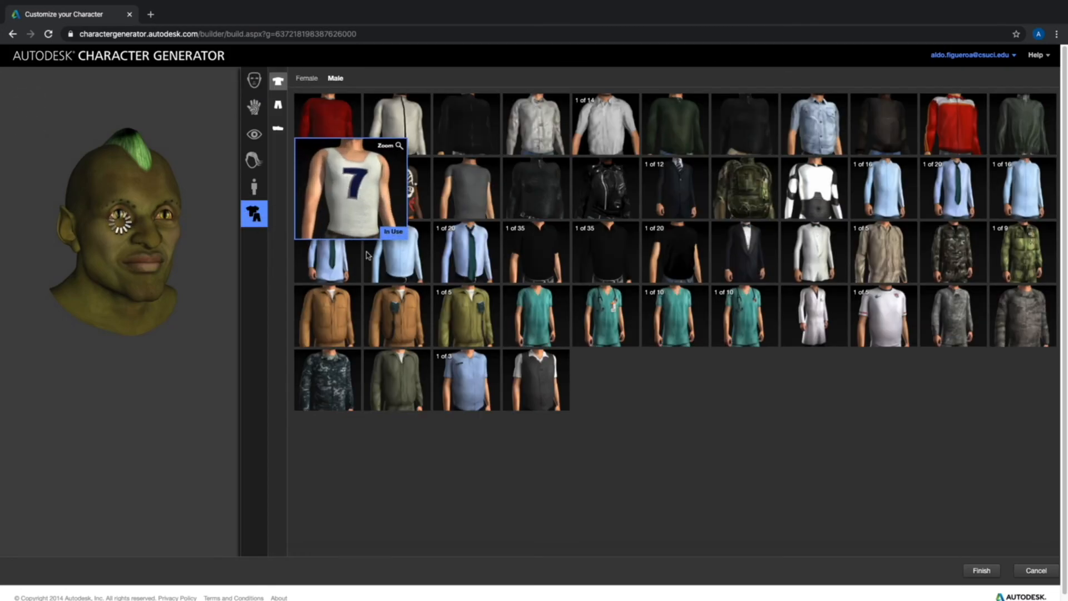
pyautogui.moveTo(692, 366)
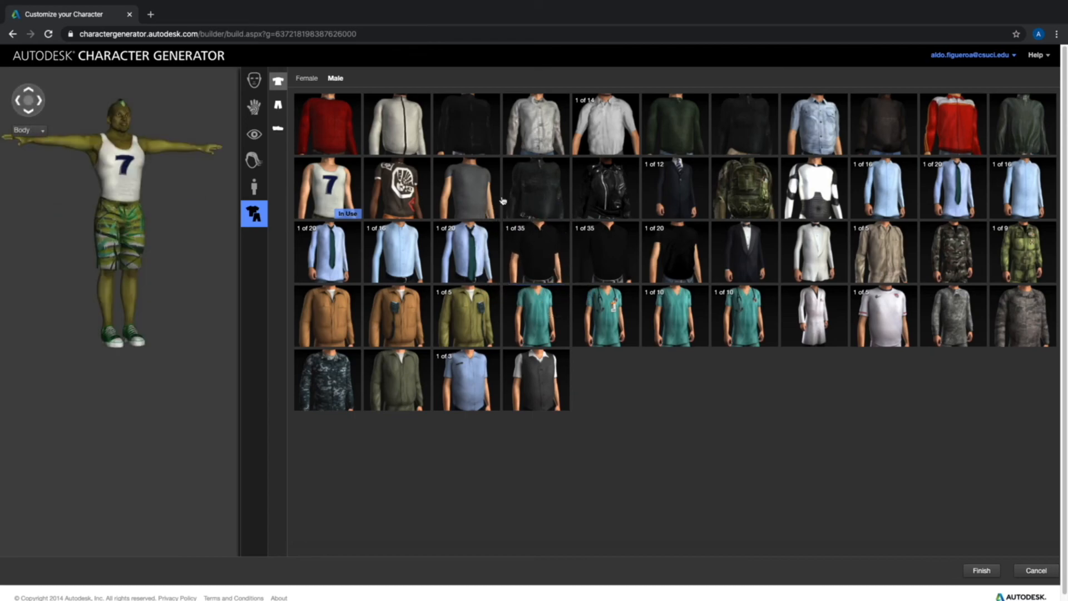
pyautogui.moveTo(675, 133)
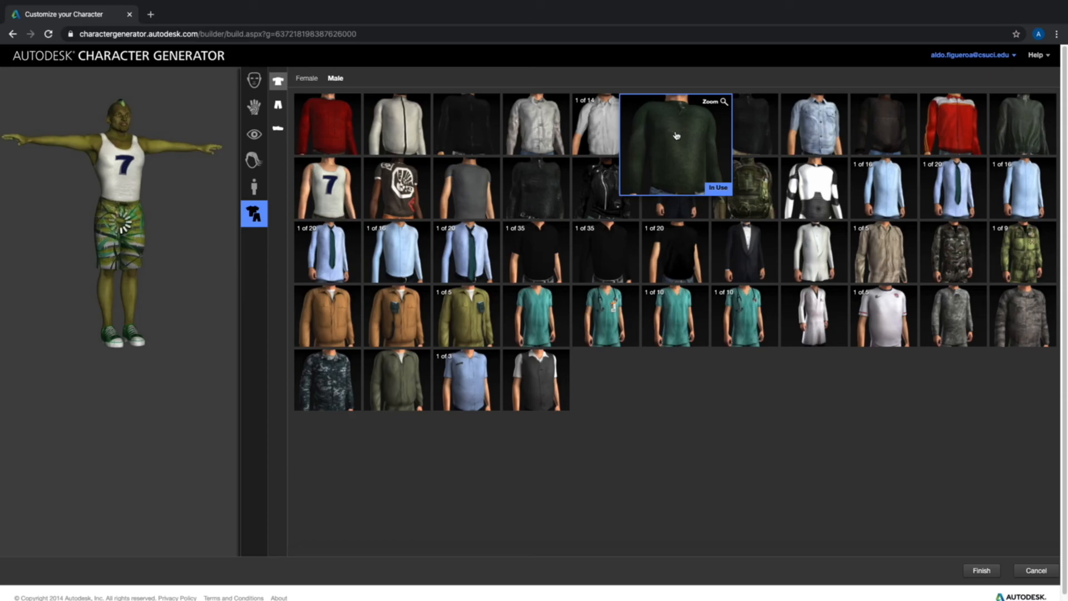
pyautogui.click(675, 134)
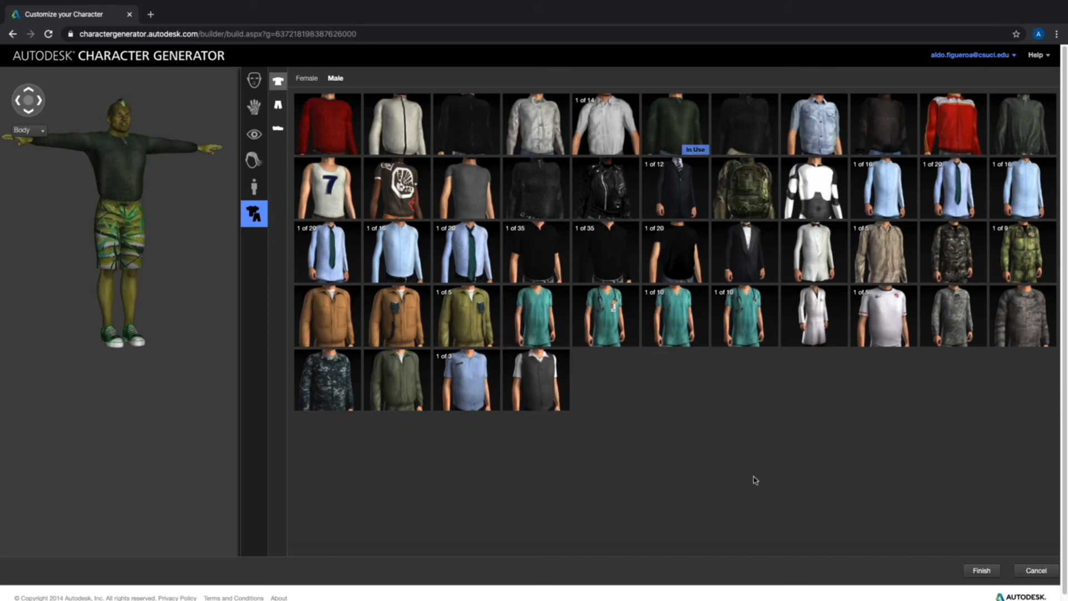
pyautogui.click(983, 570)
pyautogui.write('Orc 2')
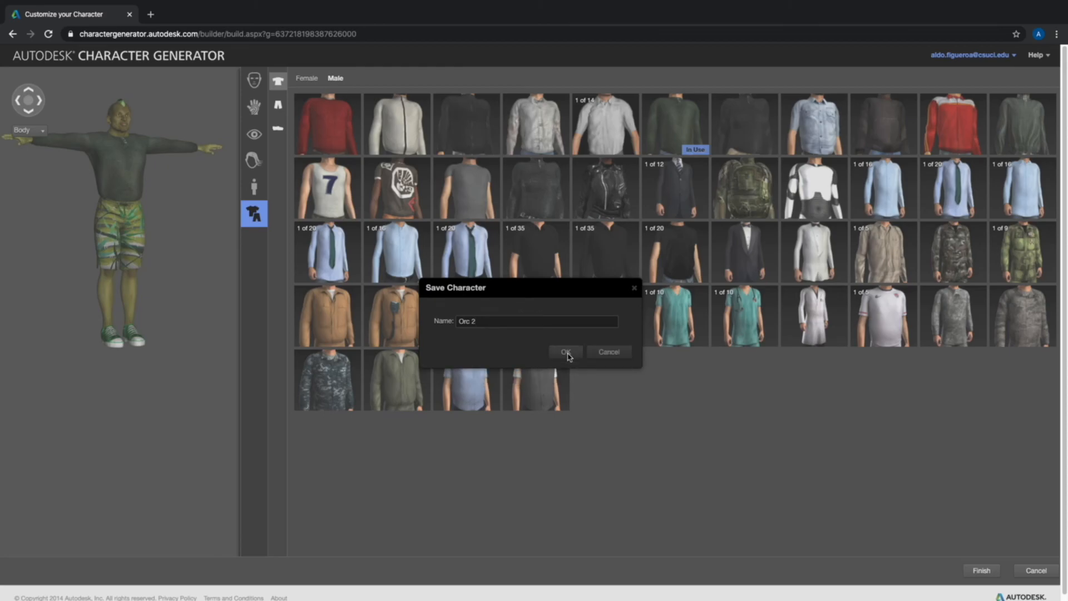
# - Confirm the Save Character dialog to store the edit as 'Orc 2'
pyautogui.click(565, 352)
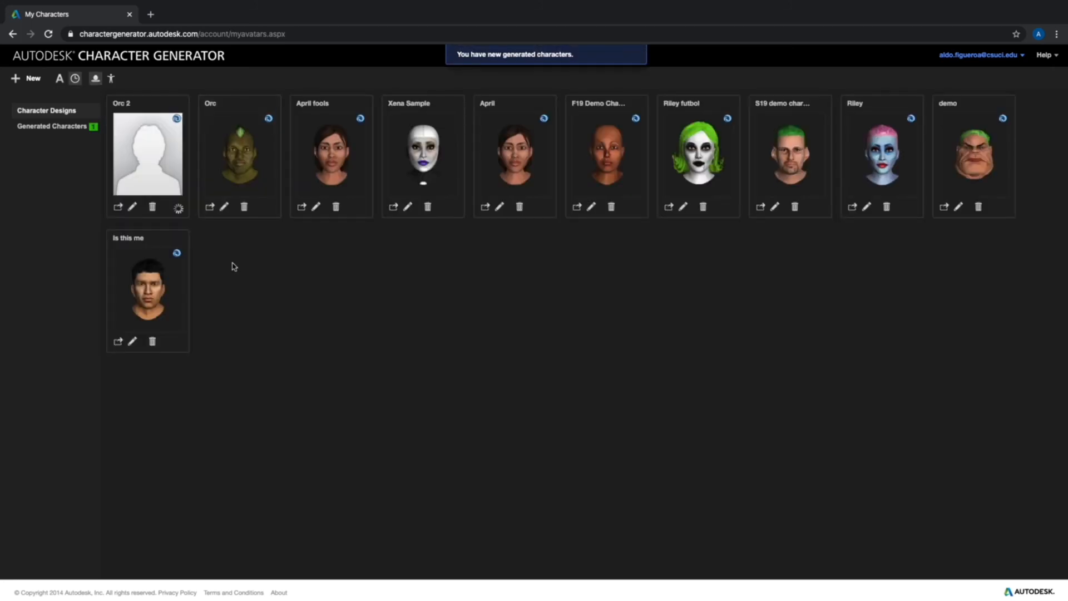
pyautogui.moveTo(264, 133)
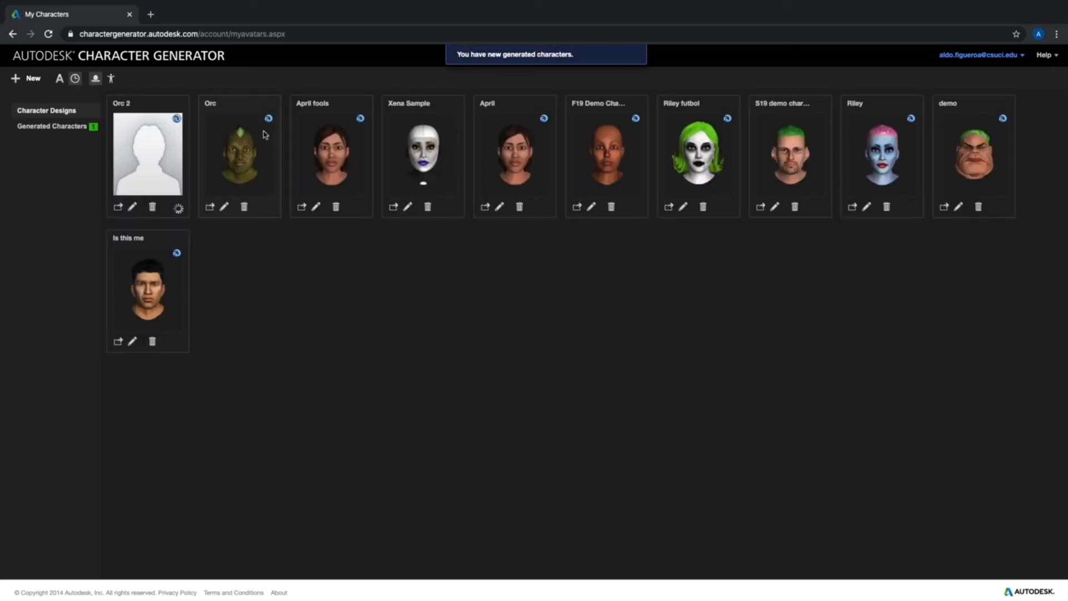
pyautogui.moveTo(273, 182)
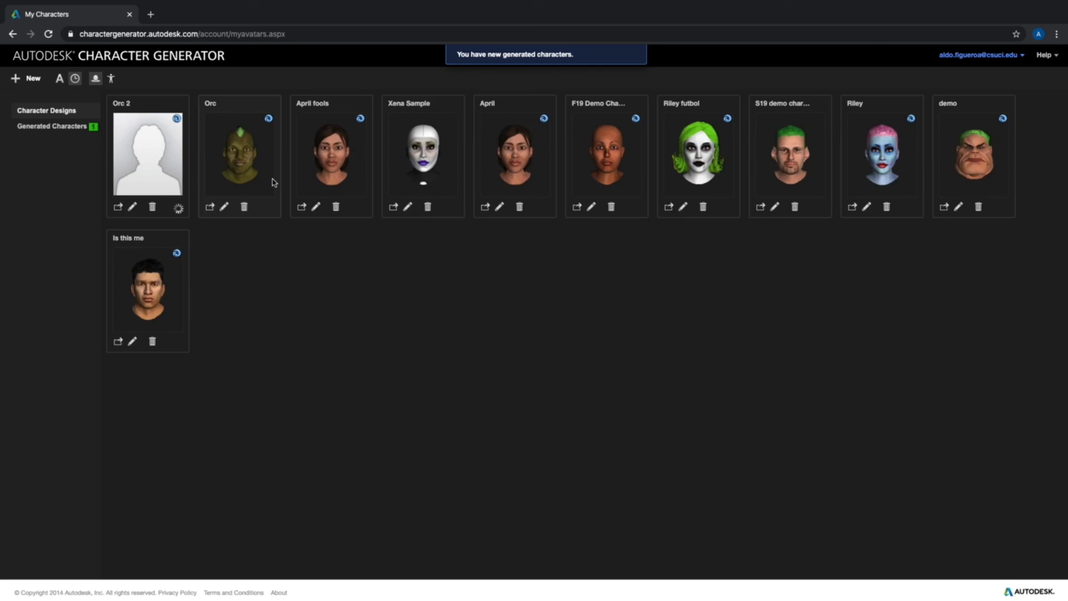
pyautogui.moveTo(148, 95)
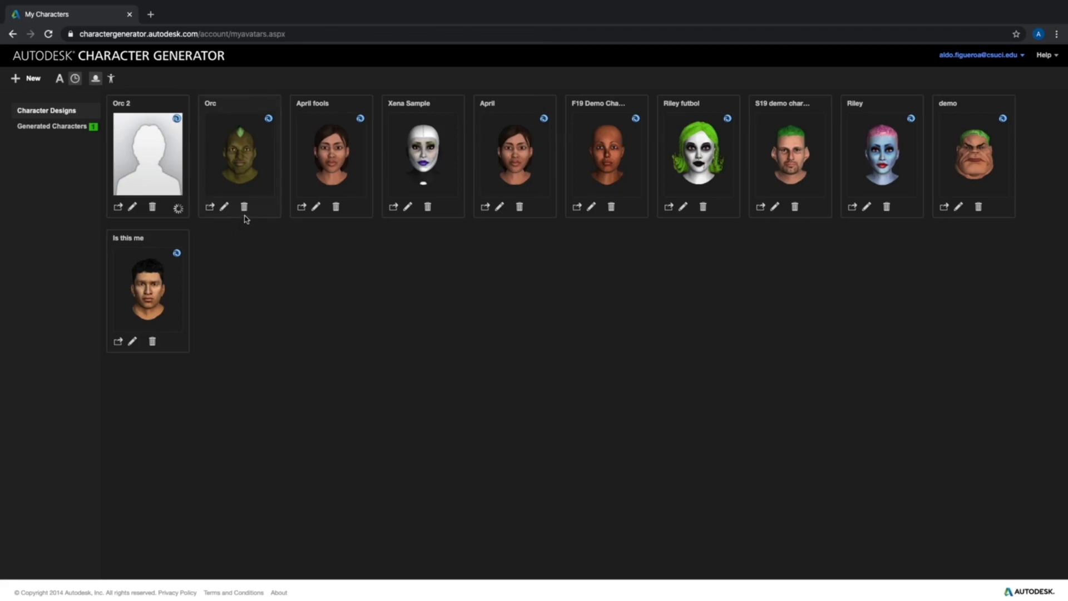
pyautogui.moveTo(244, 210)
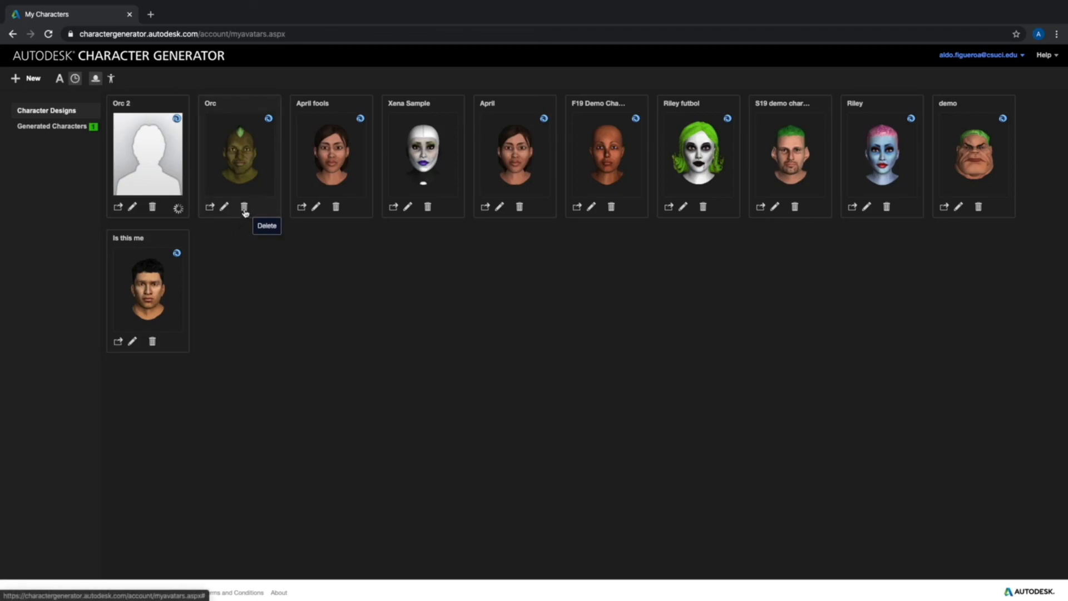